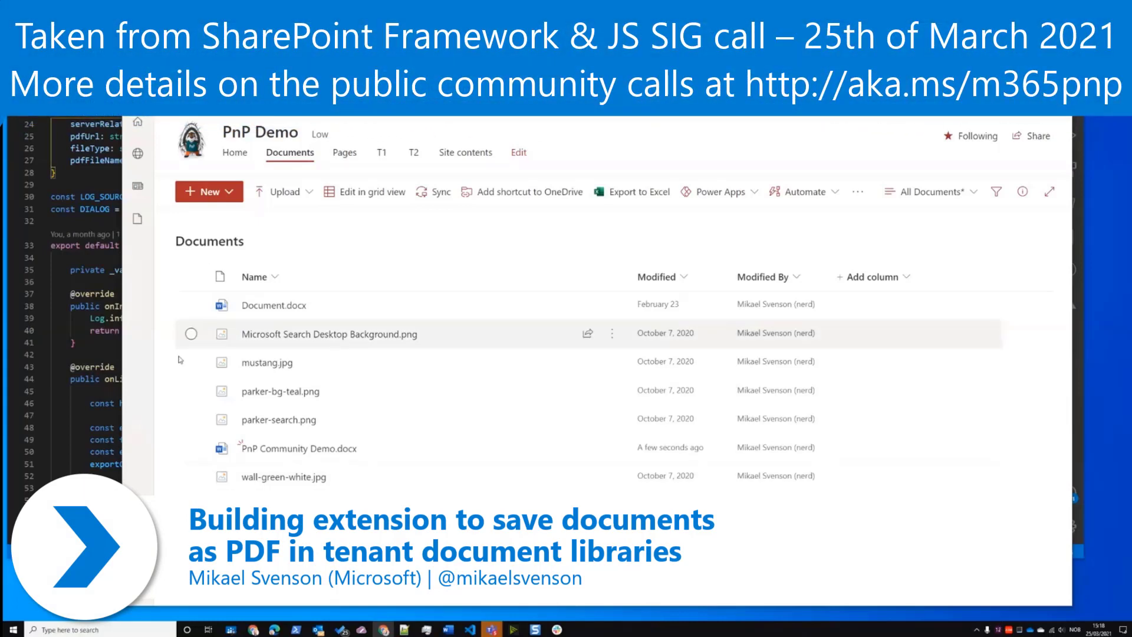
Select Document.docx, inspect its extra commands, and add PnP Community Demo.docx to the selection
{"action": "left_click", "coordinate": [191, 304]}
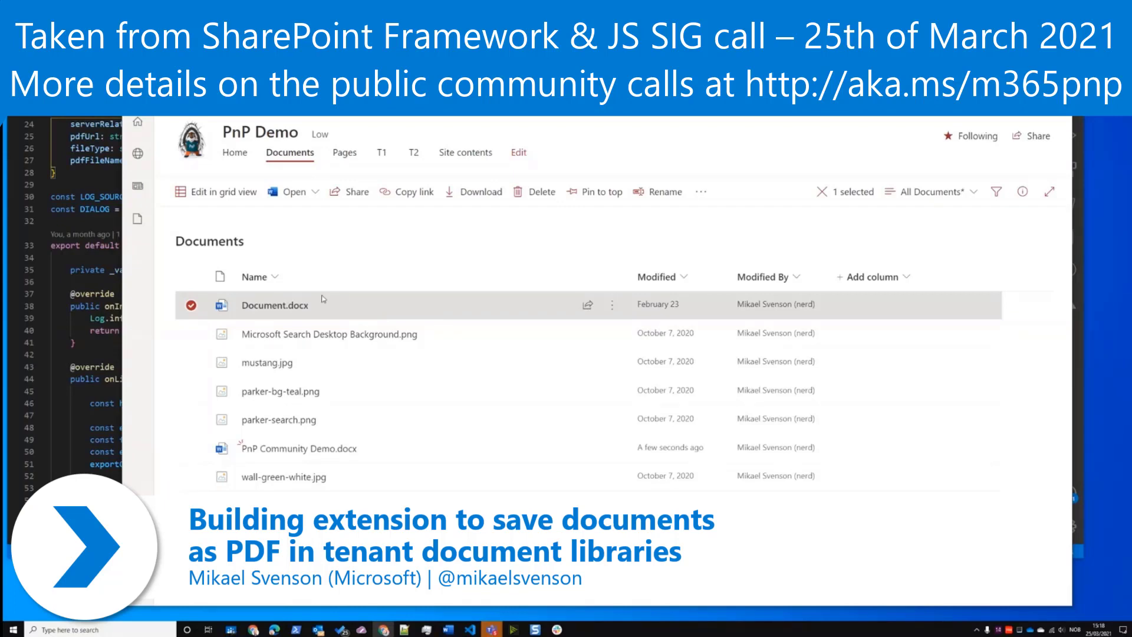
{"action": "left_click", "coordinate": [699, 191]}
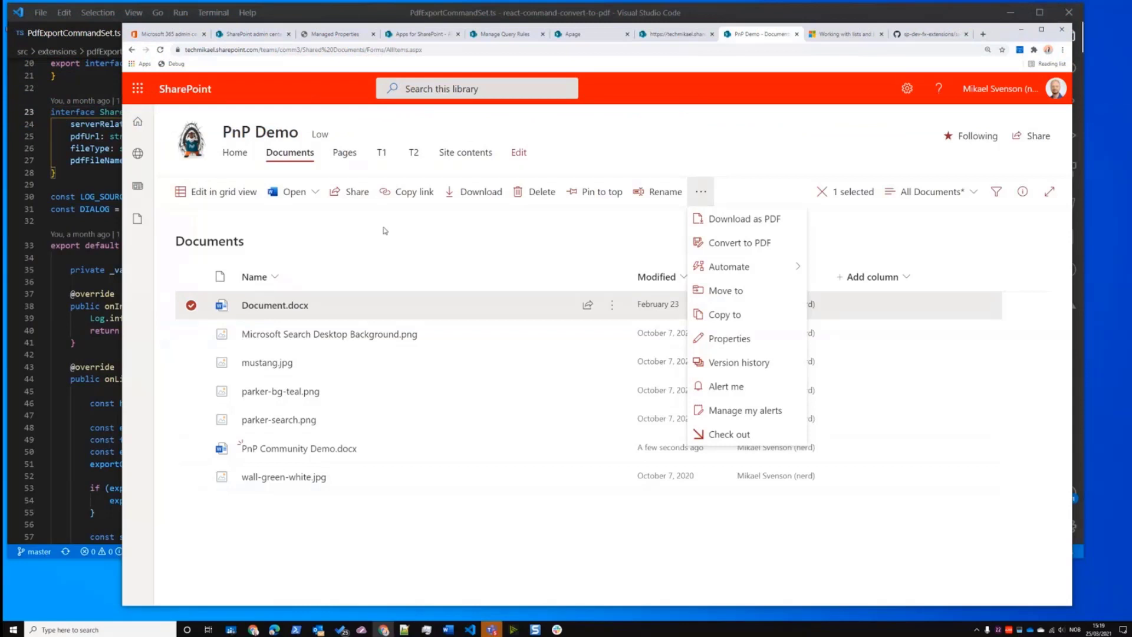
{"action": "left_click", "coordinate": [331, 249]}
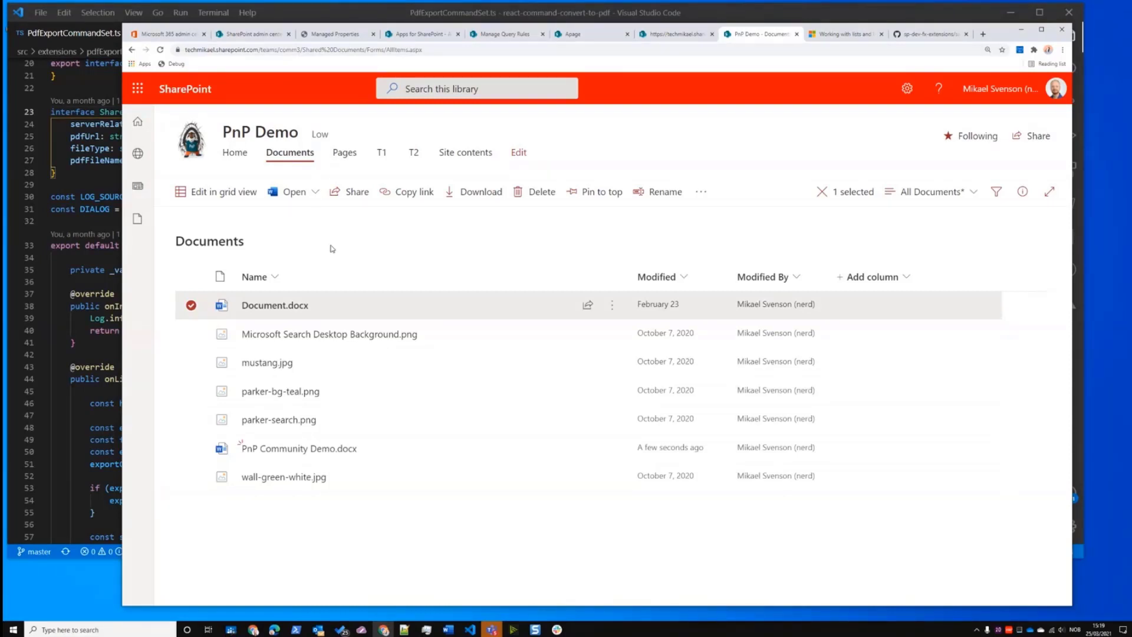
{"action": "mouse_move", "coordinate": [352, 277]}
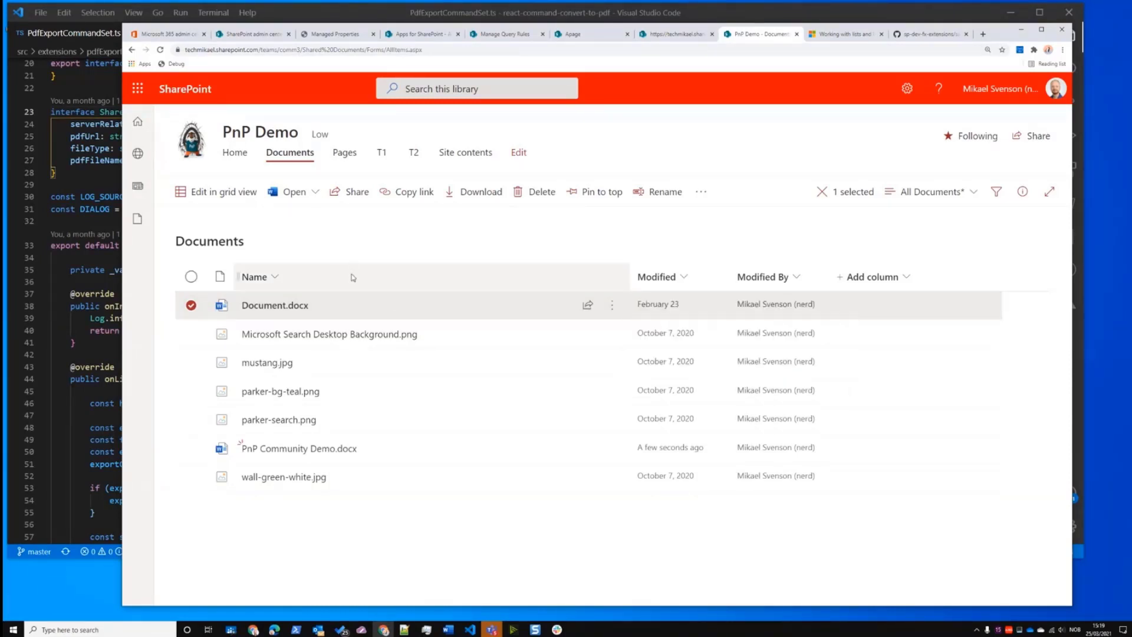
{"action": "left_click", "coordinate": [191, 448]}
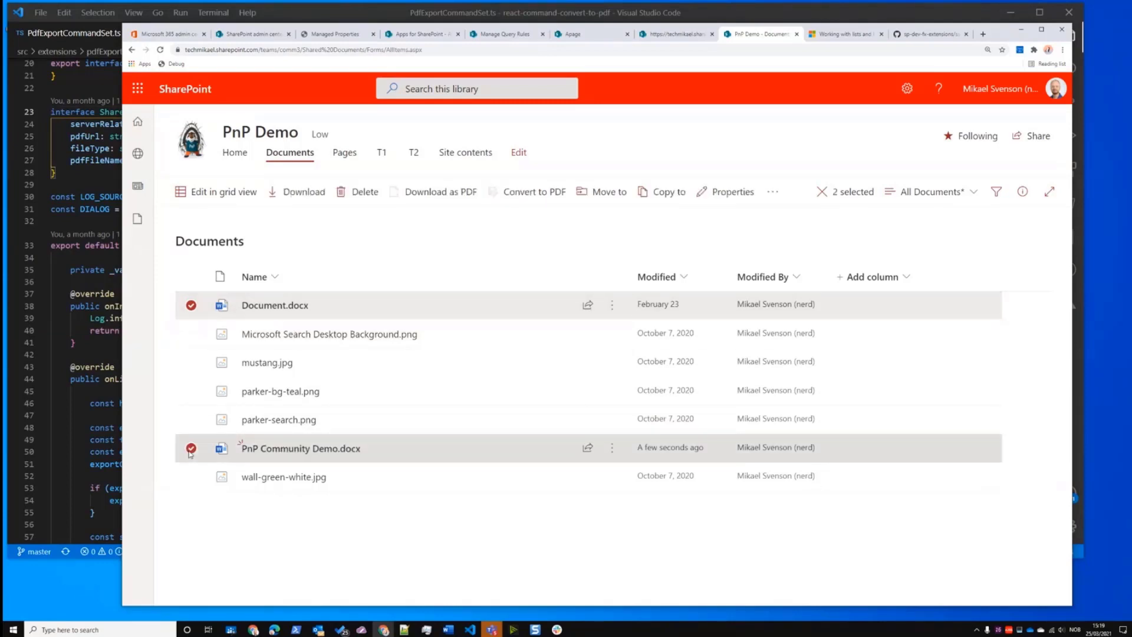
{"action": "mouse_move", "coordinate": [527, 191]}
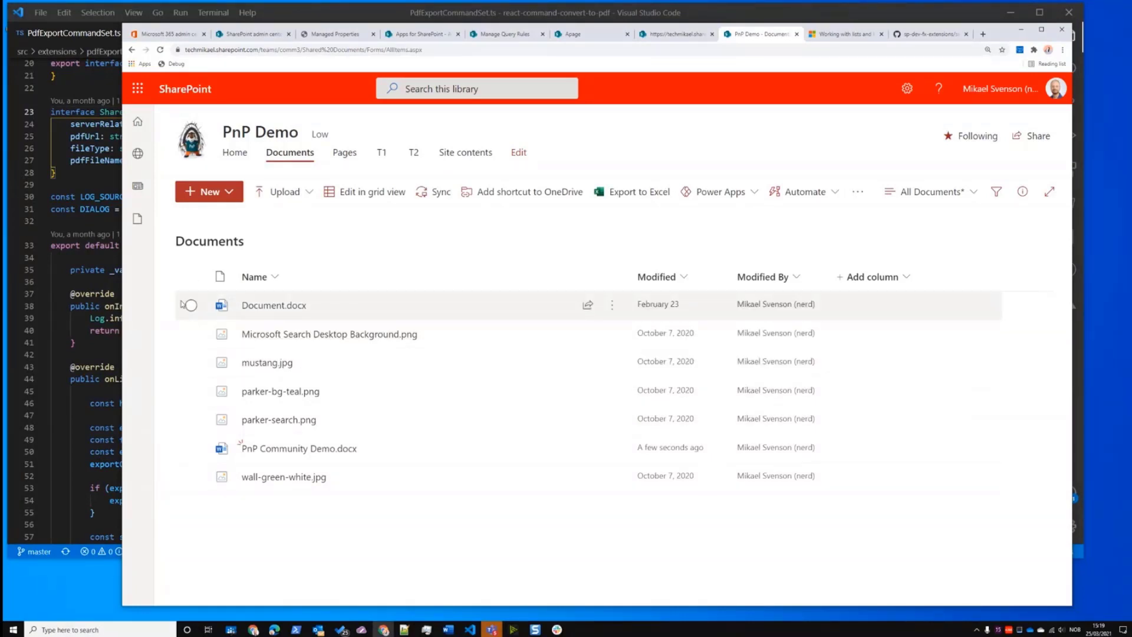
{"action": "mouse_move", "coordinate": [314, 262]}
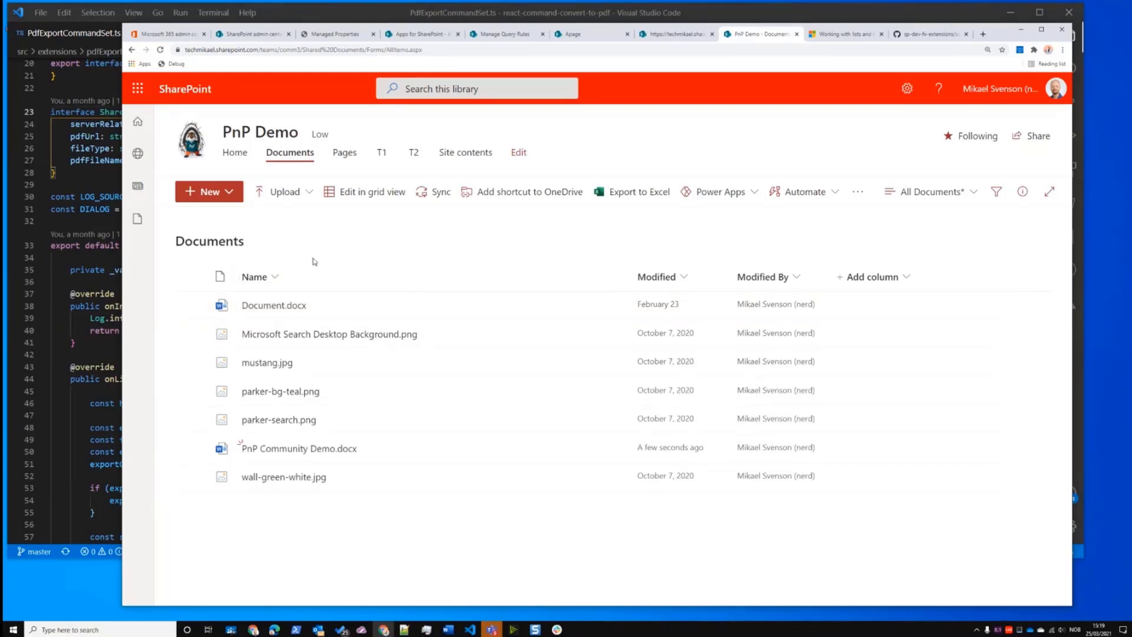
{"action": "mouse_move", "coordinate": [281, 390]}
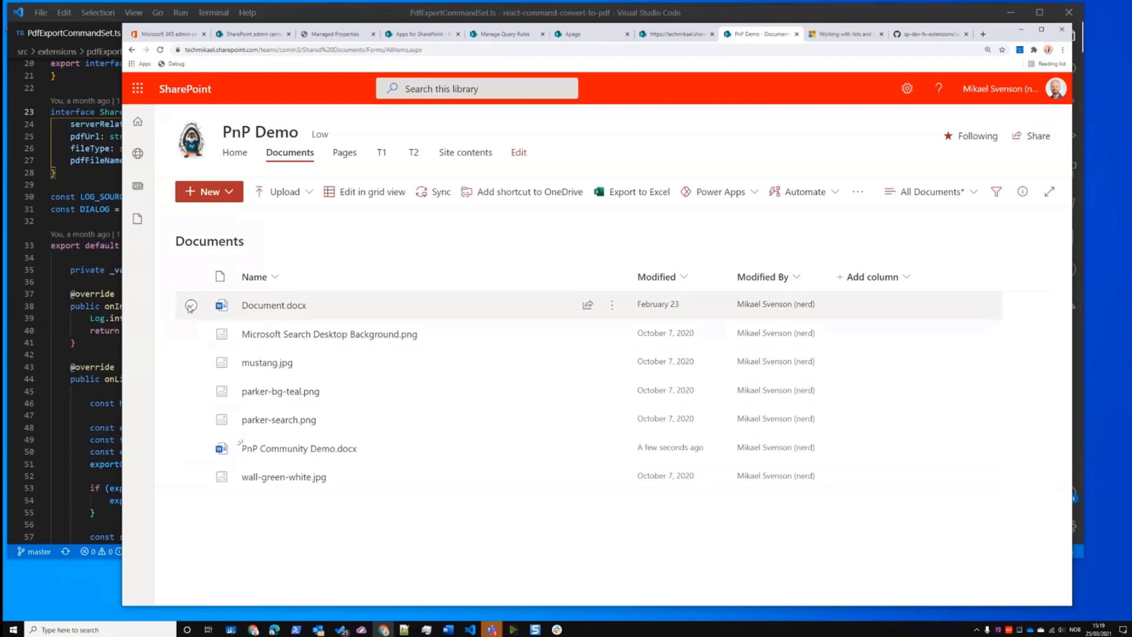
Convert Document.docx to PDF using the Convert to PDF command
{"action": "left_click", "coordinate": [191, 306]}
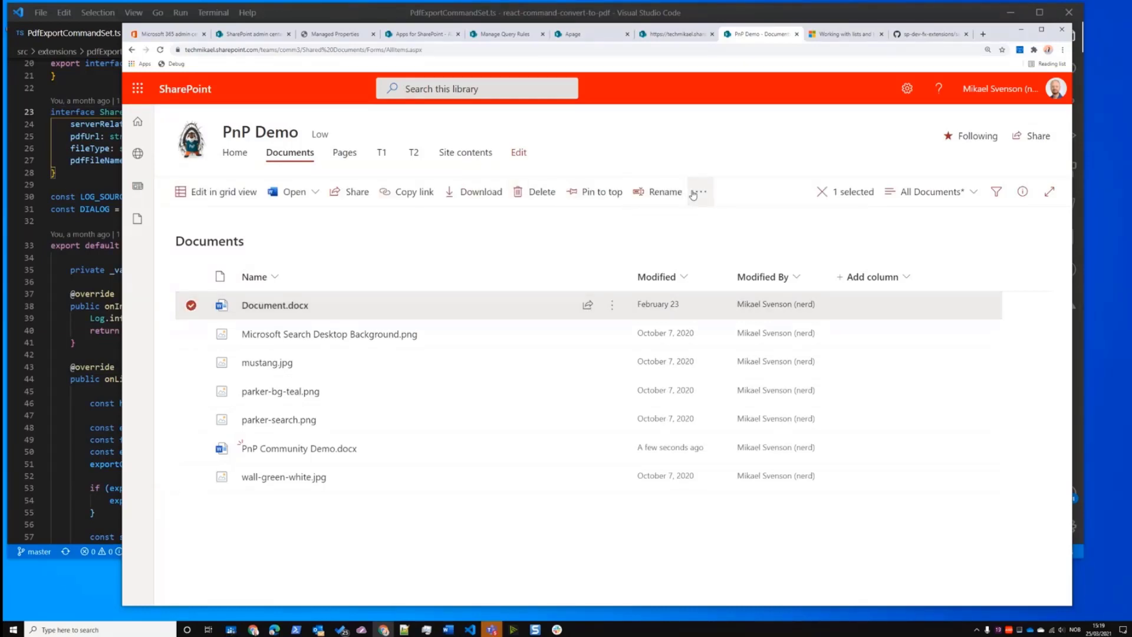
{"action": "left_click", "coordinate": [699, 191]}
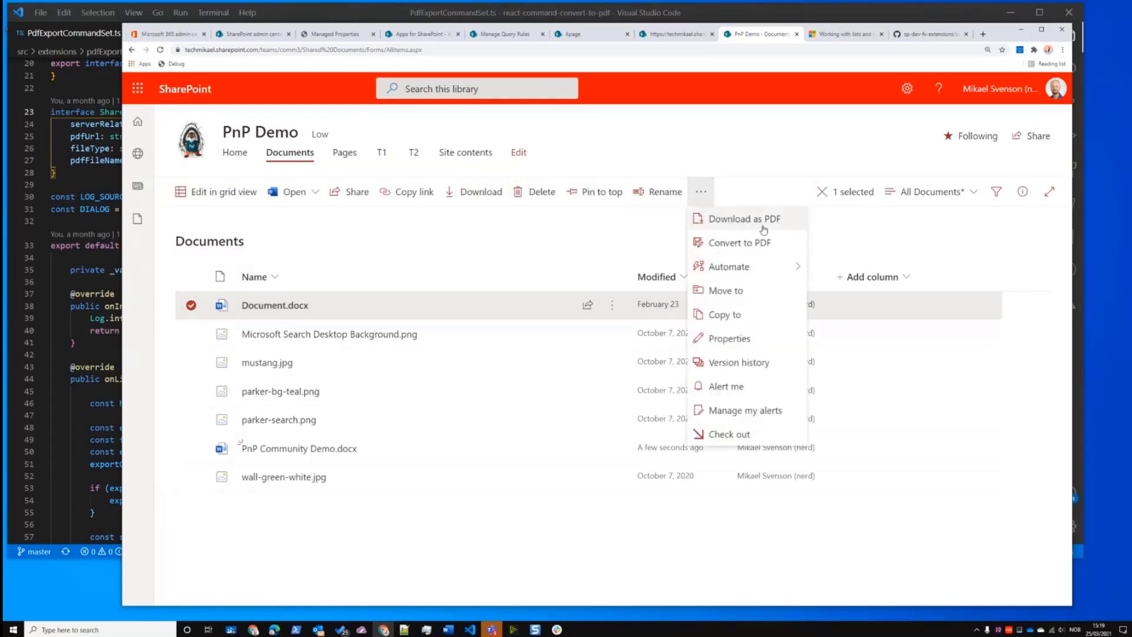
{"action": "mouse_move", "coordinate": [755, 242]}
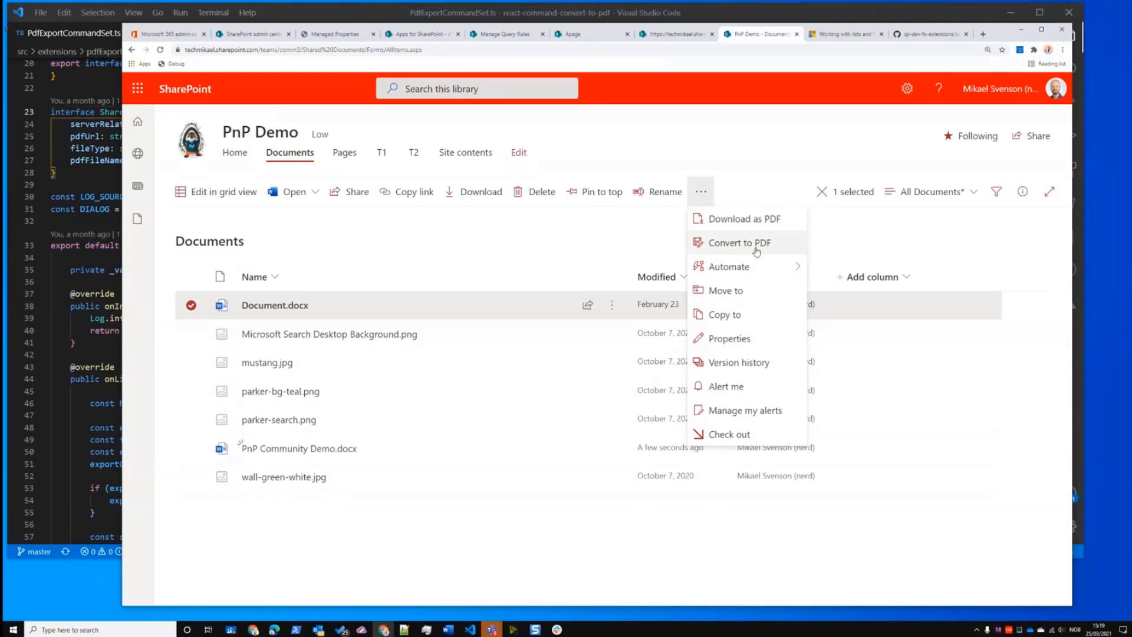
{"action": "left_click", "coordinate": [739, 243]}
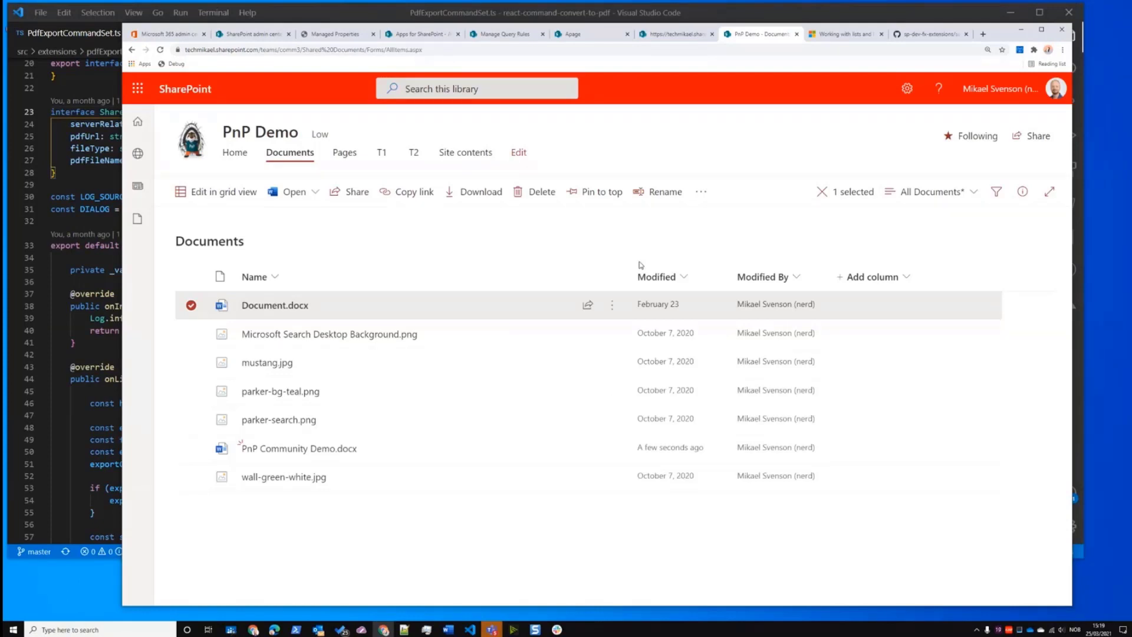
{"action": "mouse_move", "coordinate": [396, 281]}
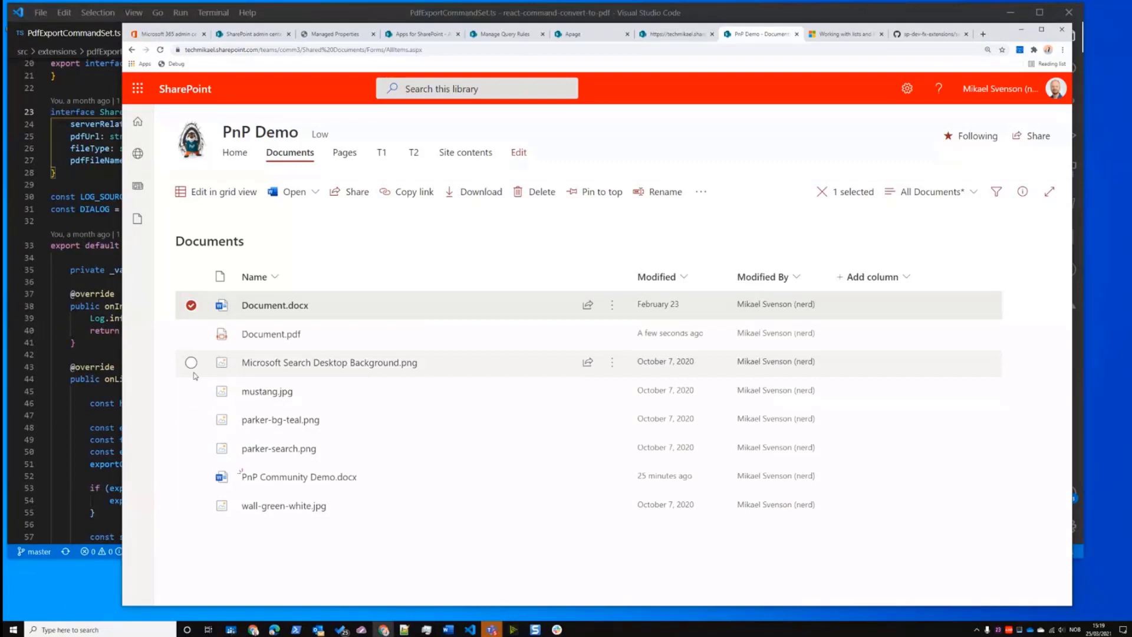
Preview the new Document.pdf in the viewer and return to the library
{"action": "left_click", "coordinate": [191, 332]}
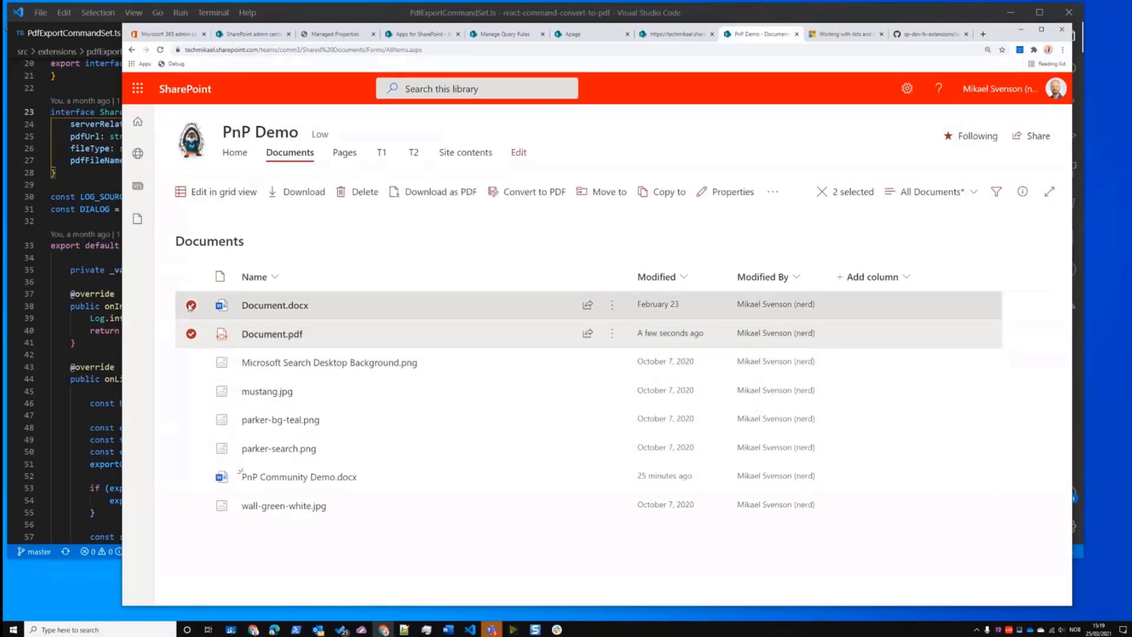
{"action": "left_click", "coordinate": [271, 333]}
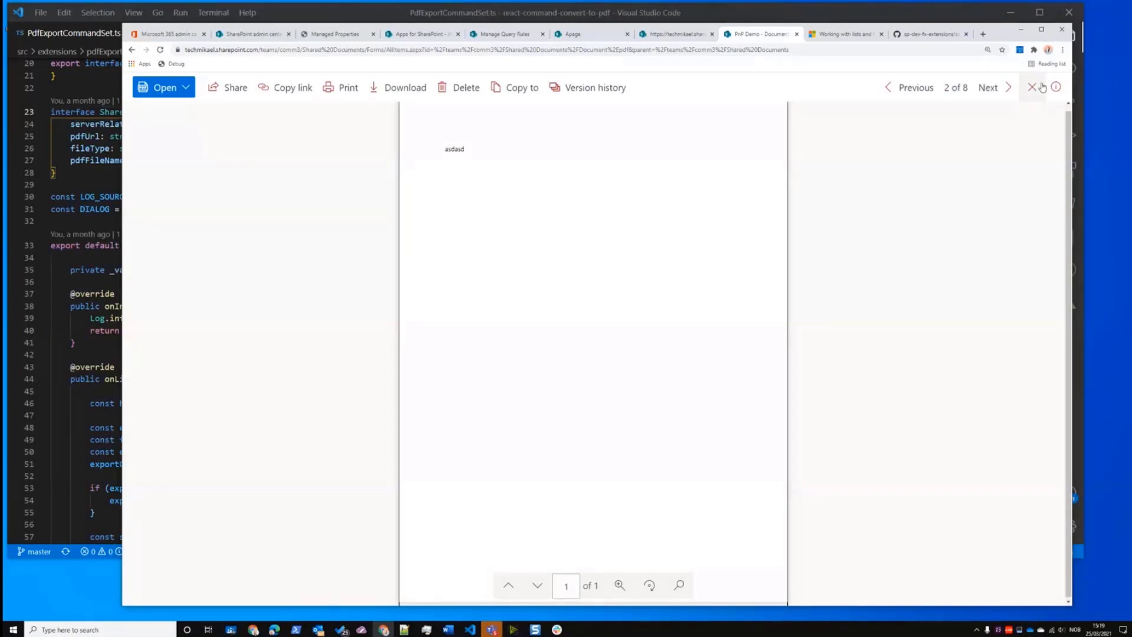
{"action": "left_click", "coordinate": [1031, 86]}
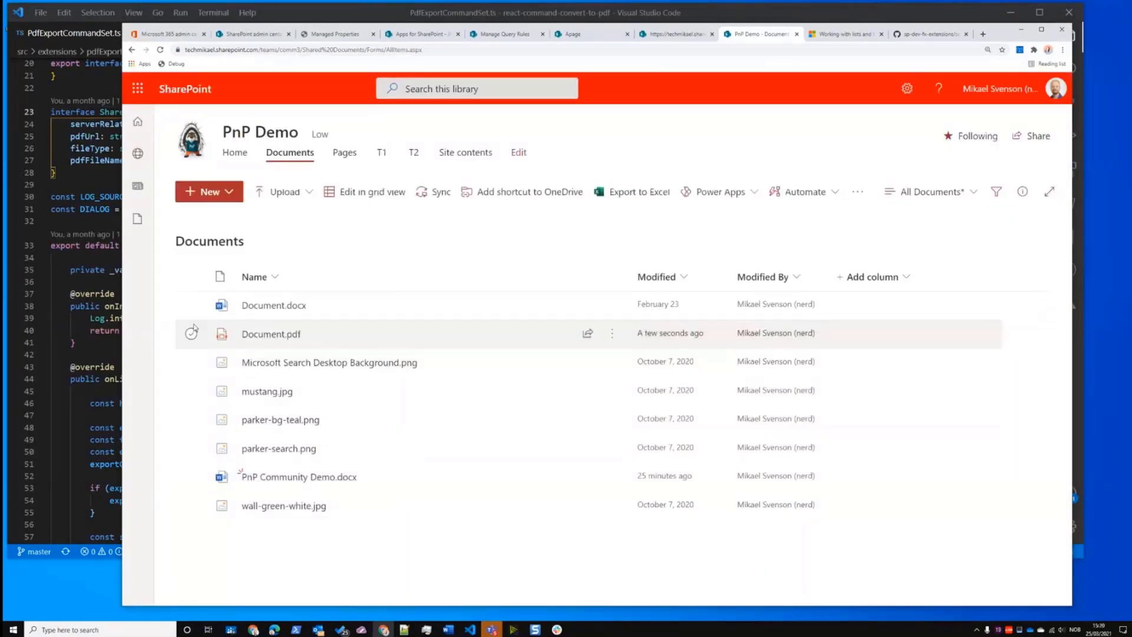
Delete Document.pdf from the PnP Demo library
{"action": "left_click", "coordinate": [191, 334]}
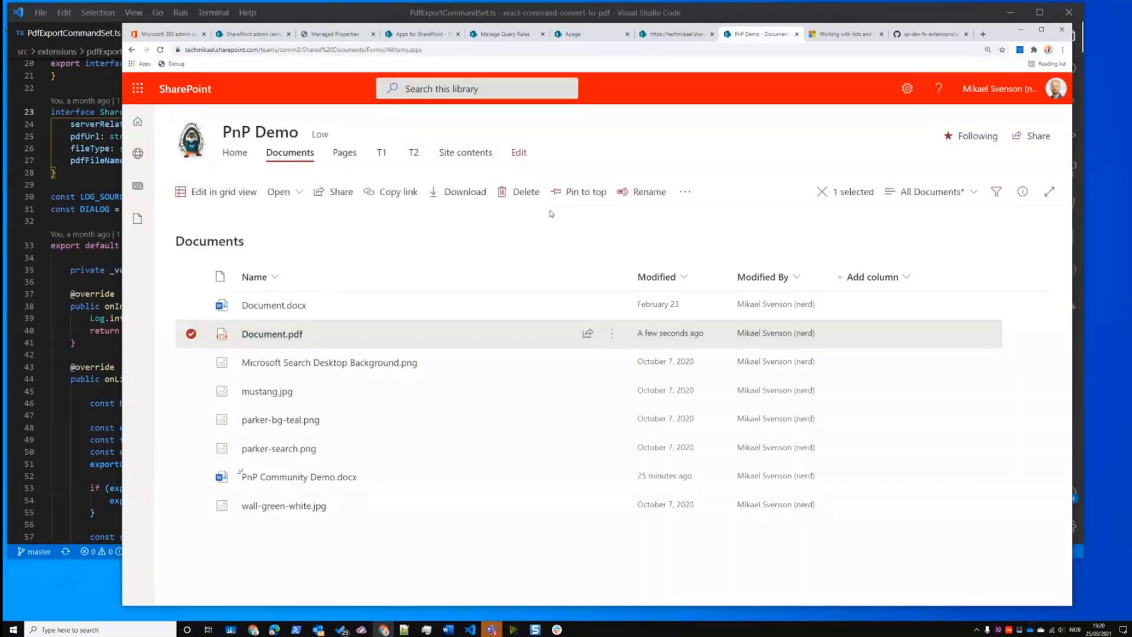
{"action": "left_click", "coordinate": [524, 191]}
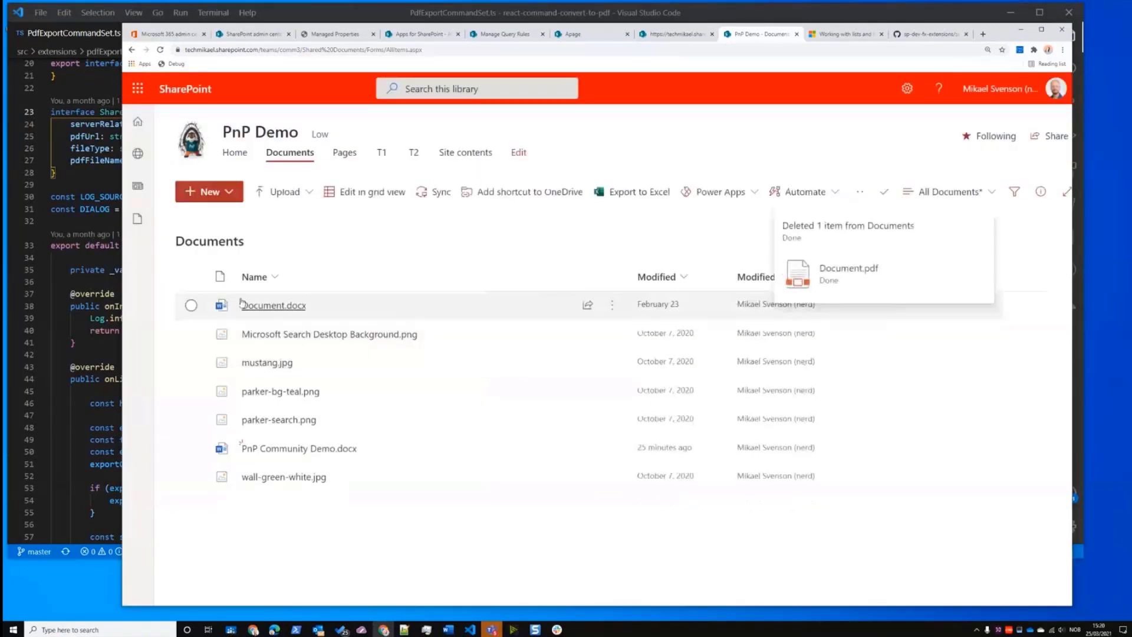
{"action": "left_click", "coordinate": [191, 448]}
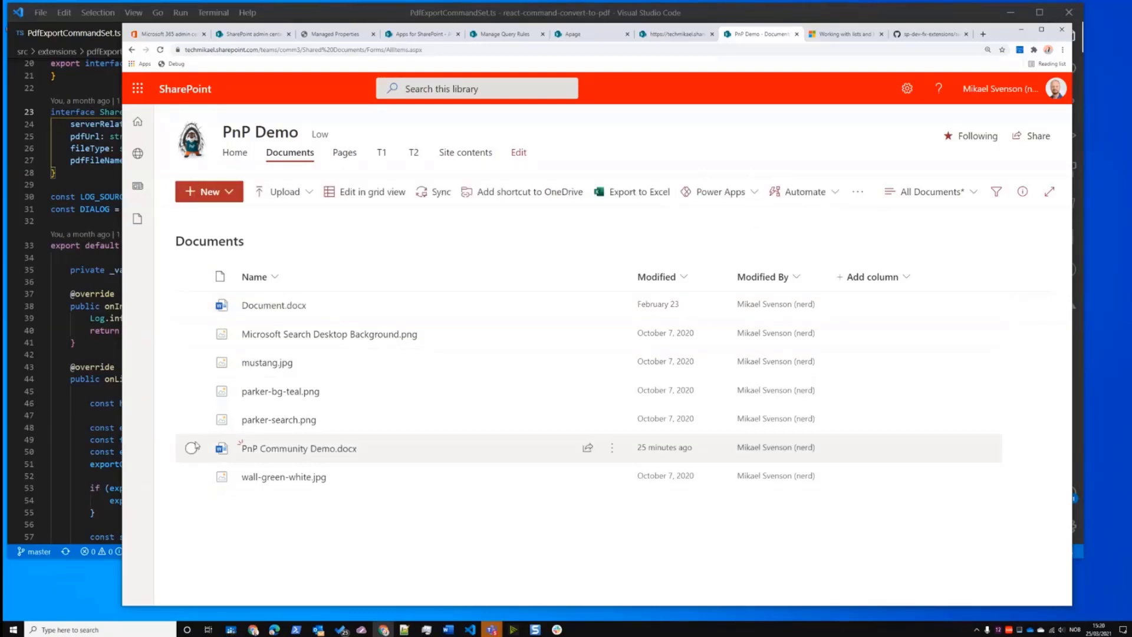
Convert Document.docx and PnP Community Demo.docx to PDF together and clear the selection
{"action": "left_click", "coordinate": [223, 304]}
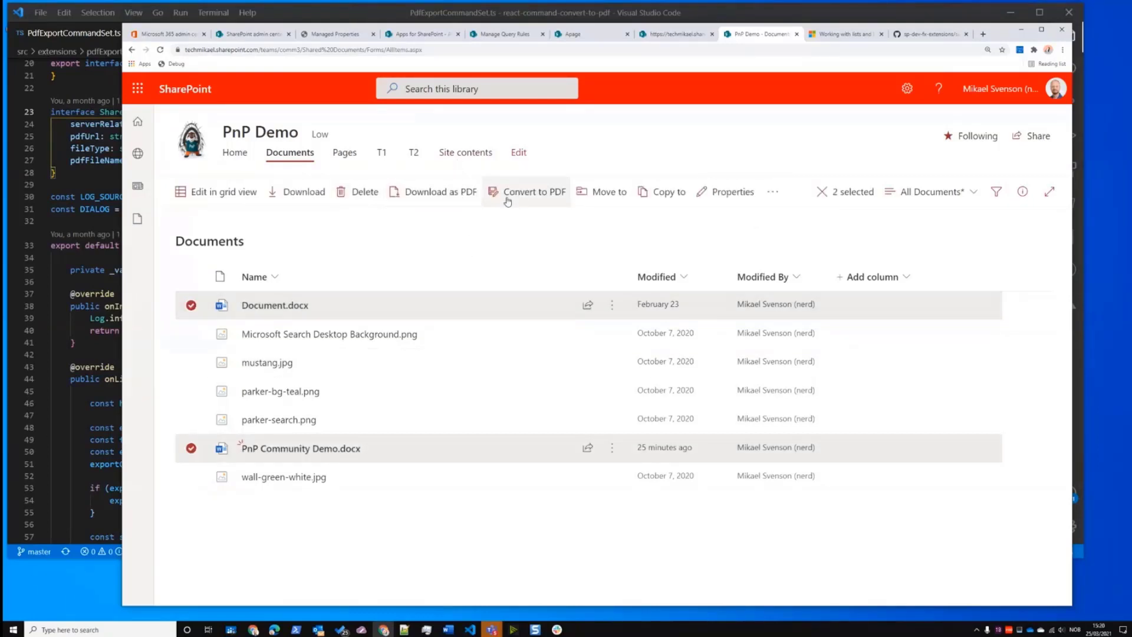
{"action": "left_click", "coordinate": [534, 191]}
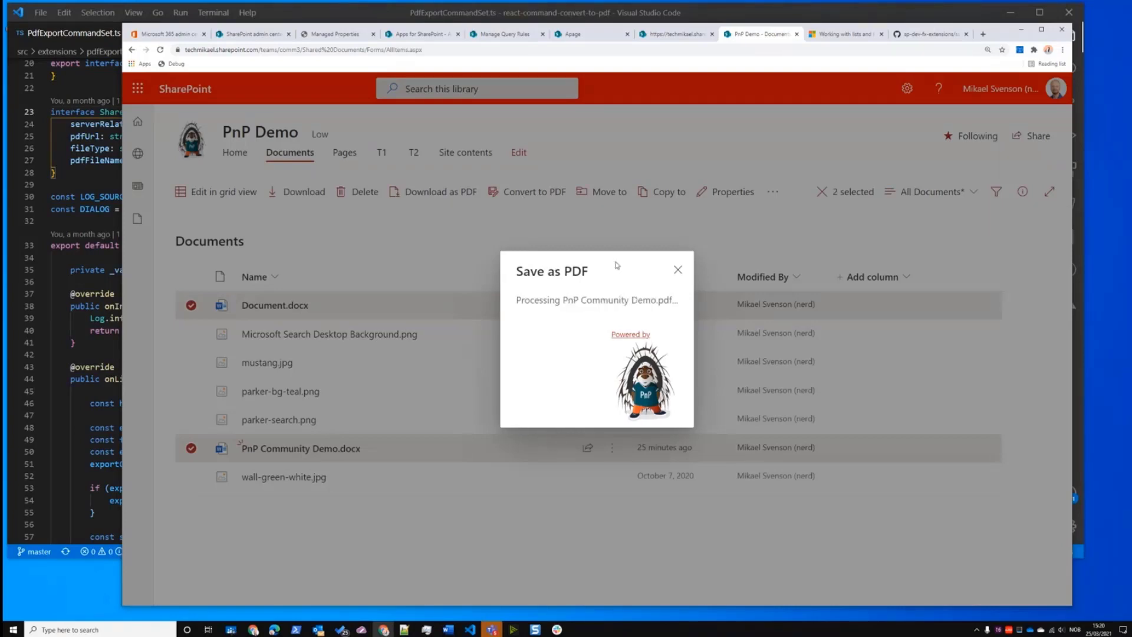
{"action": "left_click", "coordinate": [677, 268]}
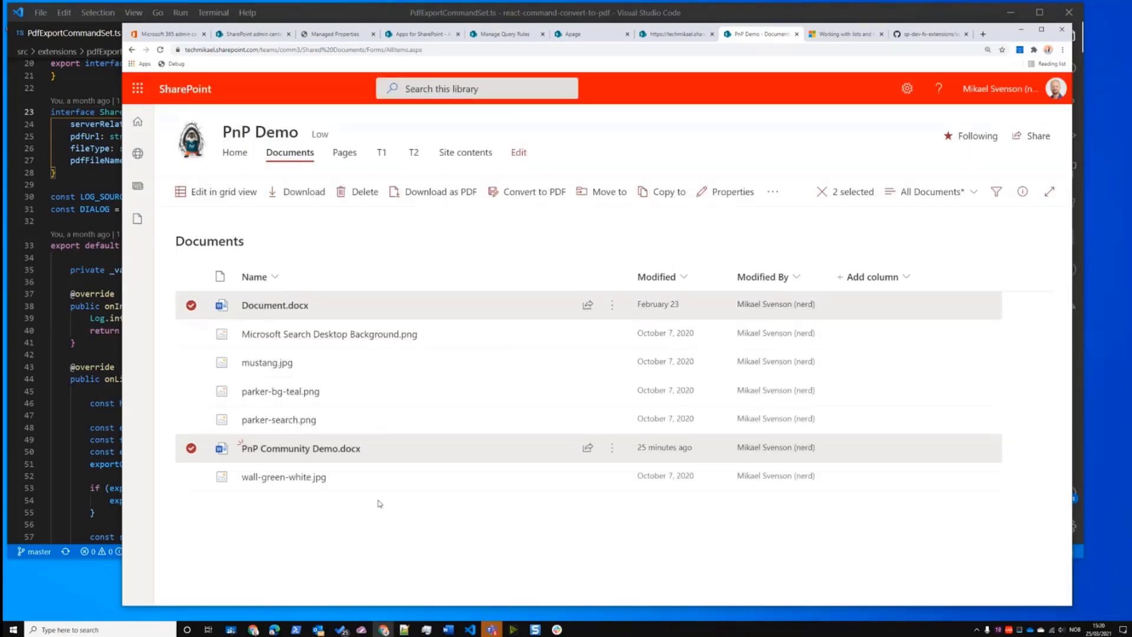
{"action": "mouse_move", "coordinate": [289, 551]}
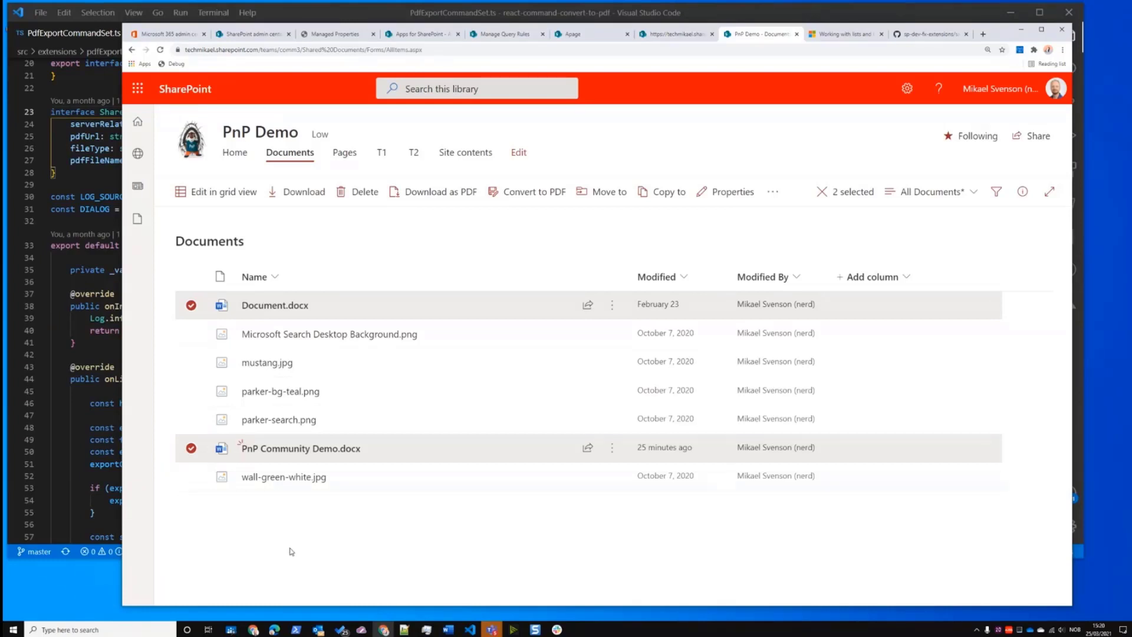
{"action": "left_click", "coordinate": [533, 191]}
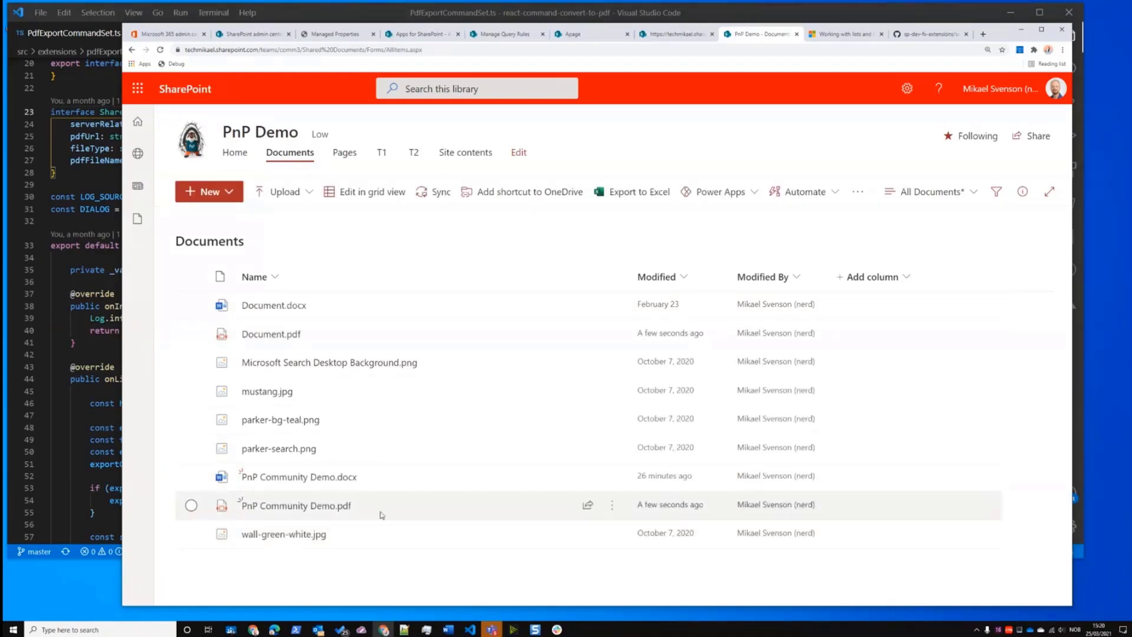
{"action": "left_click", "coordinate": [295, 504]}
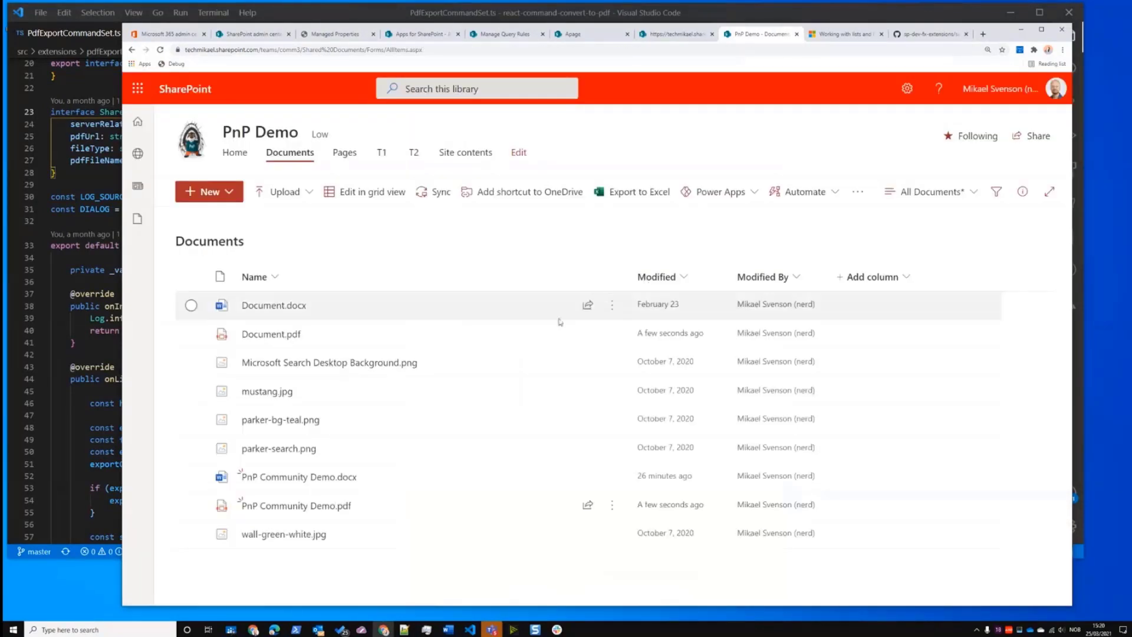
Delete the generated PDFs, then download both Word documents as PDFs in a zip archive
{"action": "left_click", "coordinate": [191, 334]}
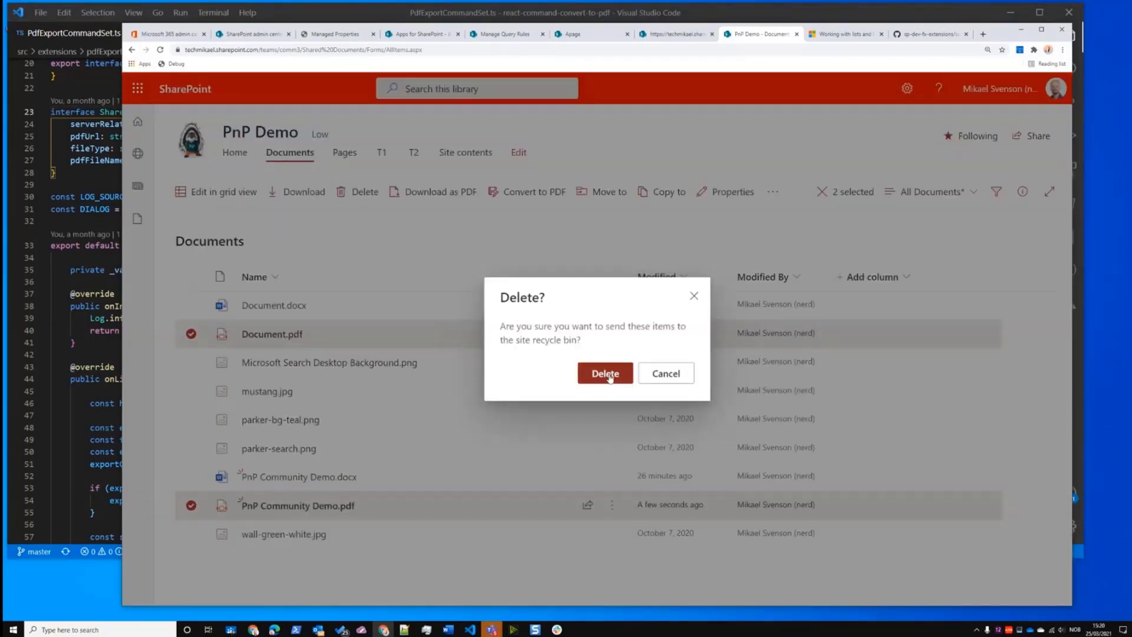
{"action": "left_click", "coordinate": [605, 374]}
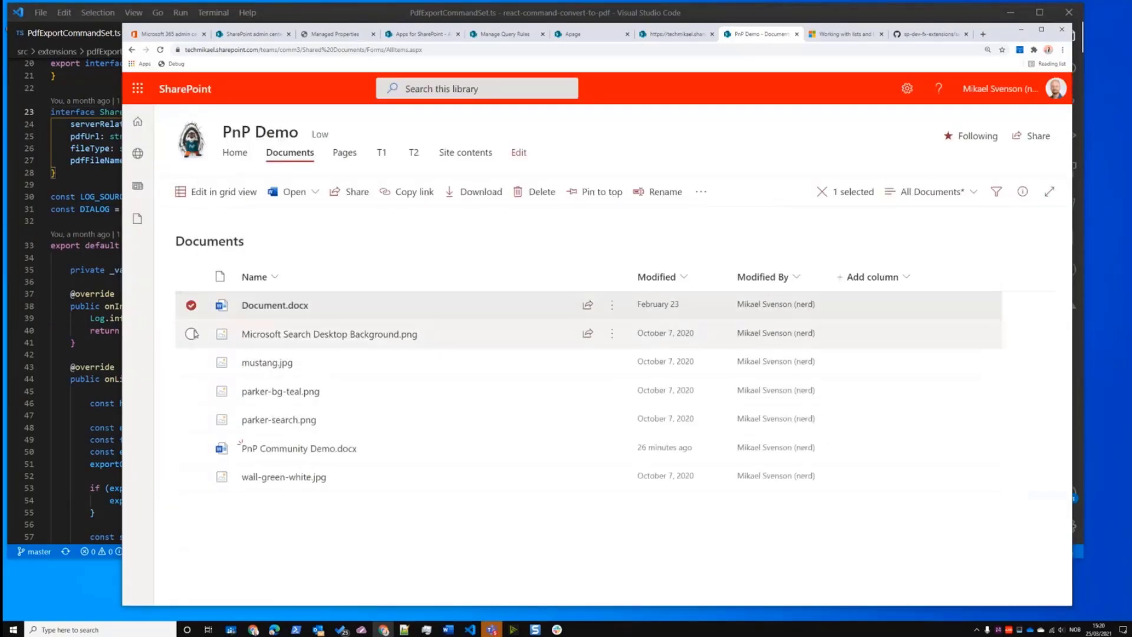
{"action": "left_click", "coordinate": [191, 448]}
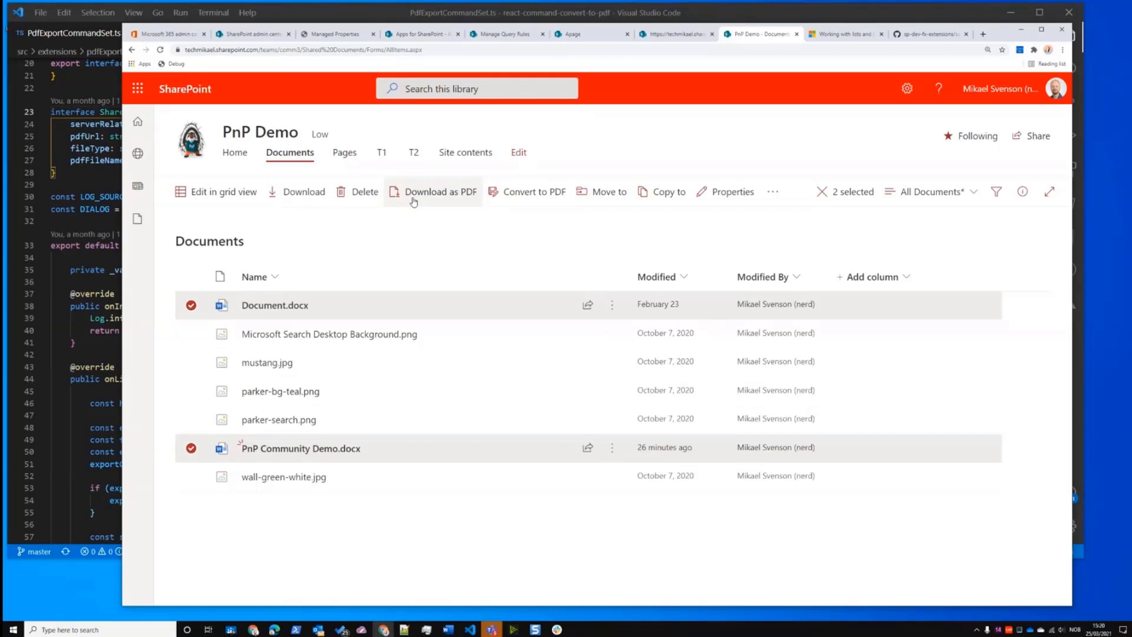
{"action": "left_click", "coordinate": [533, 191]}
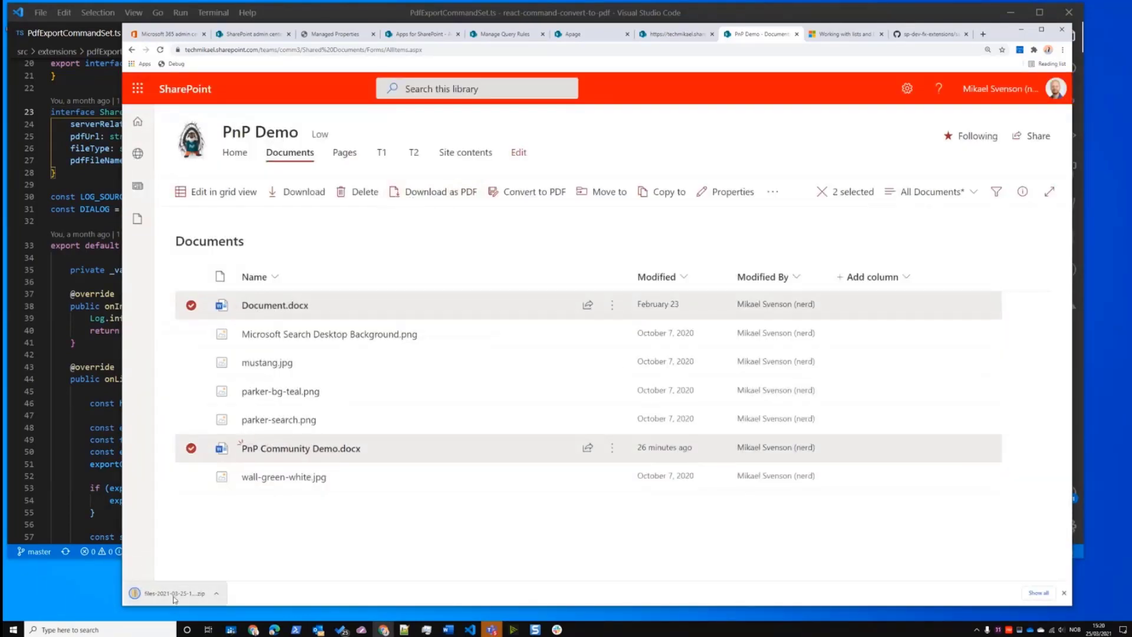
{"action": "left_click", "coordinate": [174, 593]}
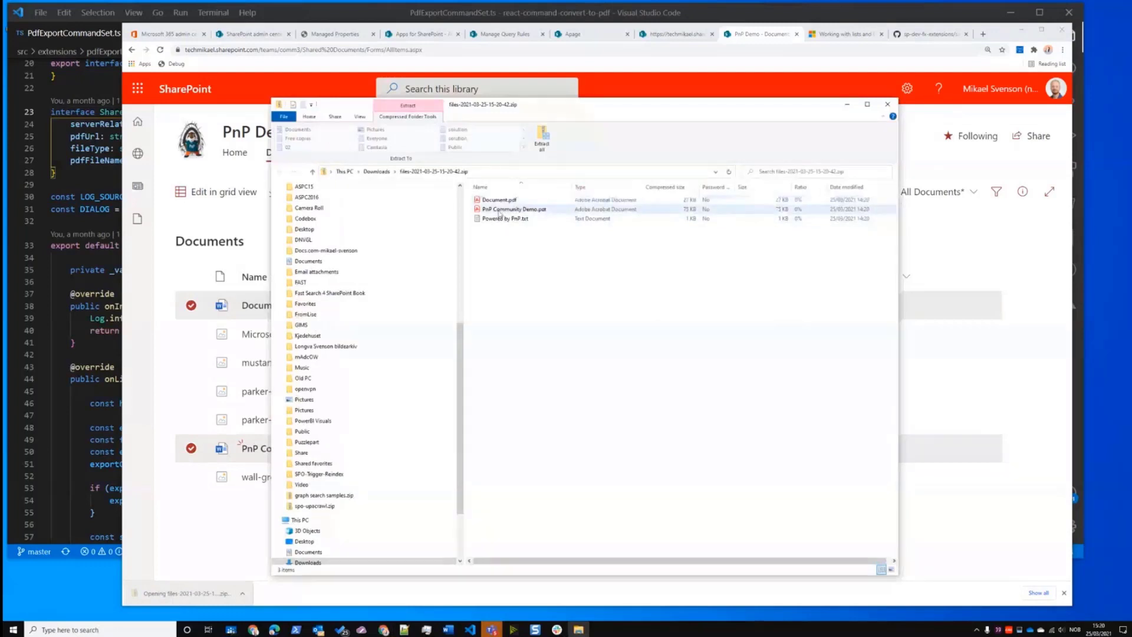
{"action": "double_click", "coordinate": [504, 218]}
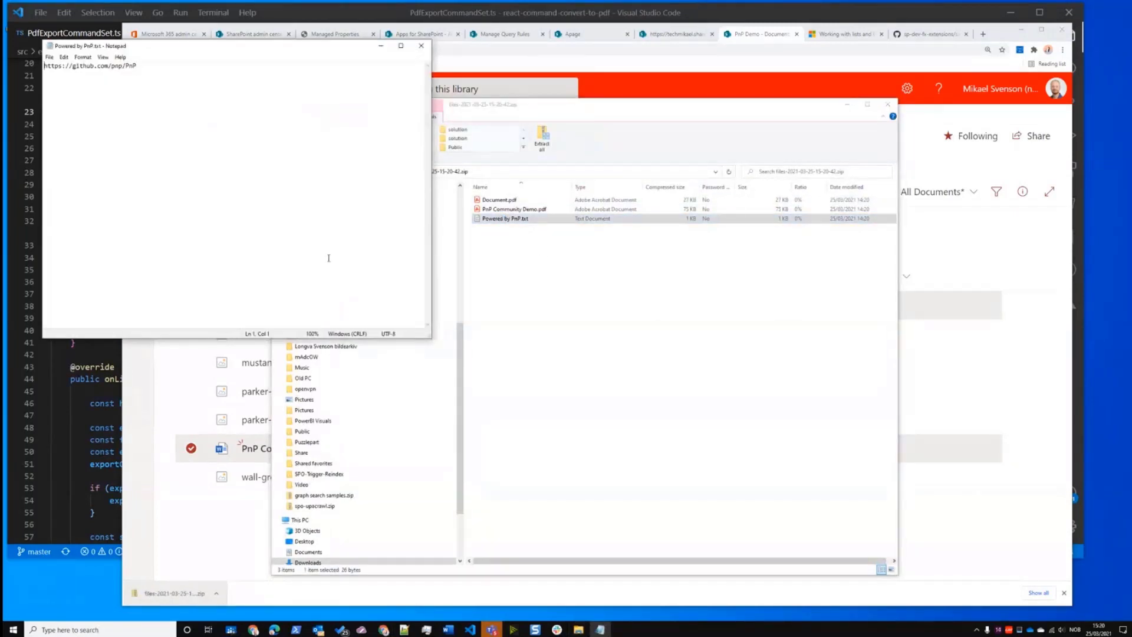
{"action": "left_click", "coordinate": [421, 45]}
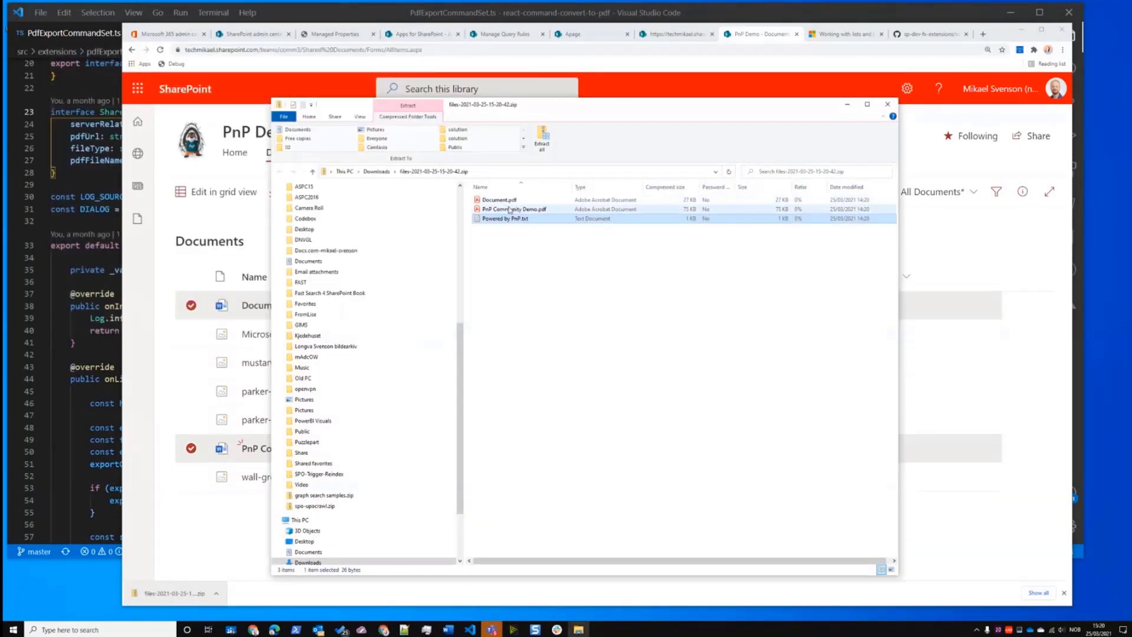
{"action": "double_click", "coordinate": [514, 208]}
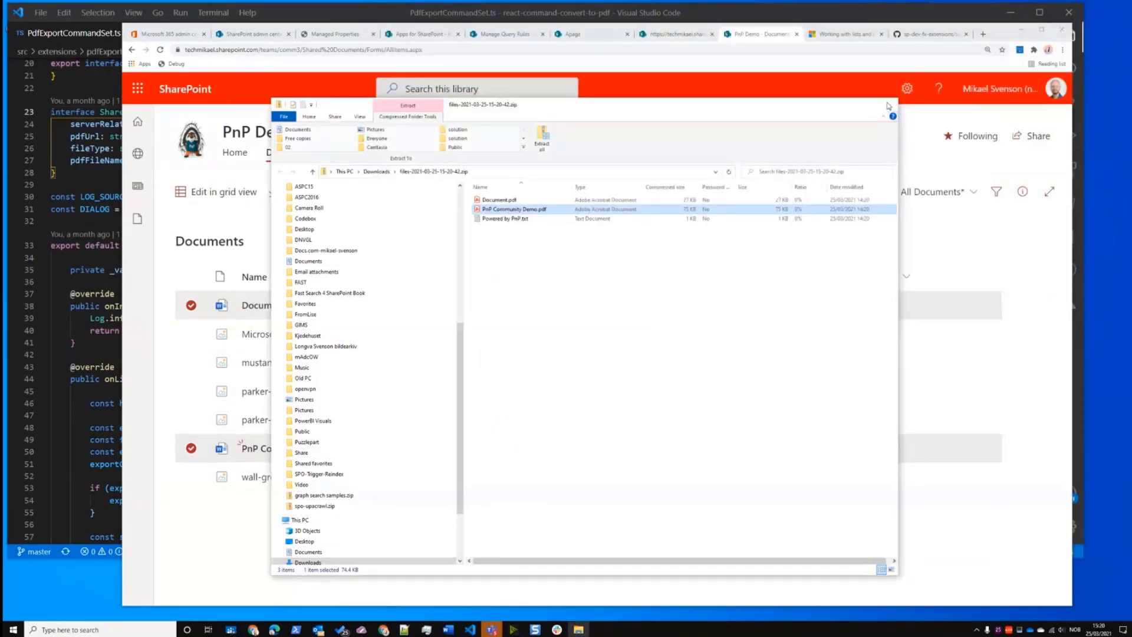
{"action": "left_click", "coordinate": [888, 105]}
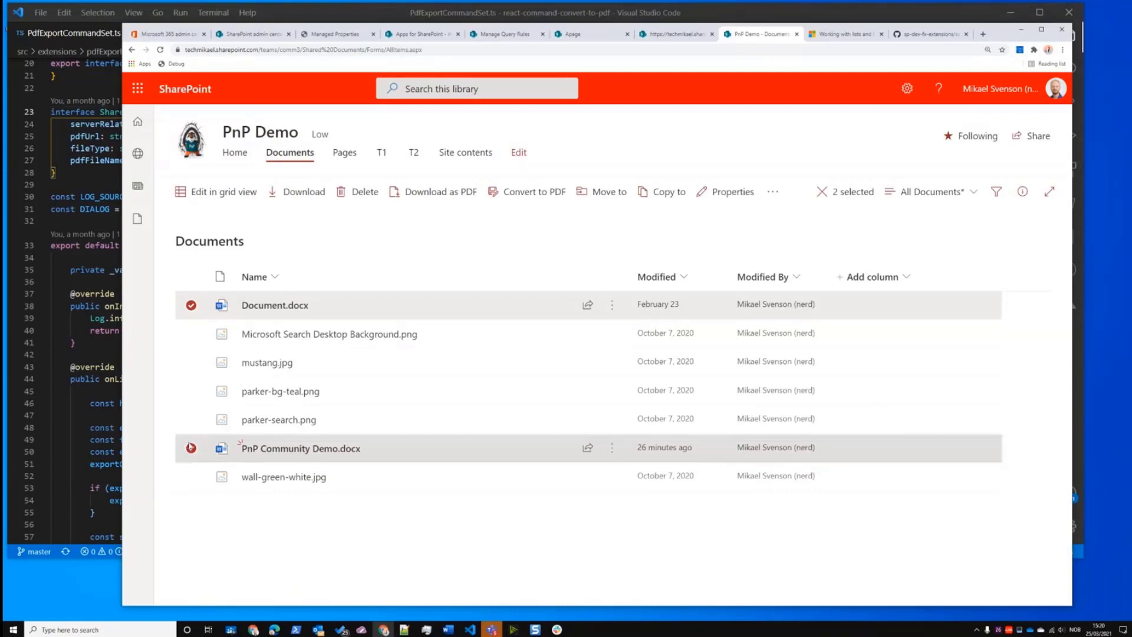
{"action": "left_click", "coordinate": [191, 304]}
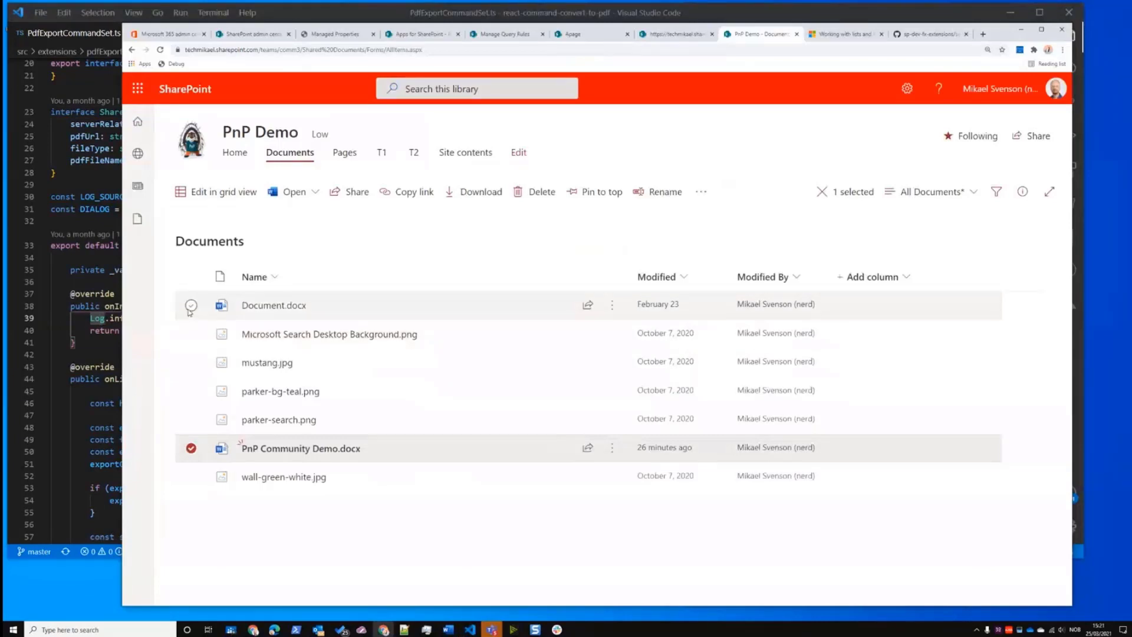
{"action": "left_click", "coordinate": [191, 304]}
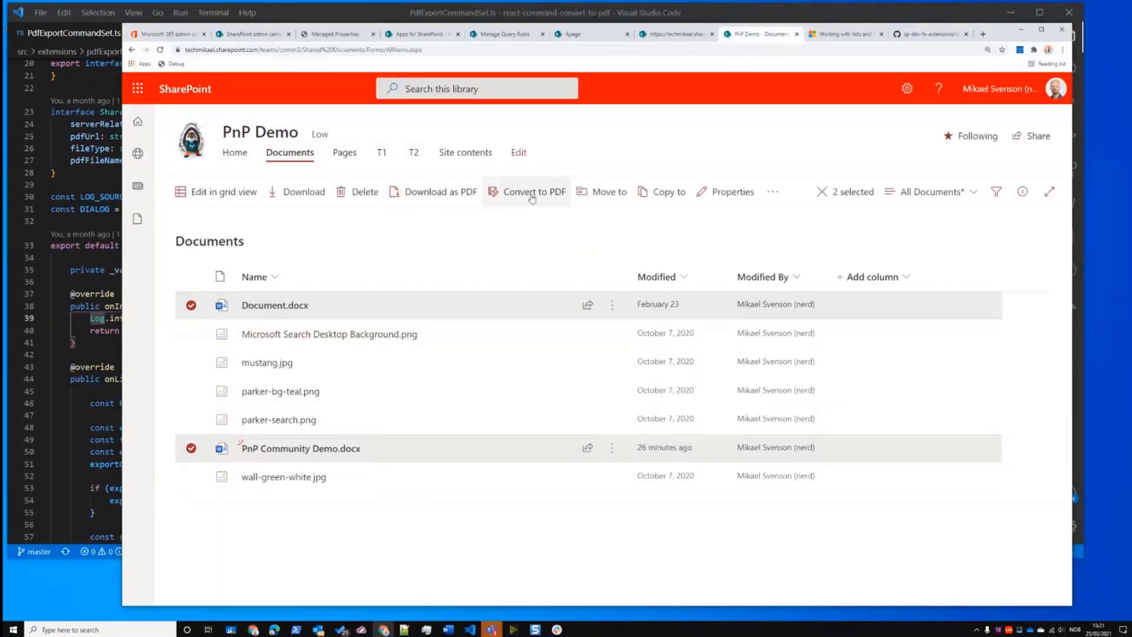
{"action": "mouse_move", "coordinate": [415, 230]}
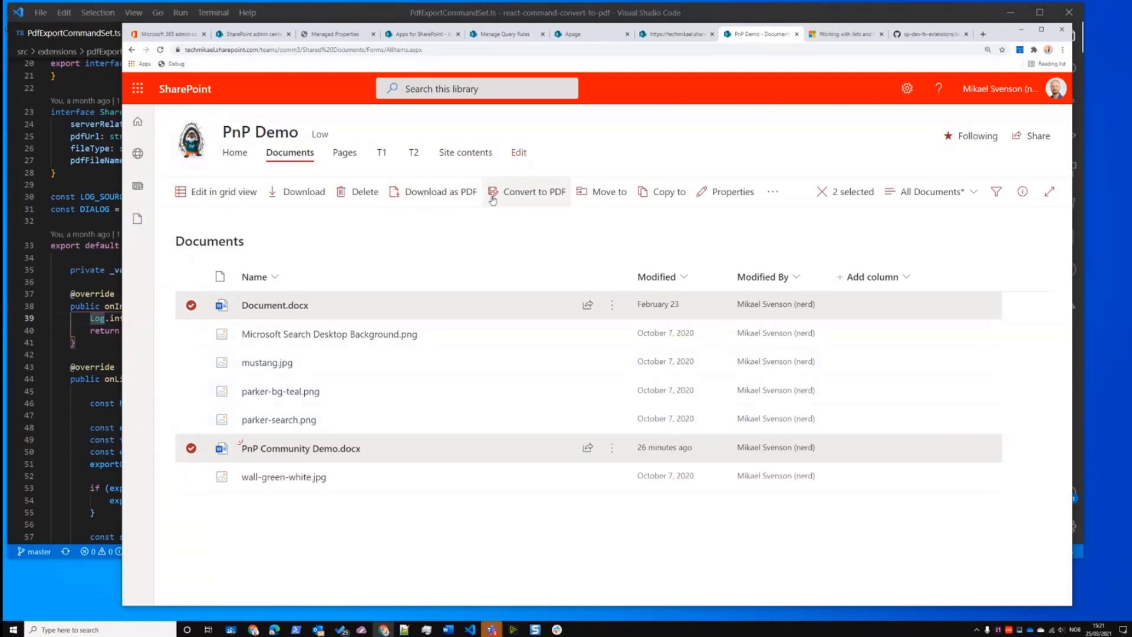
{"action": "mouse_move", "coordinate": [465, 248]}
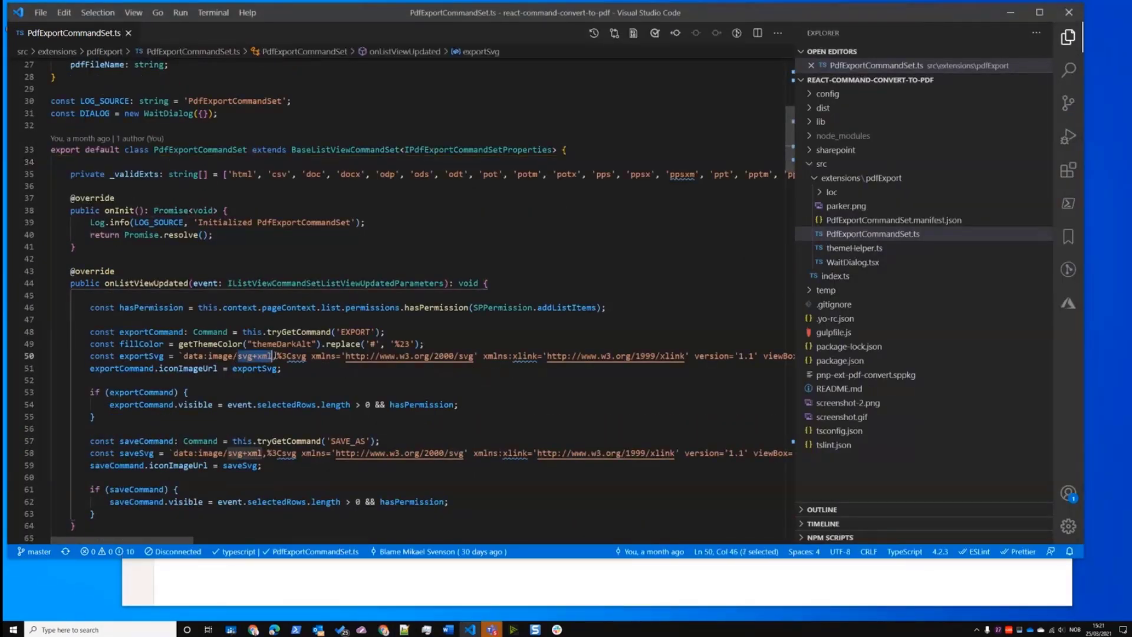
Review onListViewUpdated in PdfExportCommandSet.ts, highlighting the addListItems permission check
{"action": "scroll", "scroll_direction": "left", "scroll_amount": 3}
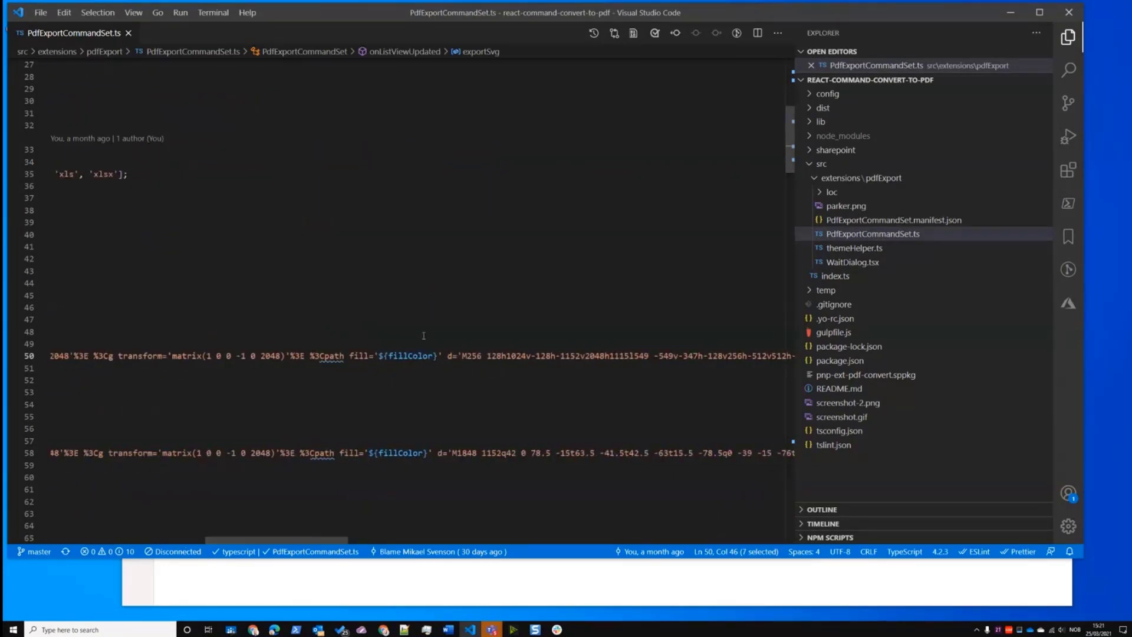
{"action": "double_click", "coordinate": [410, 355]}
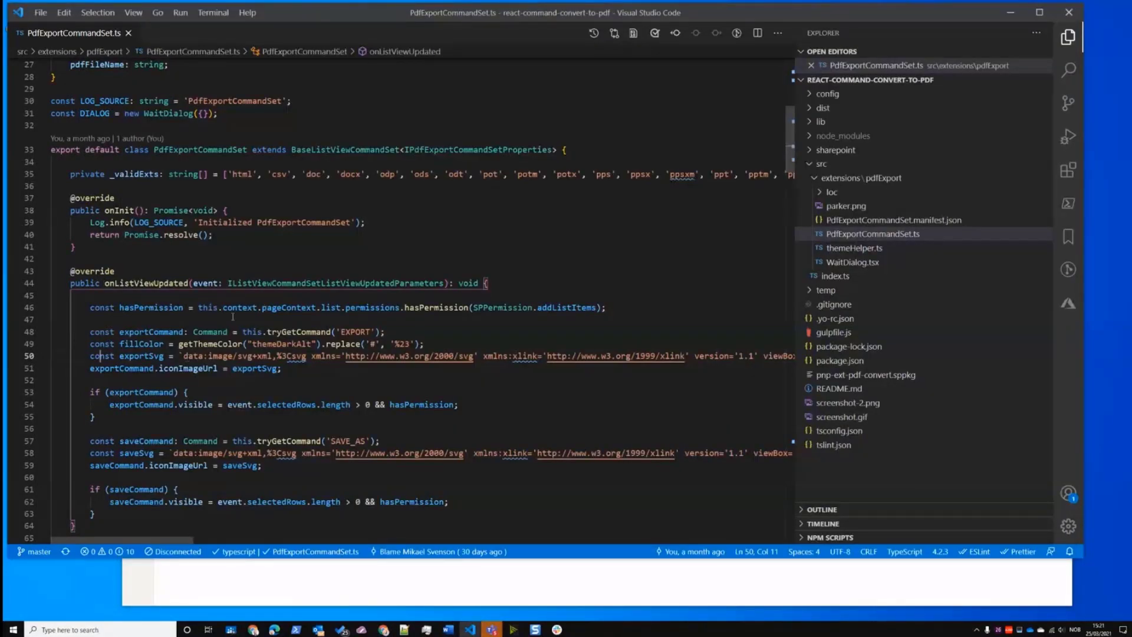
{"action": "double_click", "coordinate": [151, 306]}
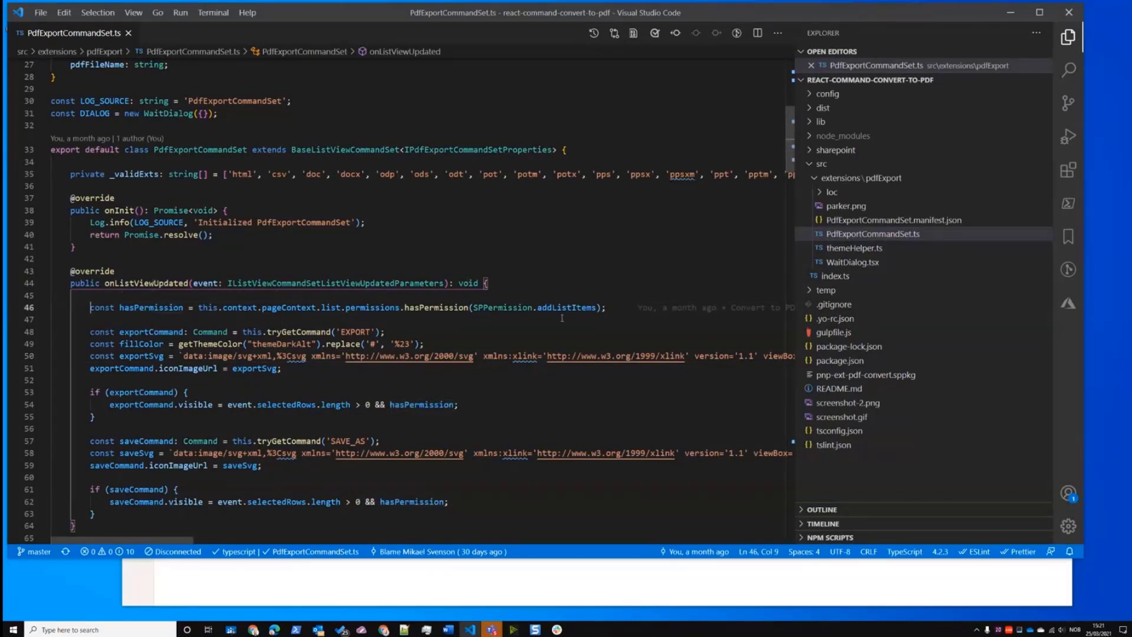
{"action": "double_click", "coordinate": [564, 307]}
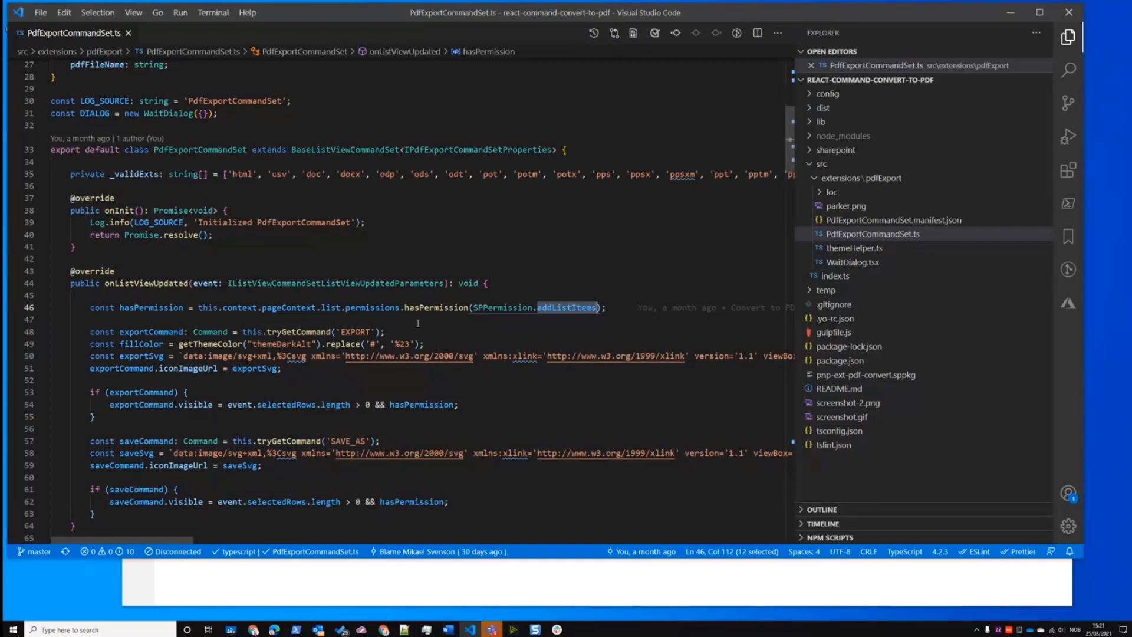
{"action": "scroll", "scroll_direction": "down", "scroll_amount": 3}
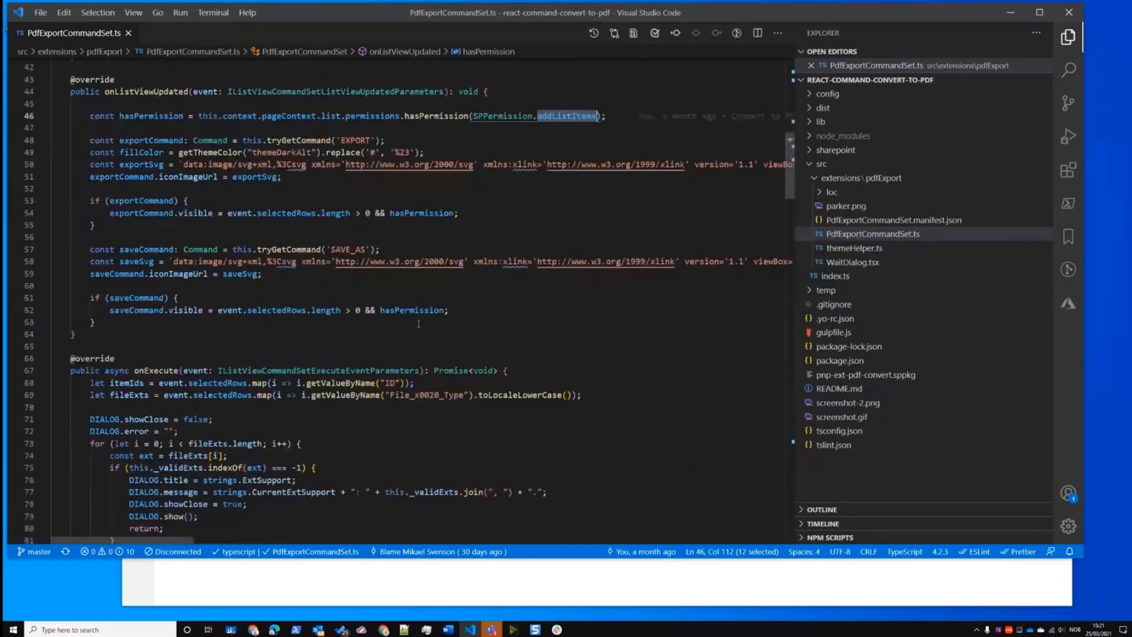
Walk through the EXPORT and SAVE_AS cases in onExecute and jump to the generatePdfUrls definition
{"action": "scroll", "scroll_direction": "down", "scroll_amount": 3}
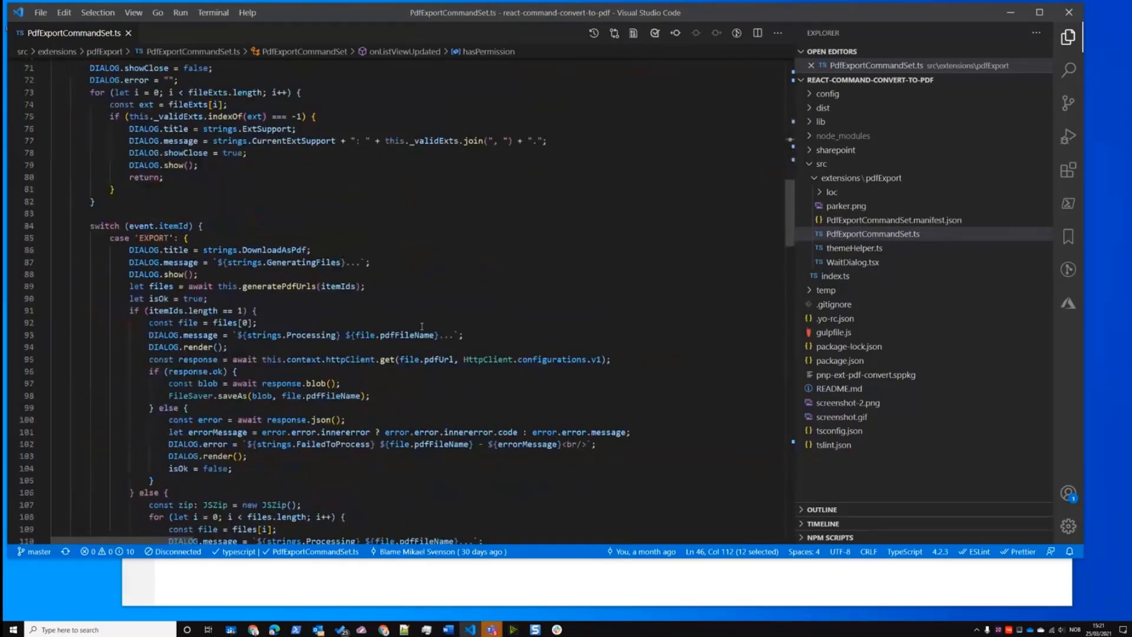
{"action": "left_click", "coordinate": [153, 237]}
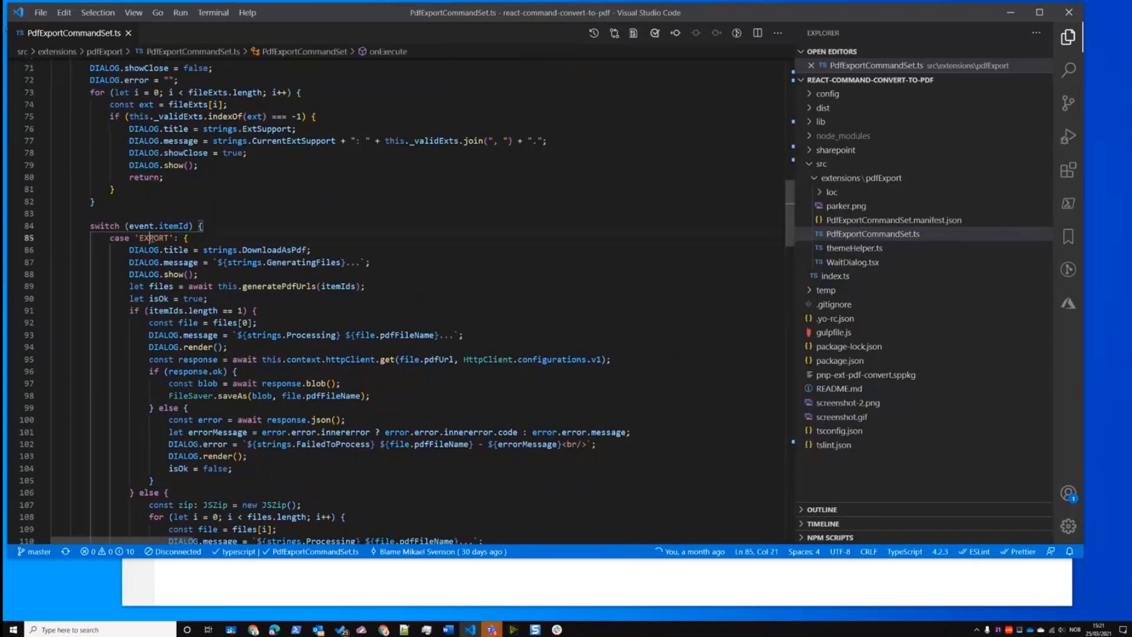
{"action": "scroll", "scroll_direction": "down", "scroll_amount": 3}
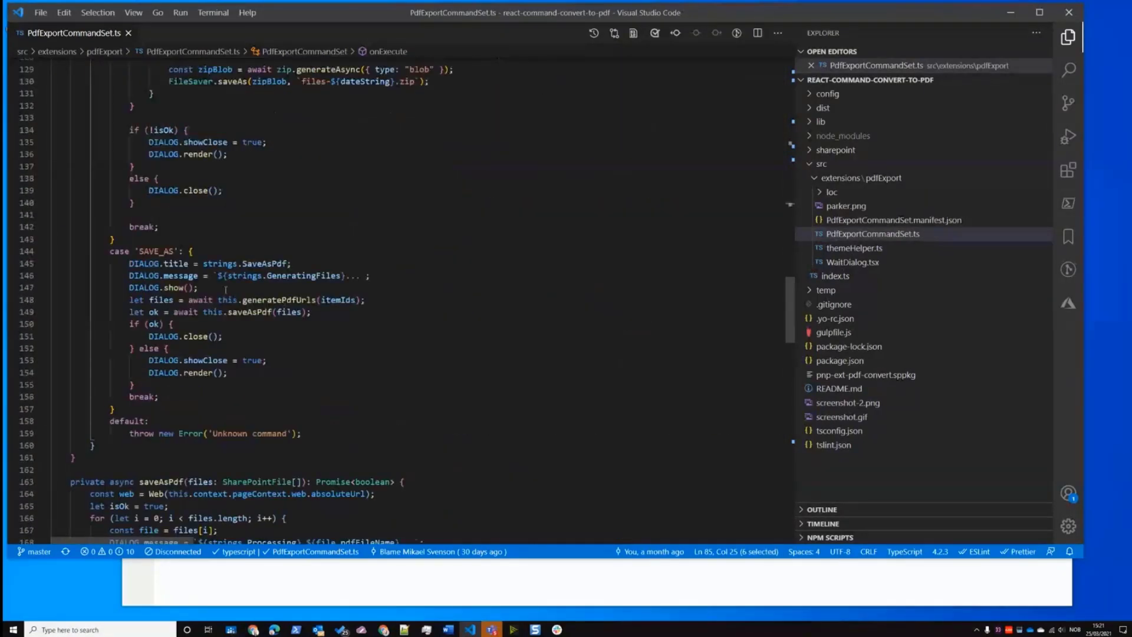
{"action": "double_click", "coordinate": [156, 250]}
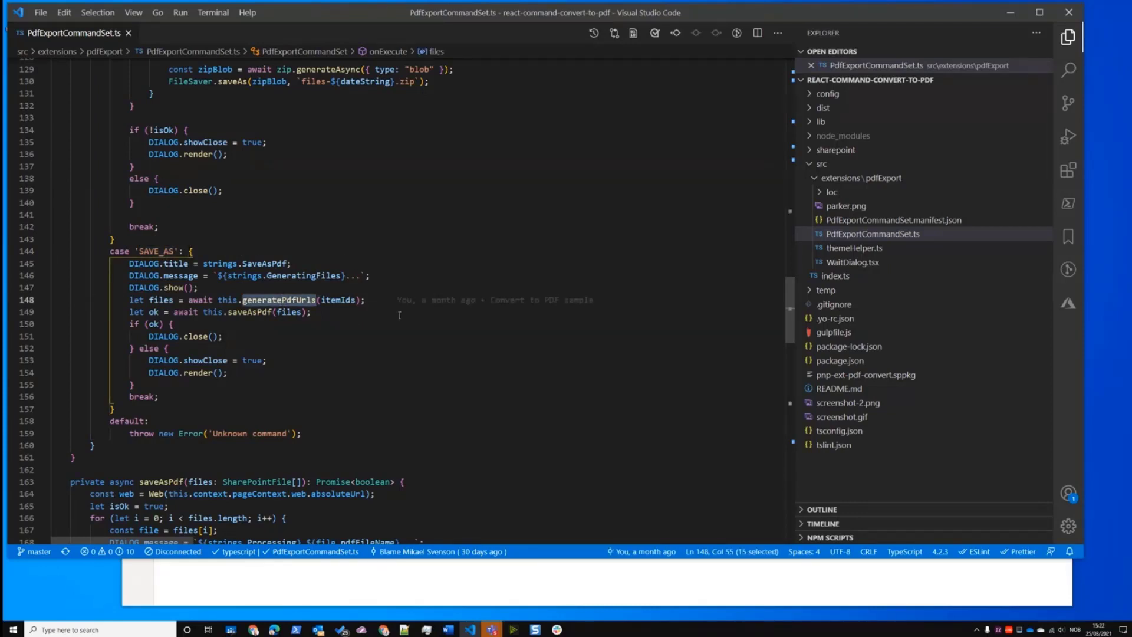
{"action": "left_click", "coordinate": [324, 417]}
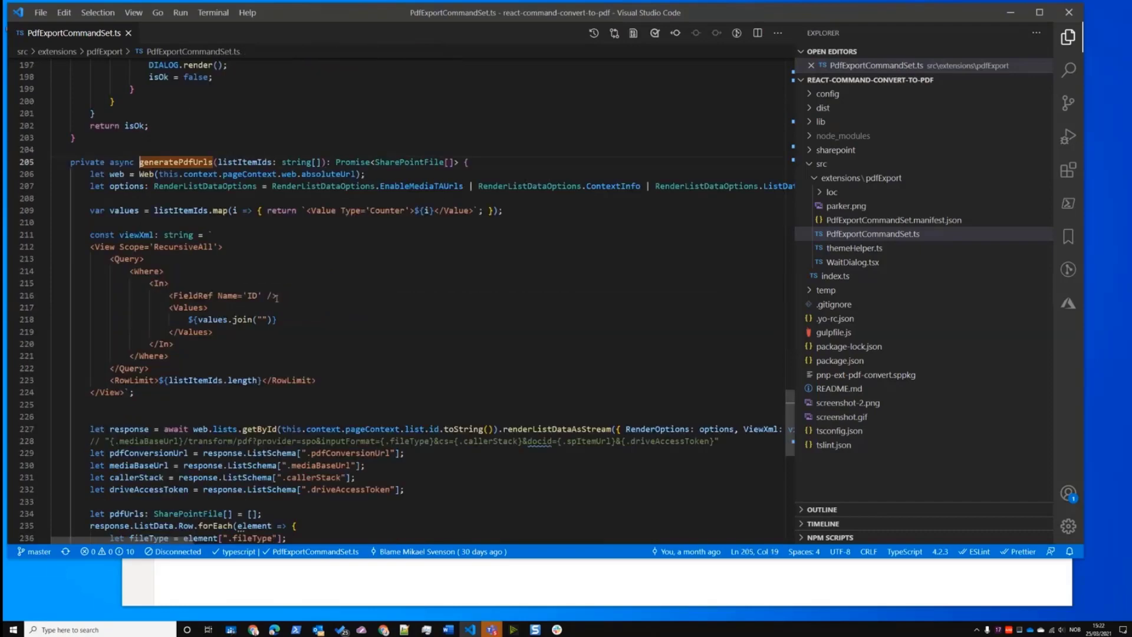
Review generatePdfUrls, highlighting its renderListDataAsStream call
{"action": "scroll", "scroll_direction": "down", "scroll_amount": 3}
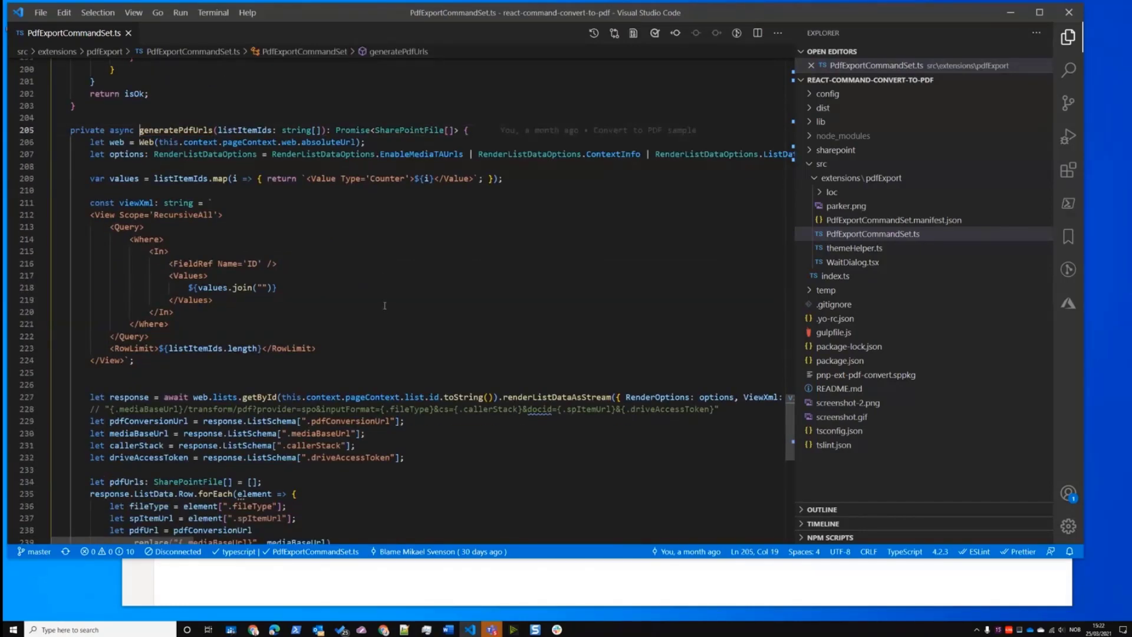
{"action": "scroll", "scroll_direction": "down", "scroll_amount": 3}
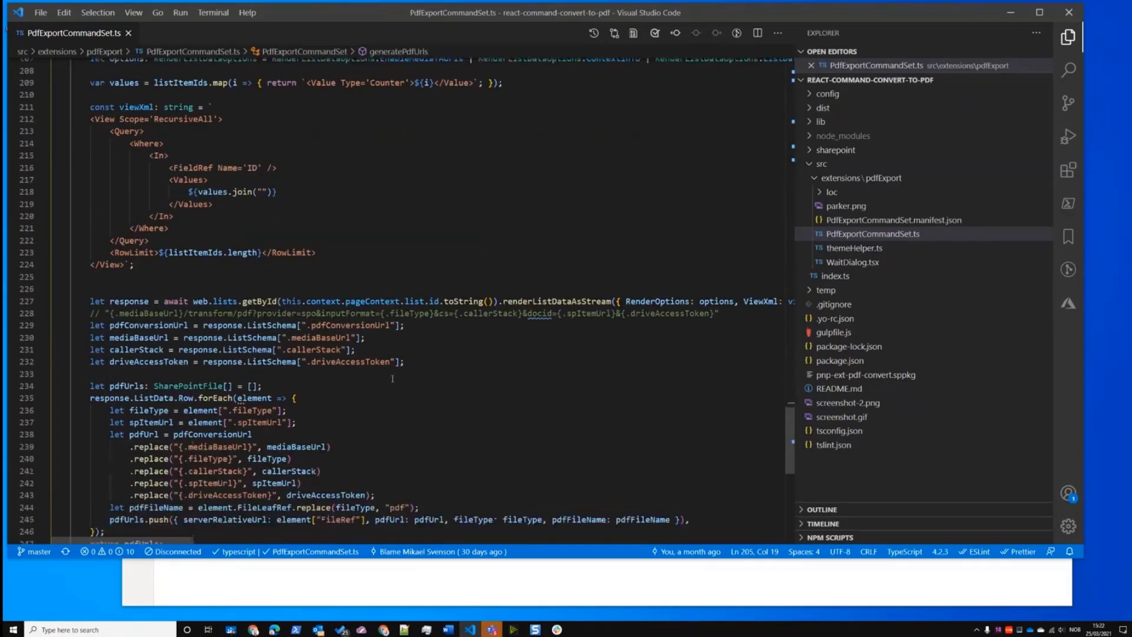
{"action": "double_click", "coordinate": [556, 301]}
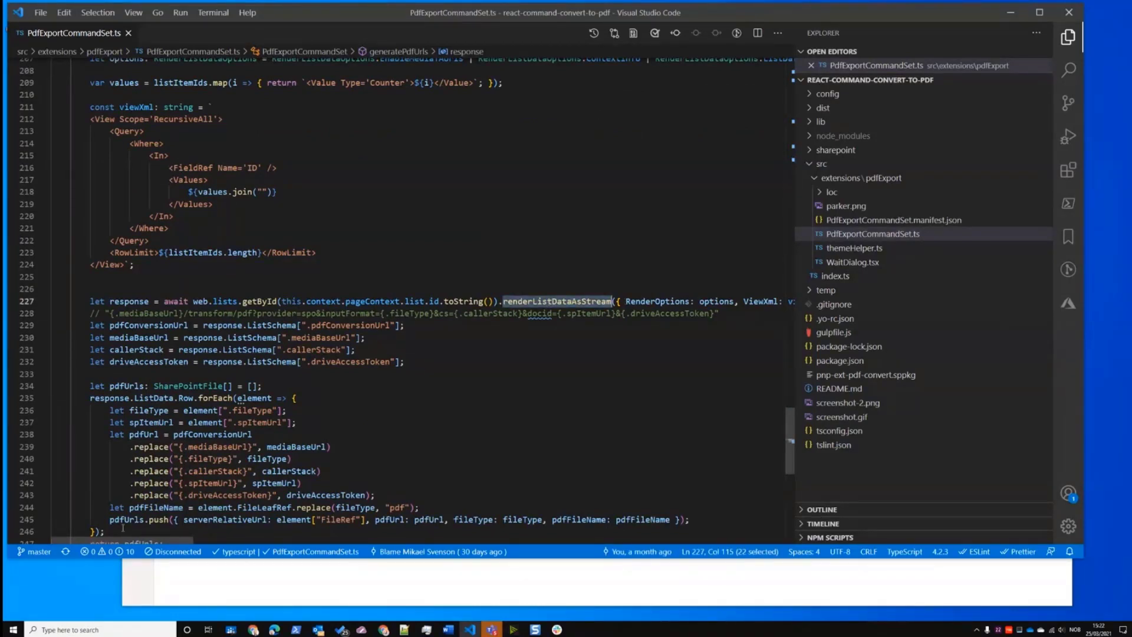
{"action": "scroll", "scroll_direction": "right", "scroll_amount": 3}
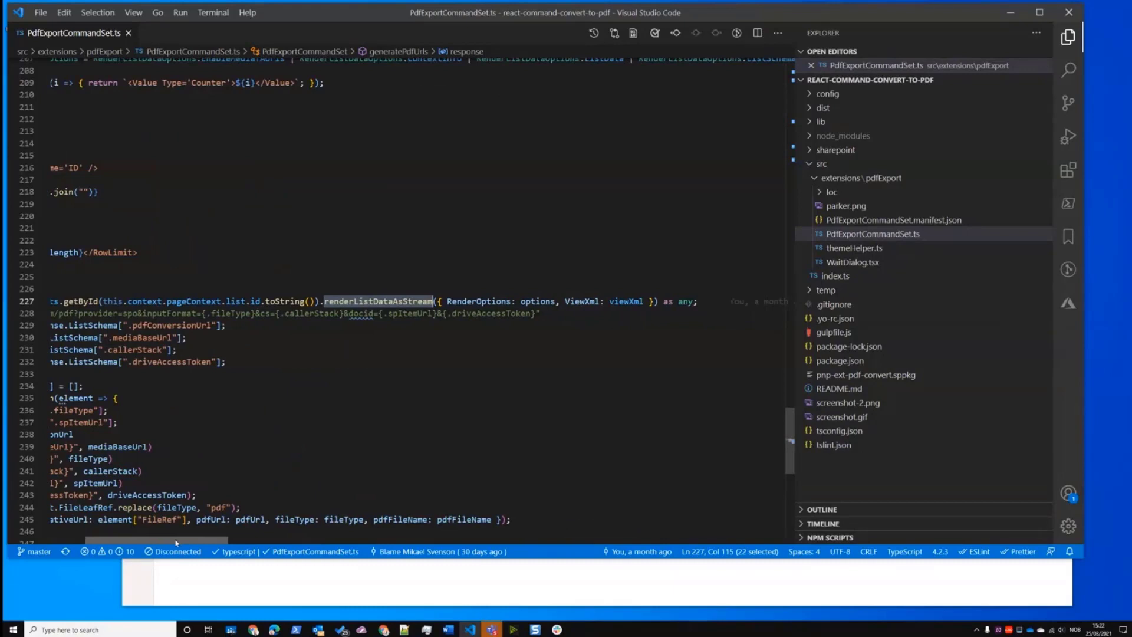
{"action": "scroll", "scroll_direction": "up", "scroll_amount": 3}
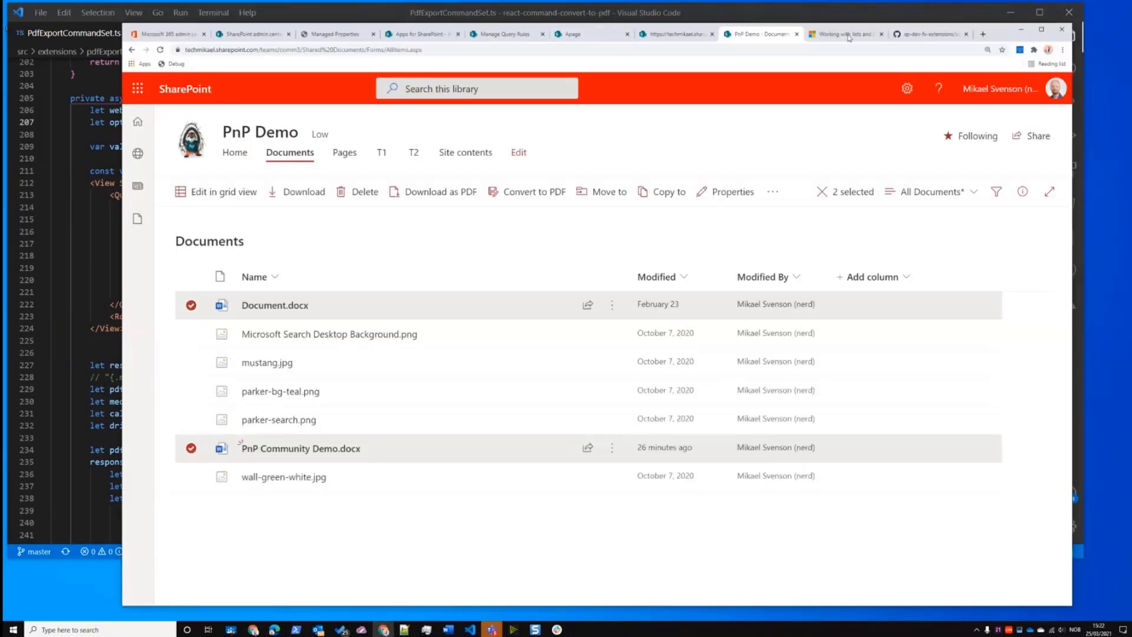
Look up the RenderListDataAsStream body parameter properties on the Microsoft Docs lists page
{"action": "left_click", "coordinate": [841, 35]}
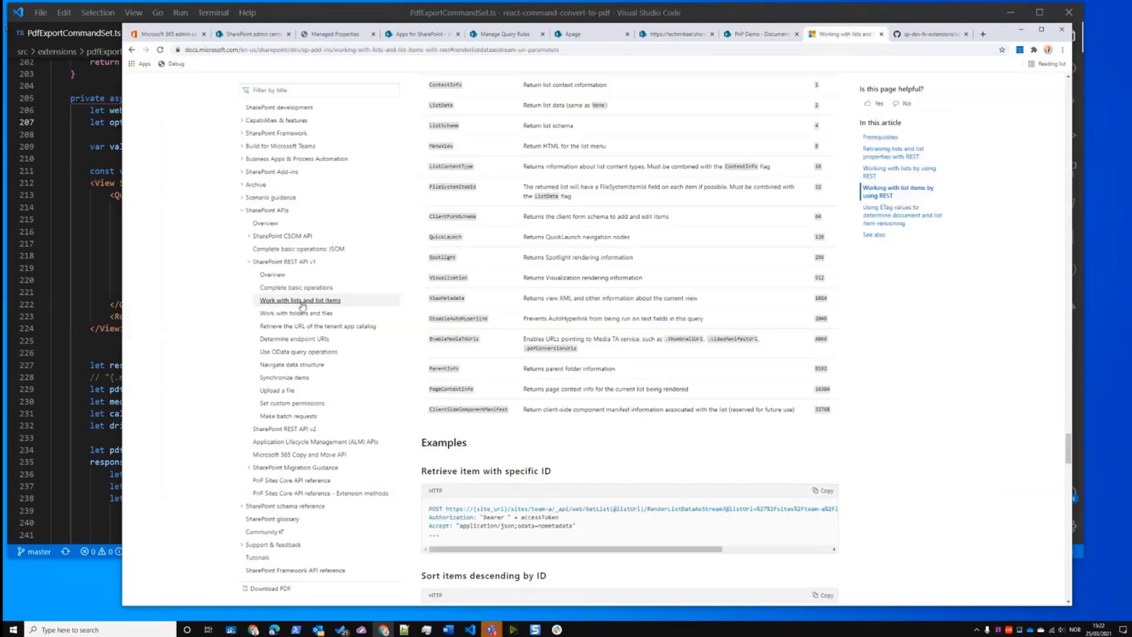
{"action": "scroll", "scroll_direction": "up", "scroll_amount": 3}
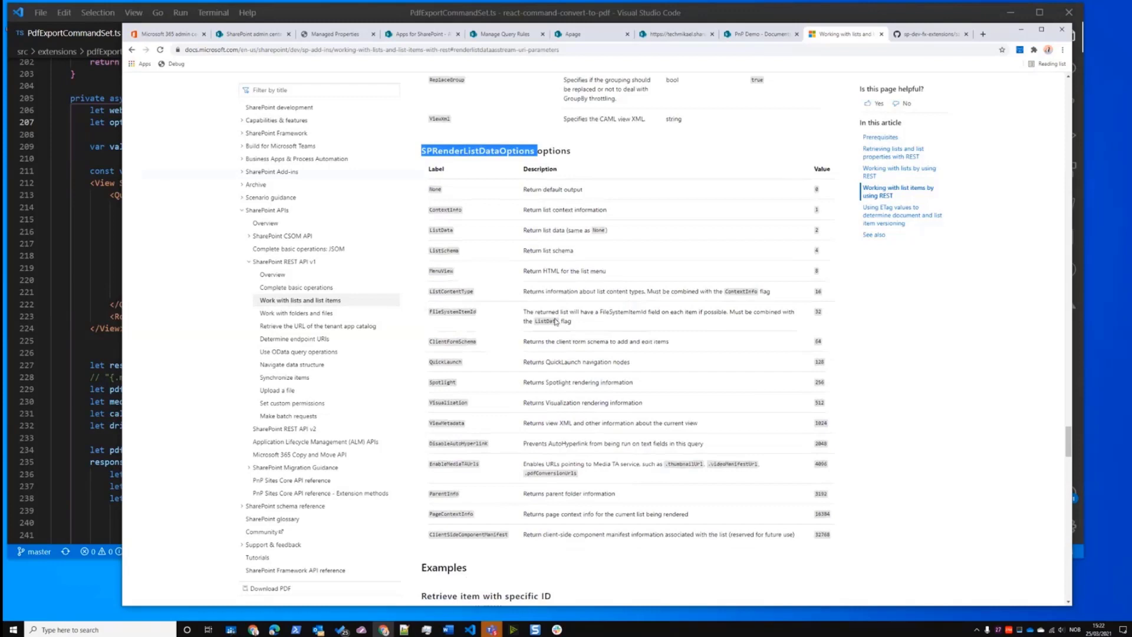
{"action": "scroll", "scroll_direction": "down", "scroll_amount": 3}
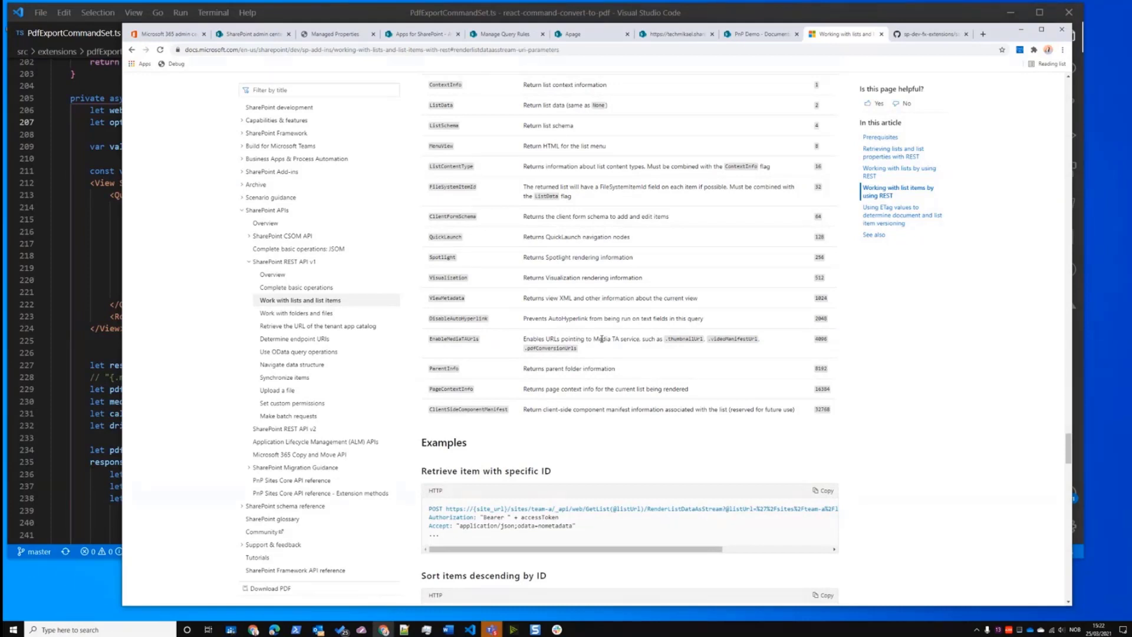
{"action": "mouse_move", "coordinate": [665, 361]}
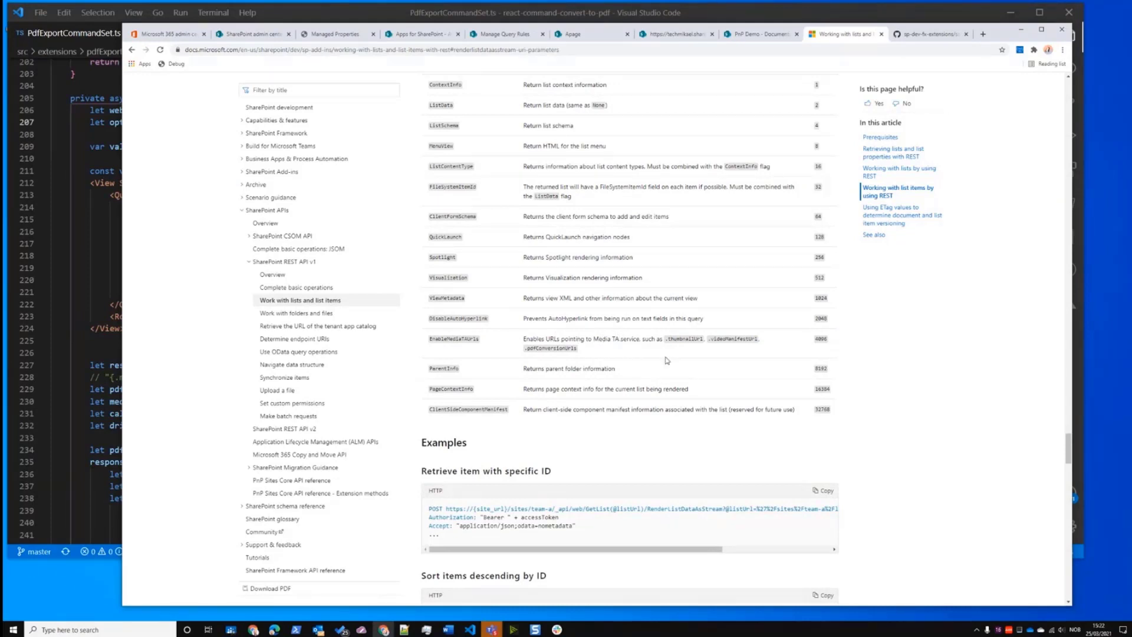
{"action": "mouse_move", "coordinate": [573, 370]}
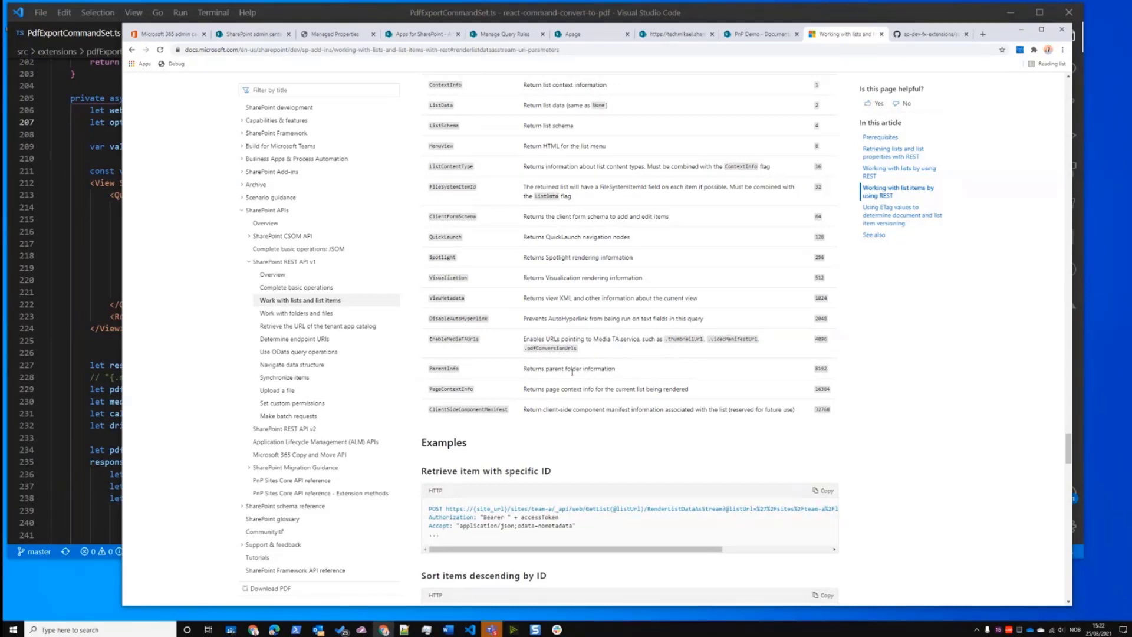
{"action": "mouse_move", "coordinate": [643, 353]}
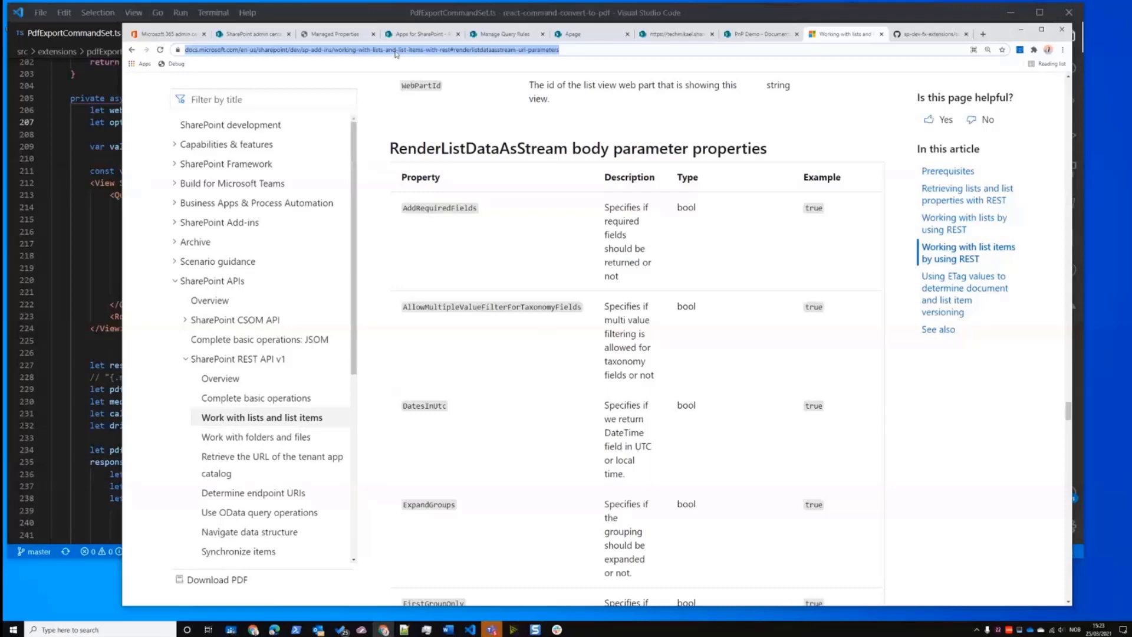
{"action": "mouse_move", "coordinate": [630, 231]}
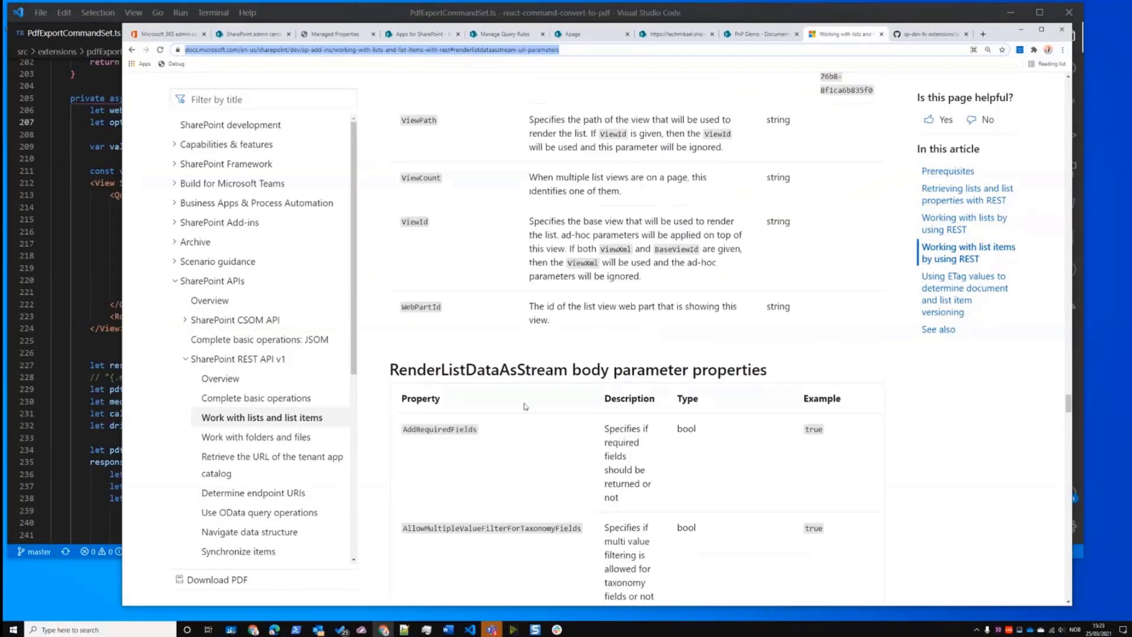
{"action": "double_click", "coordinate": [480, 369]}
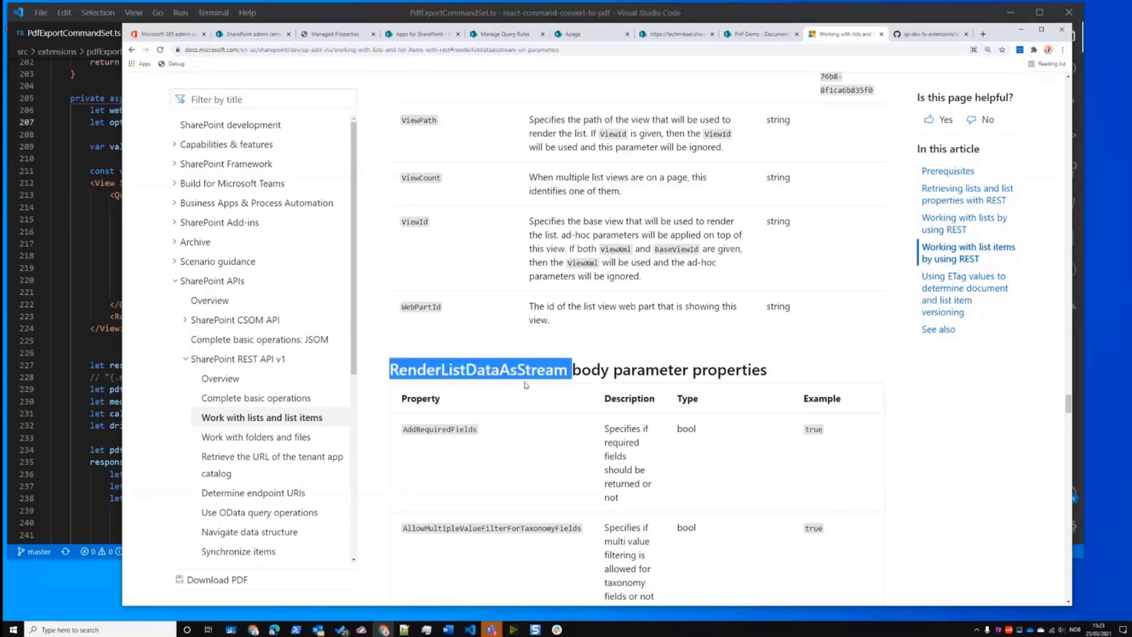
{"action": "scroll", "scroll_direction": "down", "scroll_amount": 3}
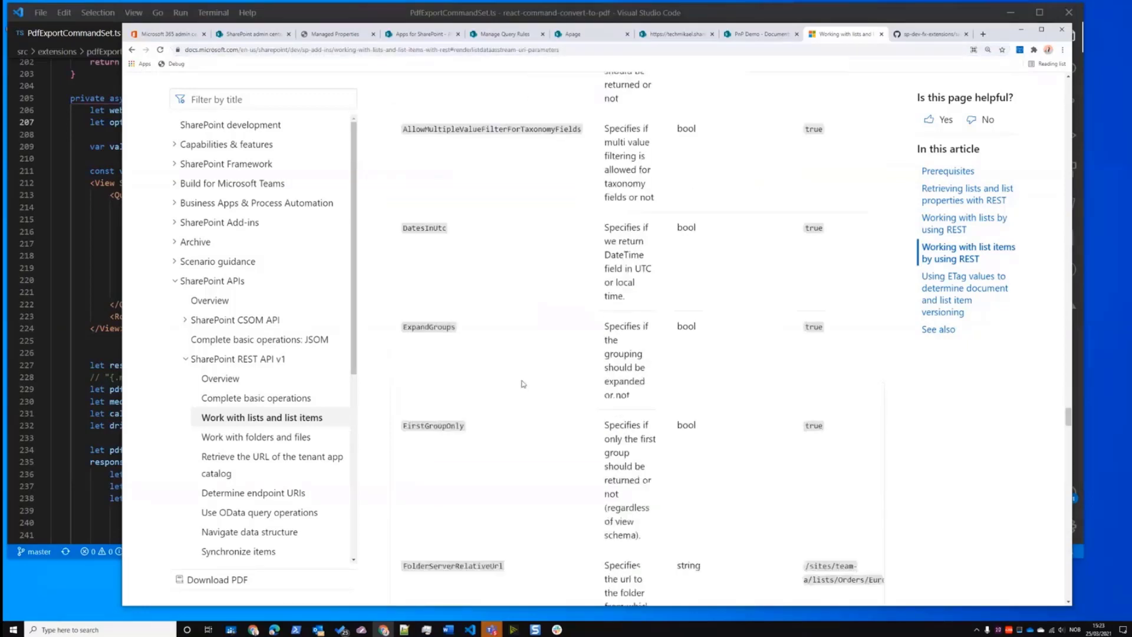
{"action": "scroll", "scroll_direction": "down", "scroll_amount": 3}
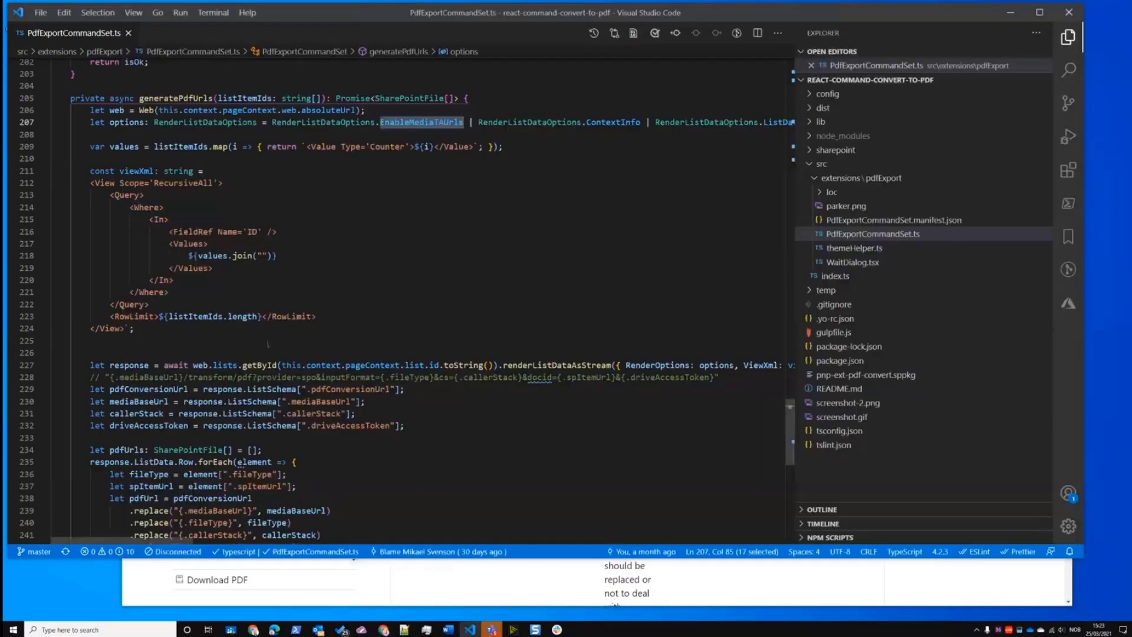
{"action": "left_click", "coordinate": [323, 365]}
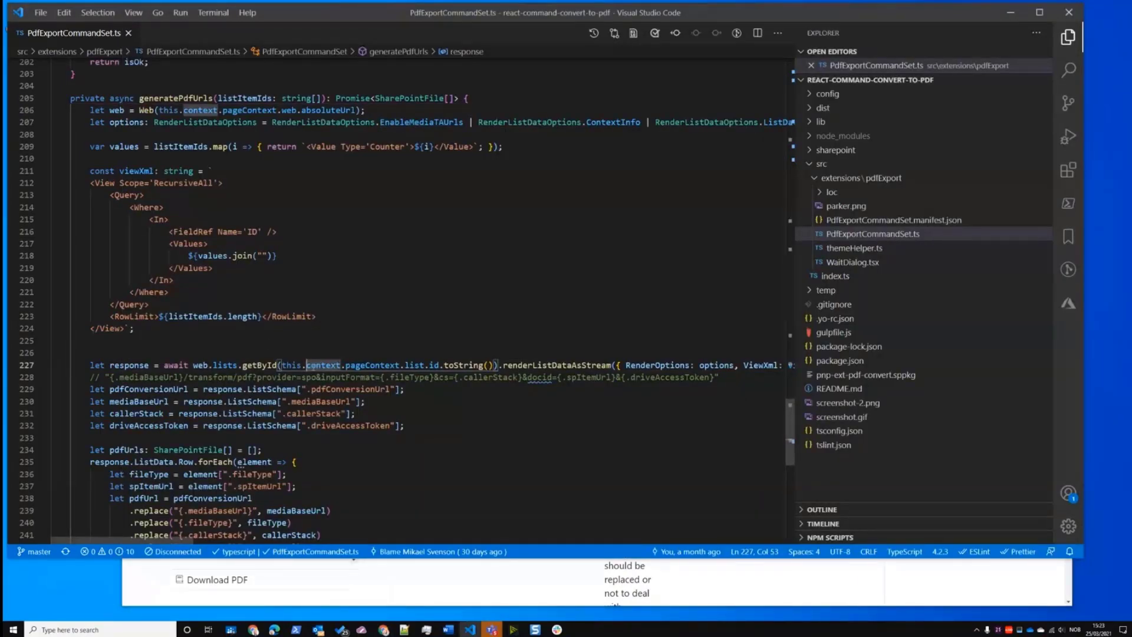
{"action": "scroll", "scroll_direction": "down", "scroll_amount": 3}
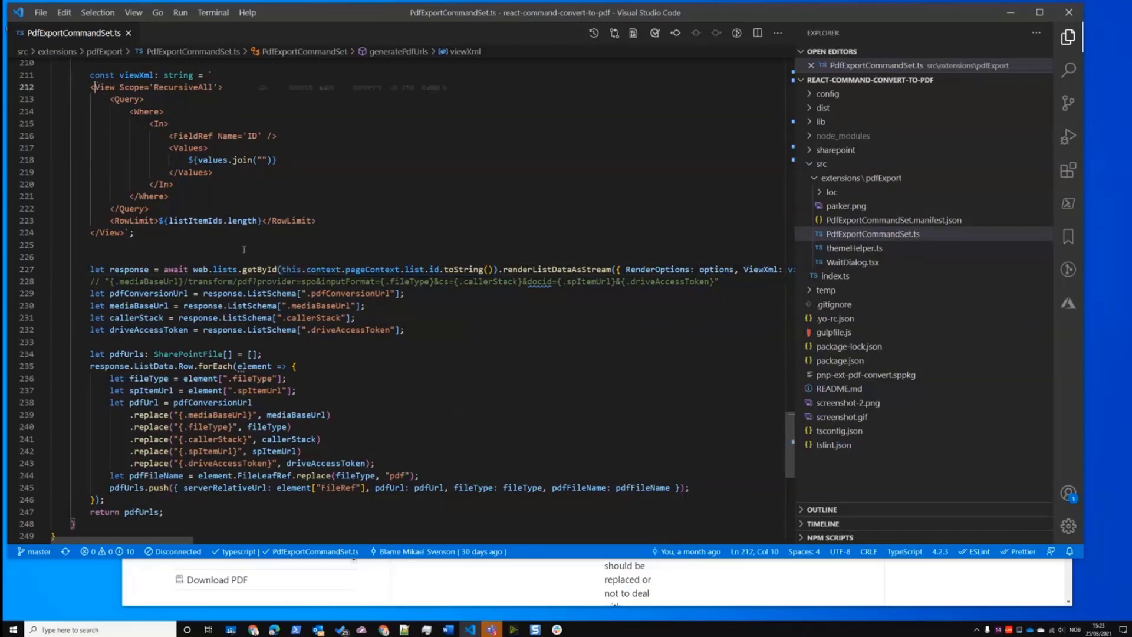
{"action": "scroll", "scroll_direction": "down", "scroll_amount": 3}
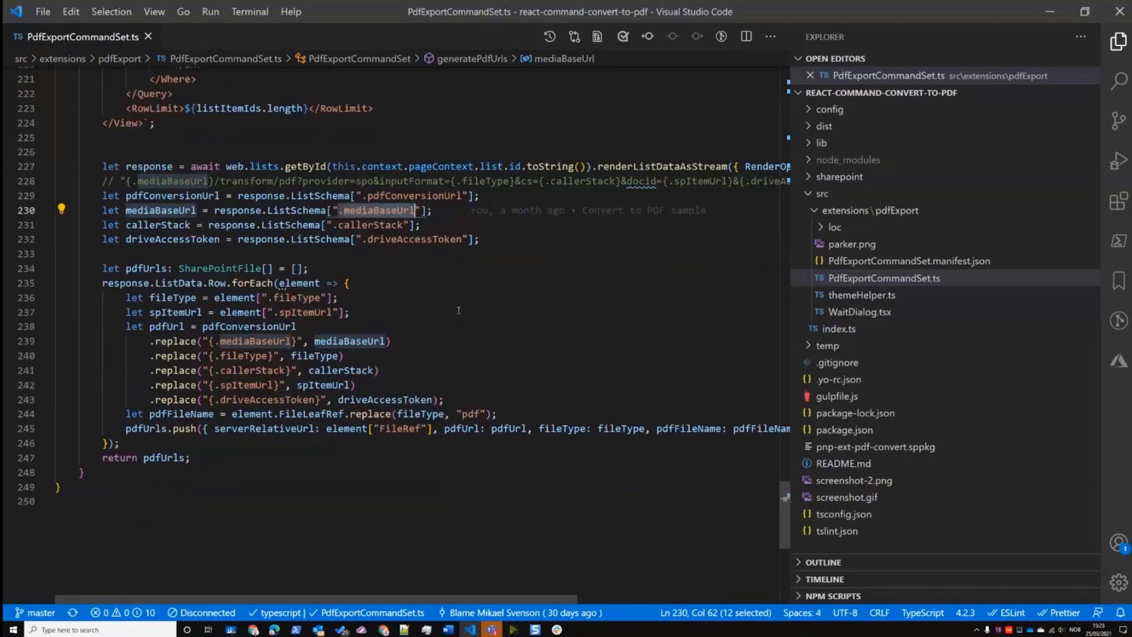
{"action": "mouse_move", "coordinate": [473, 250]}
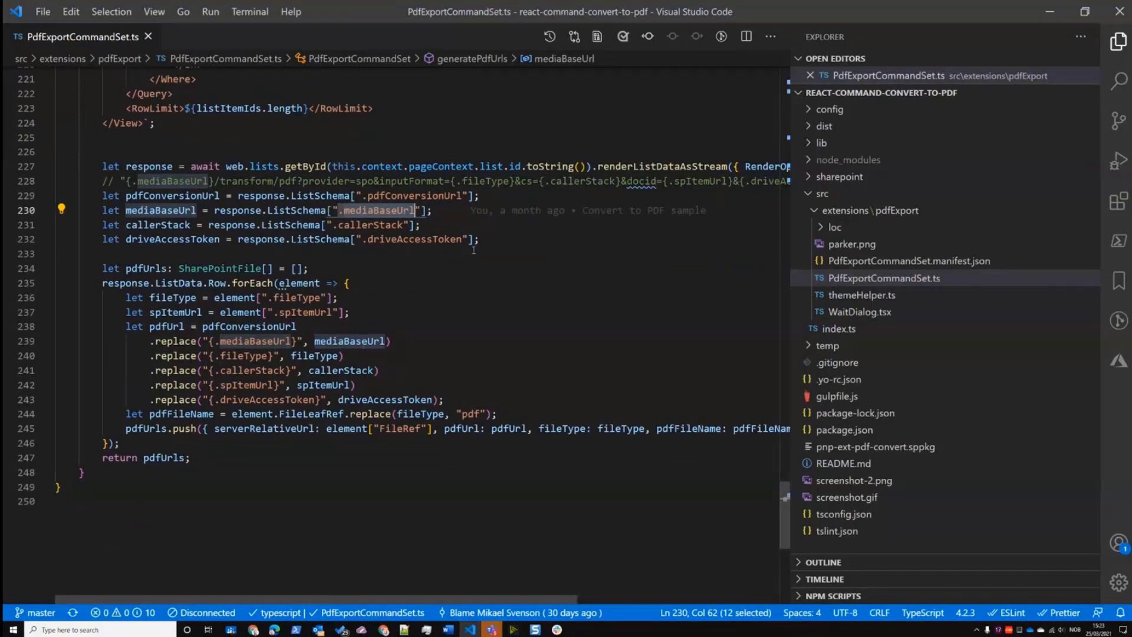
{"action": "scroll", "scroll_direction": "up", "scroll_amount": 3}
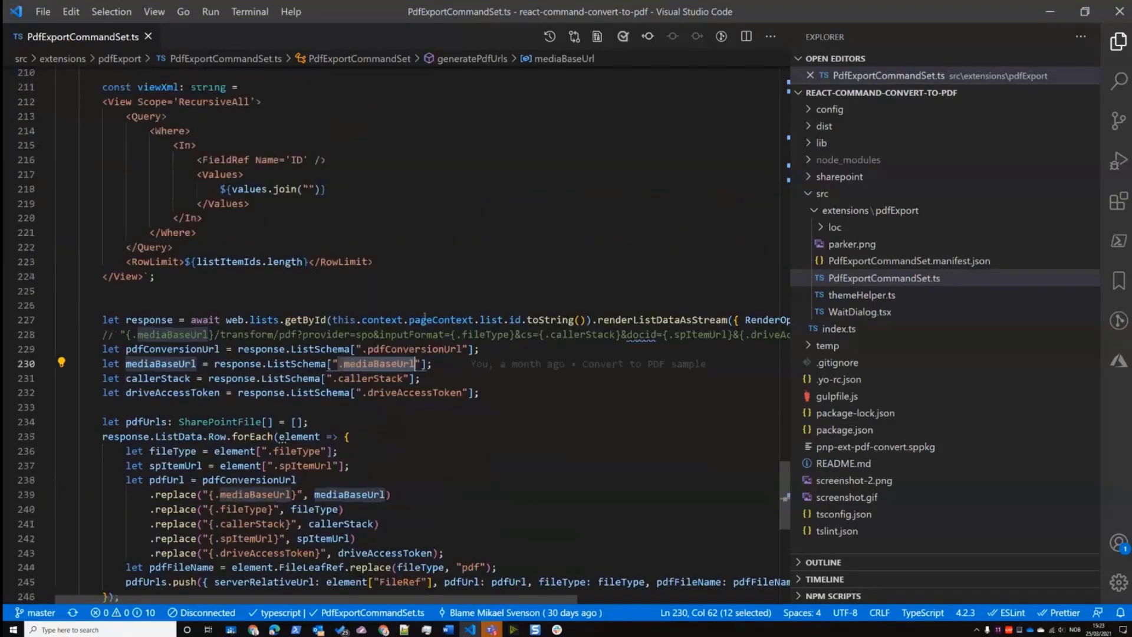
{"action": "scroll", "scroll_direction": "down", "scroll_amount": 3}
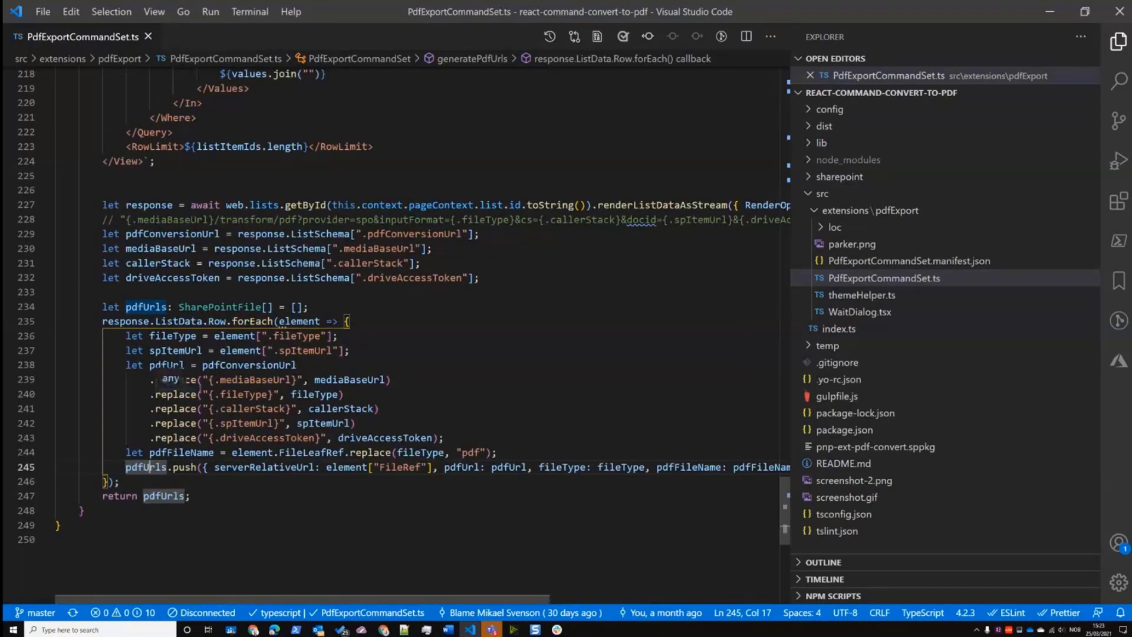
{"action": "double_click", "coordinate": [153, 496]}
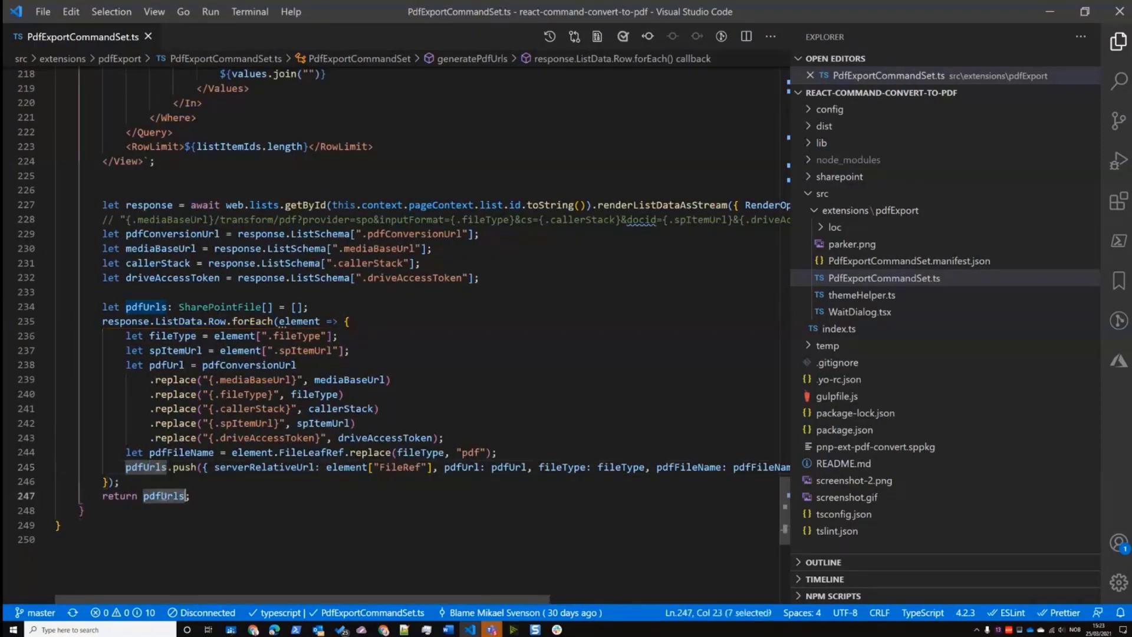
{"action": "scroll", "scroll_direction": "up", "scroll_amount": 3}
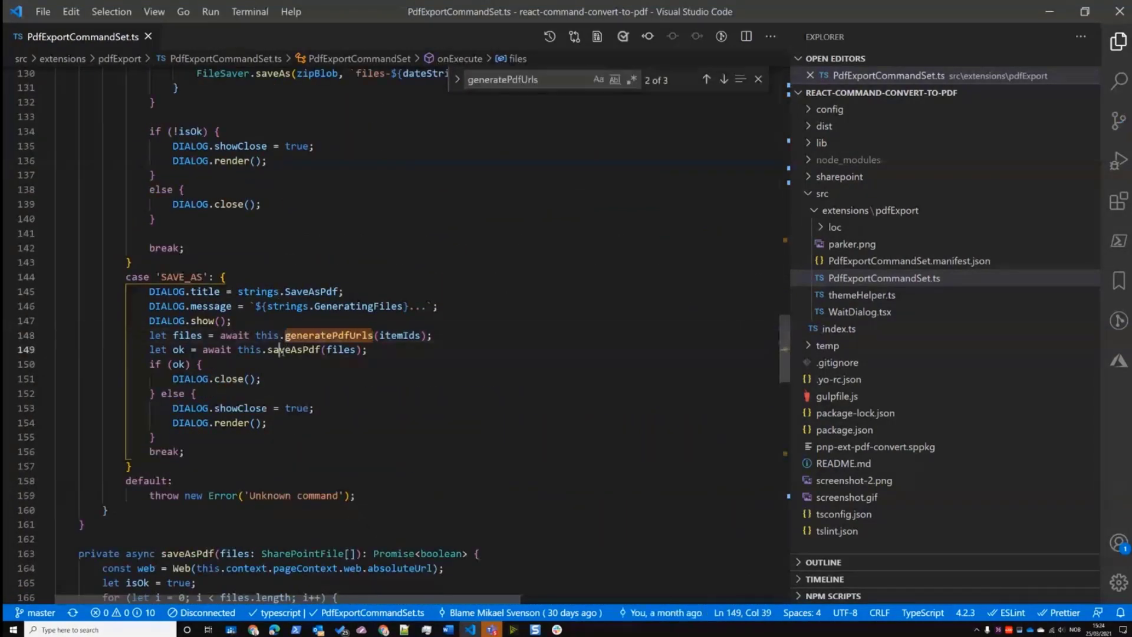
{"action": "left_click", "coordinate": [127, 554]}
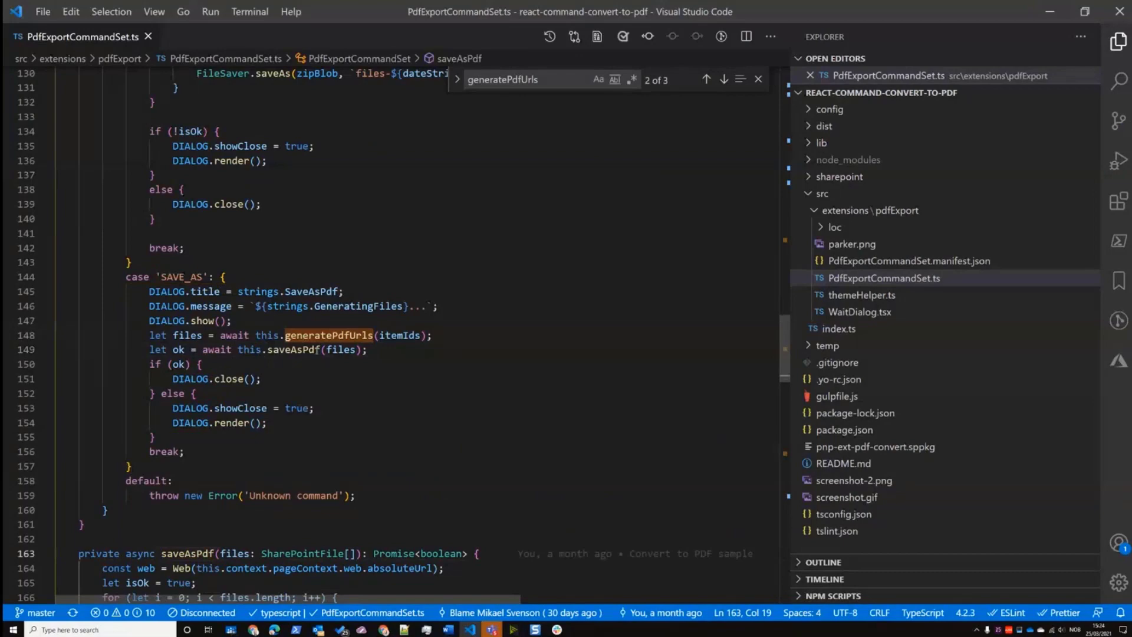
{"action": "scroll", "scroll_direction": "down", "scroll_amount": 3}
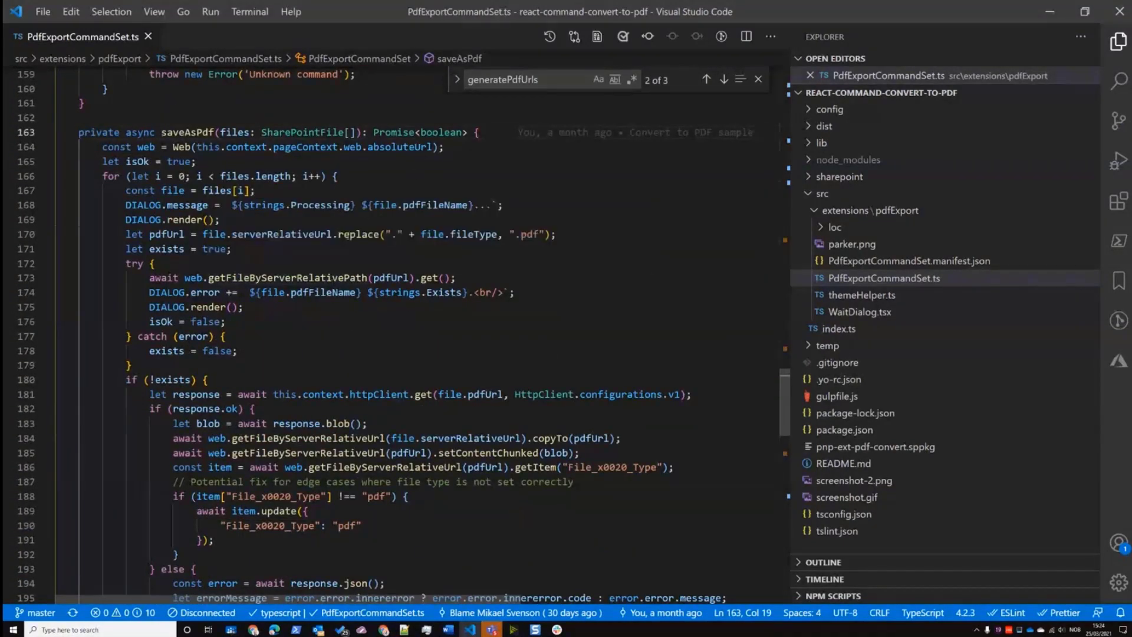
{"action": "double_click", "coordinate": [270, 234]}
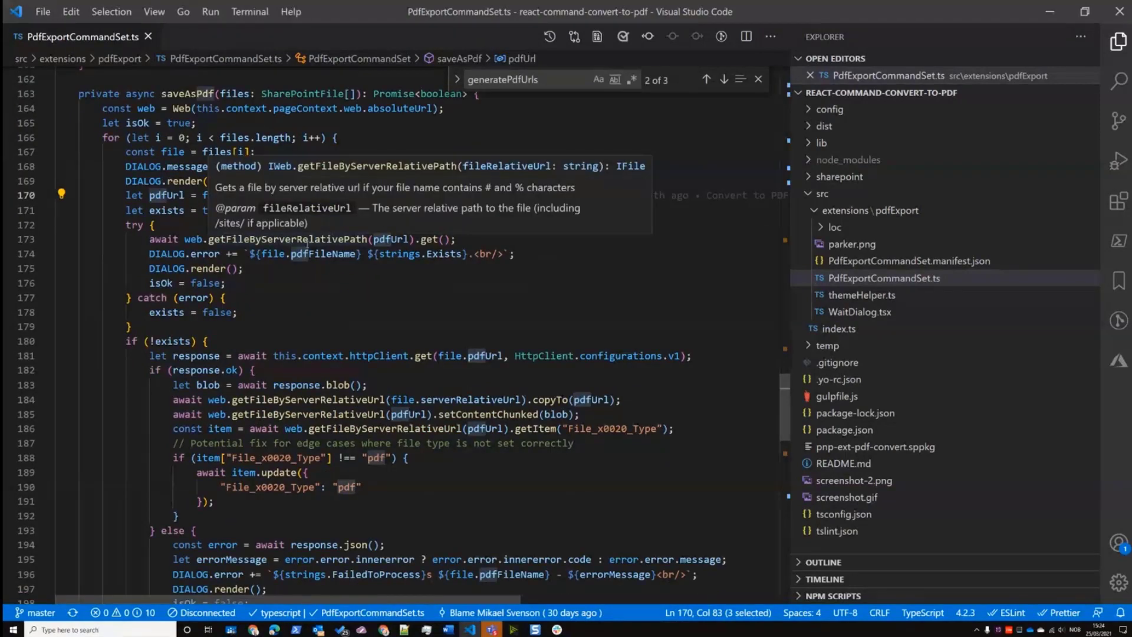
{"action": "left_click", "coordinate": [246, 400]}
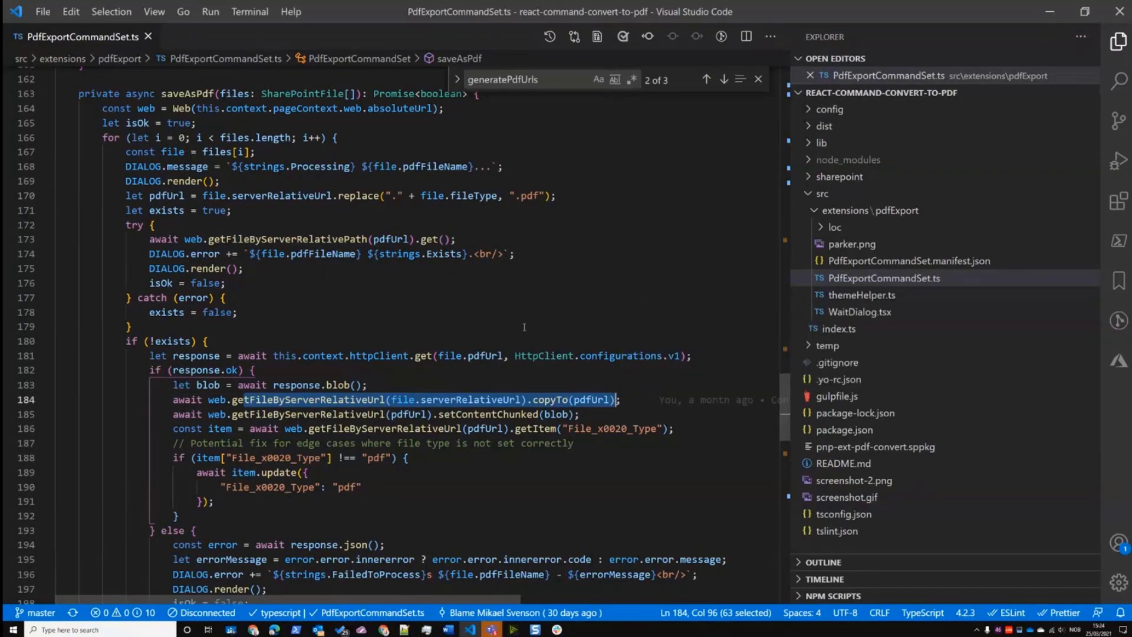
{"action": "key", "text": "alt+tab"}
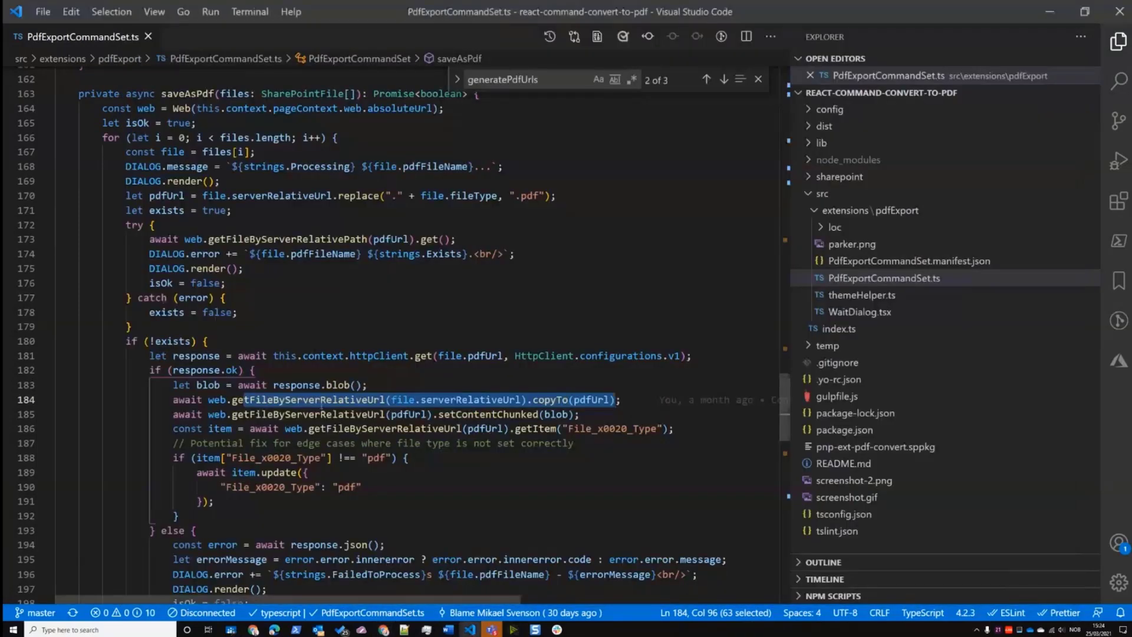
{"action": "scroll", "scroll_direction": "down", "scroll_amount": 3}
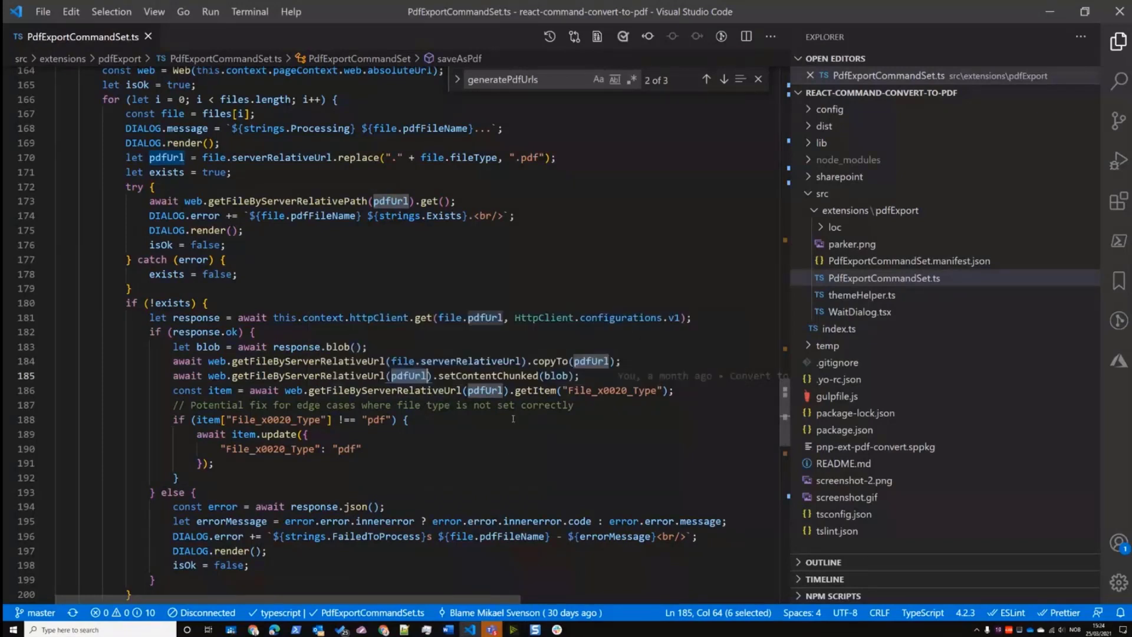
{"action": "mouse_move", "coordinate": [584, 361]}
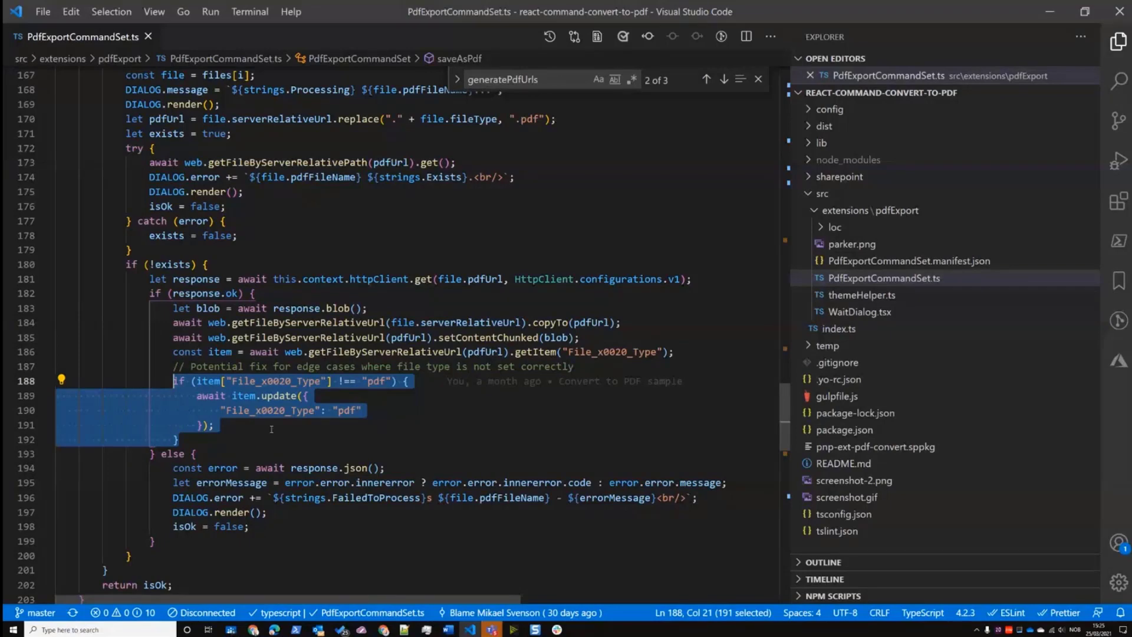
{"action": "left_click", "coordinate": [306, 396]}
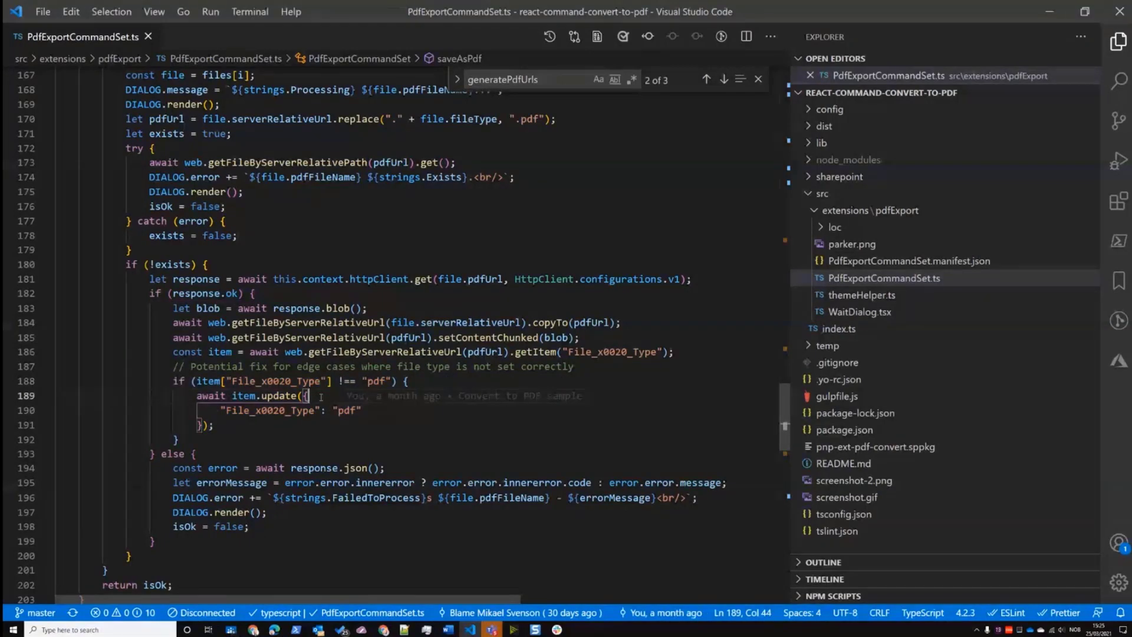
{"action": "scroll", "scroll_direction": "down", "scroll_amount": 3}
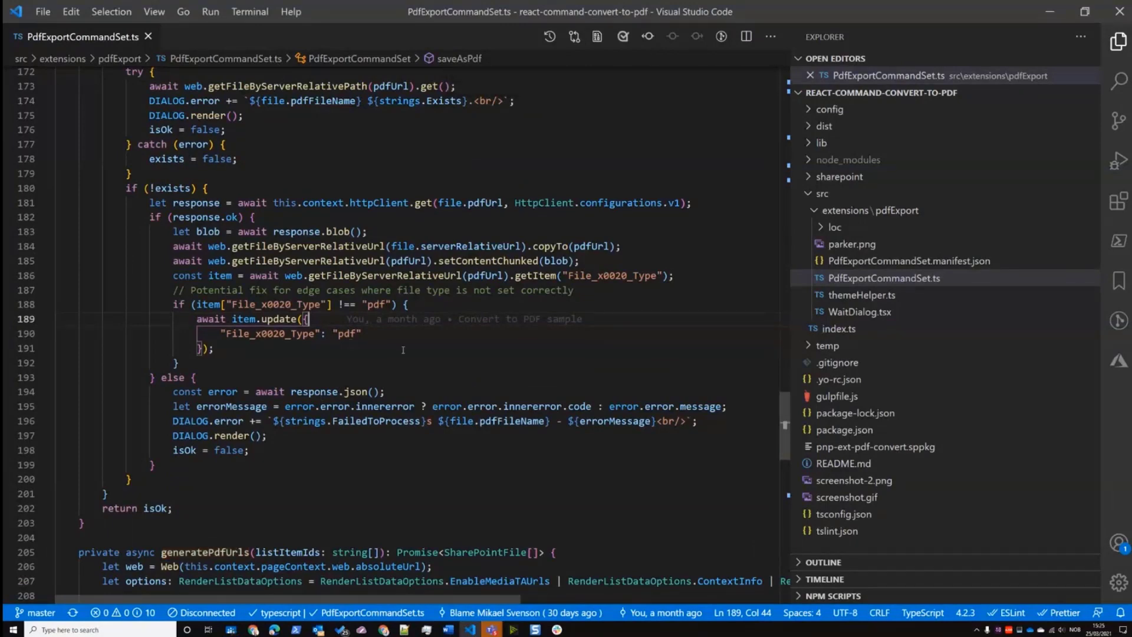
{"action": "scroll", "scroll_direction": "down", "scroll_amount": 3}
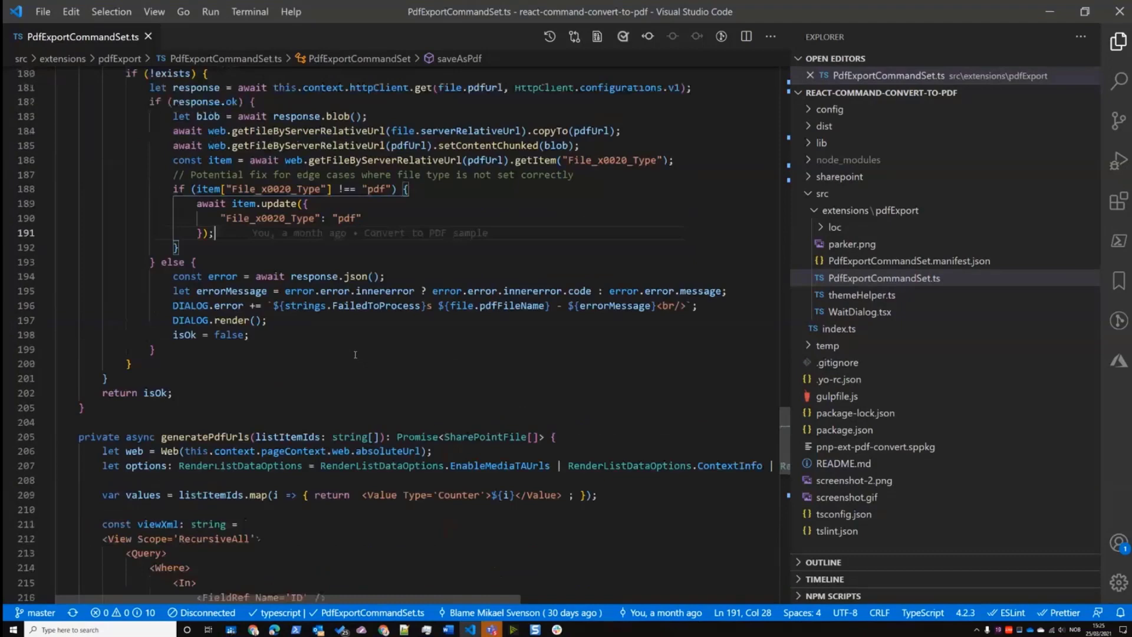
{"action": "scroll", "scroll_direction": "up", "scroll_amount": 3}
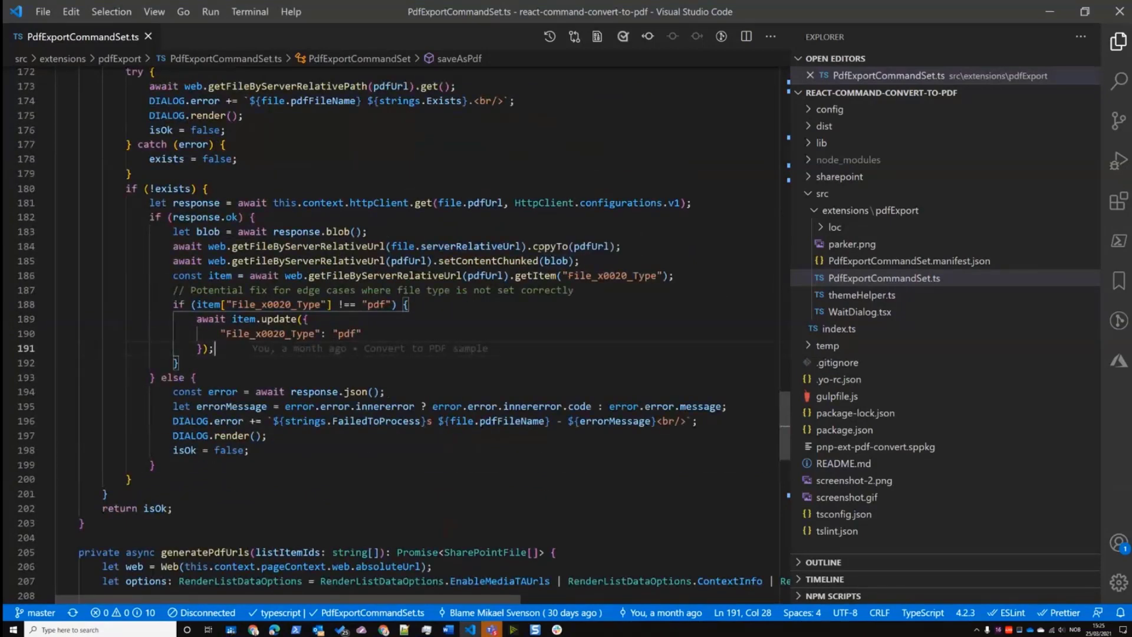
{"action": "key", "text": "Ctrl+f"}
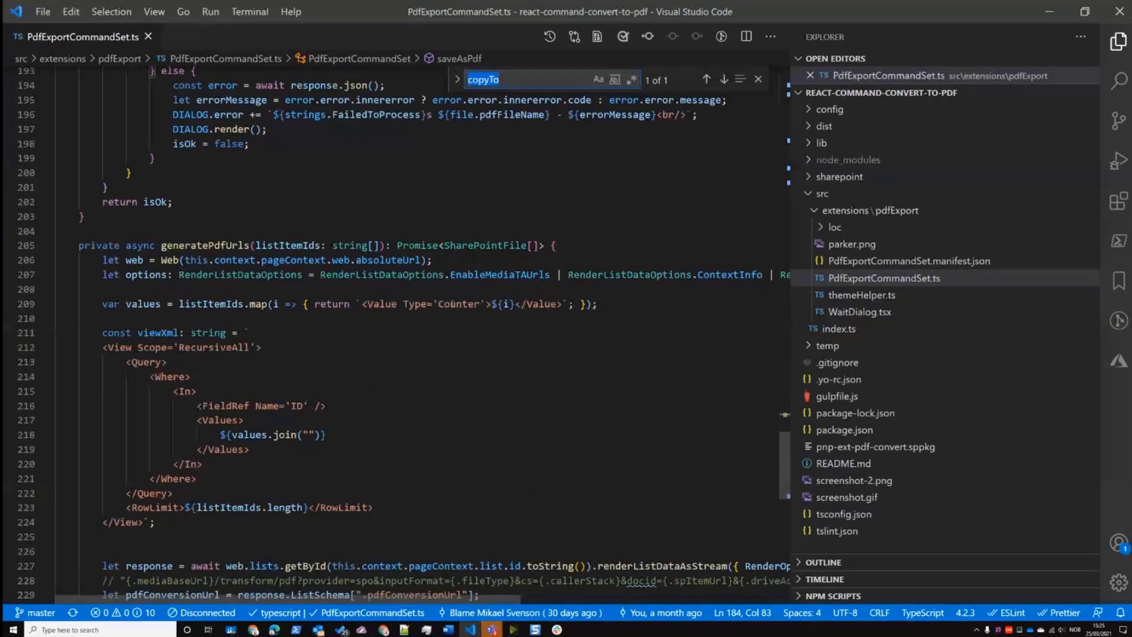
Locate the JSZip loop in PdfExportCommandSet.ts and highlight every use of the zip object
{"action": "type", "text": "zip"}
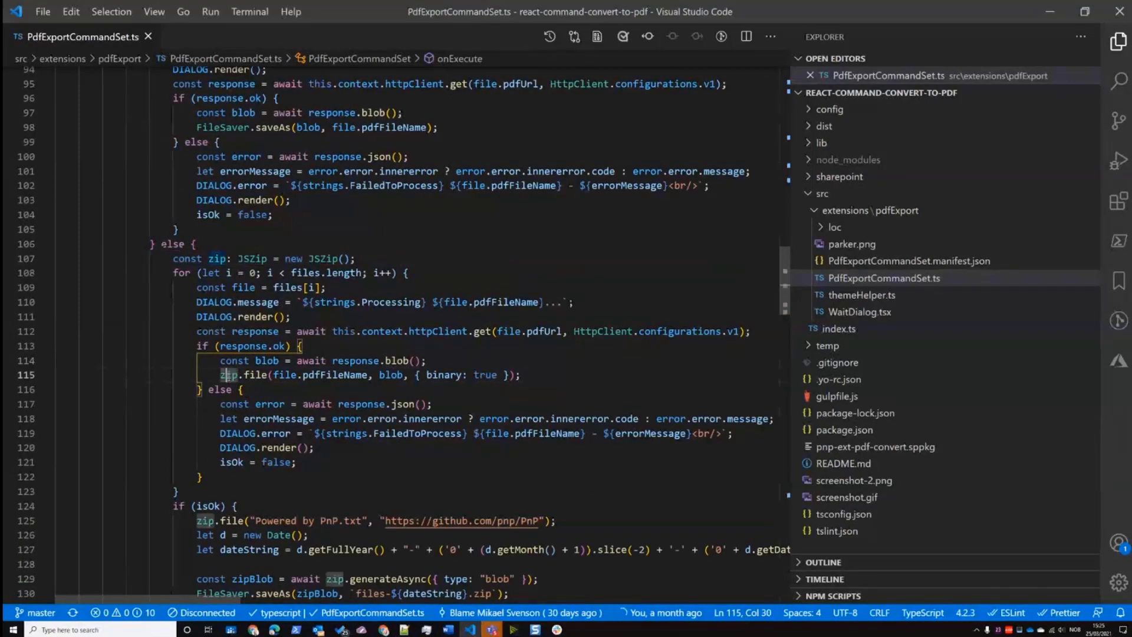
{"action": "scroll", "scroll_direction": "down", "scroll_amount": 3}
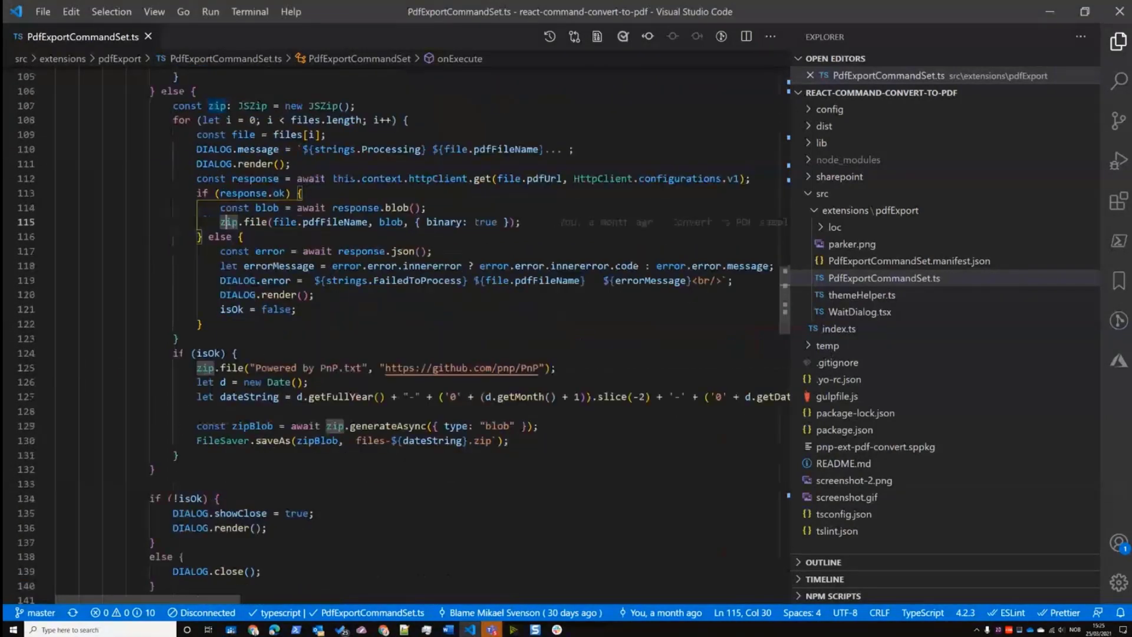
{"action": "double_click", "coordinate": [262, 440]}
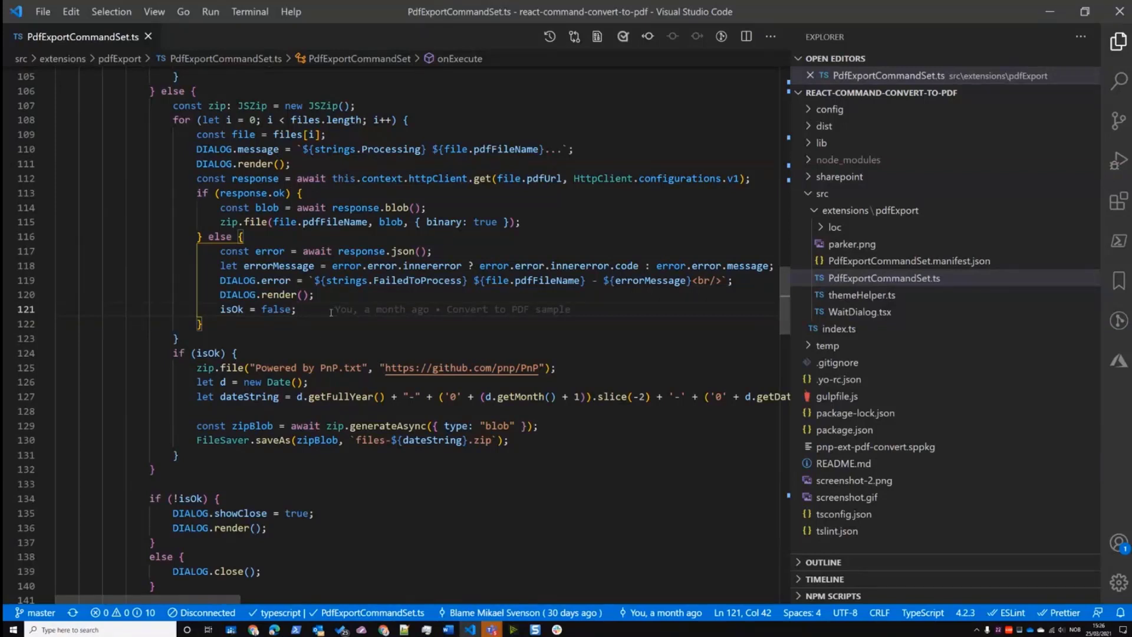
{"action": "mouse_move", "coordinate": [541, 361]}
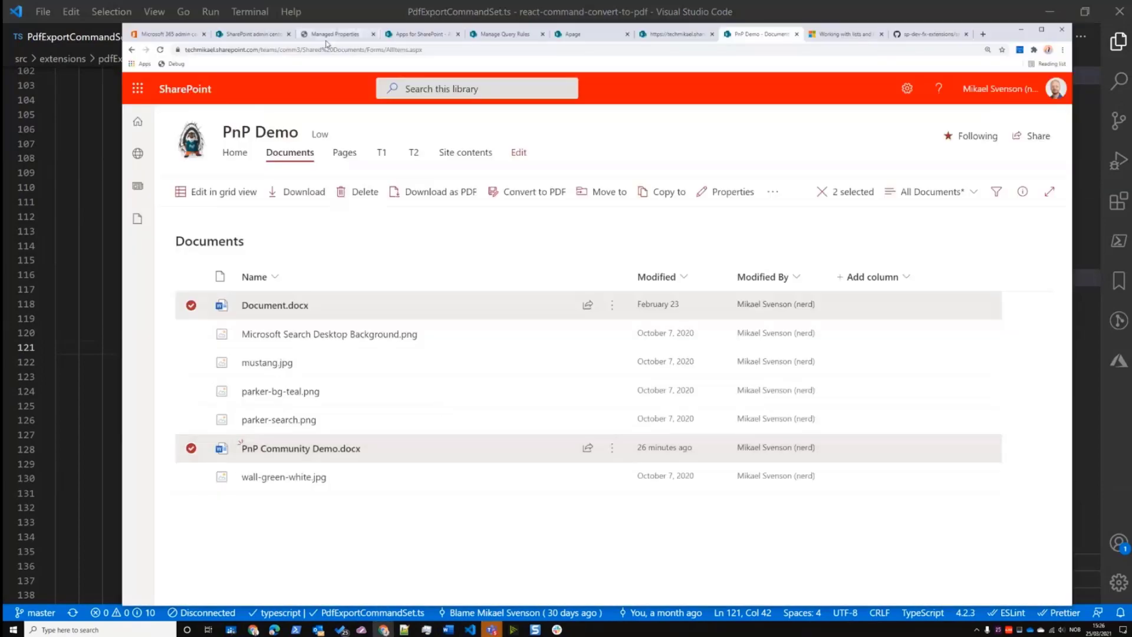
{"action": "left_click", "coordinate": [421, 35]}
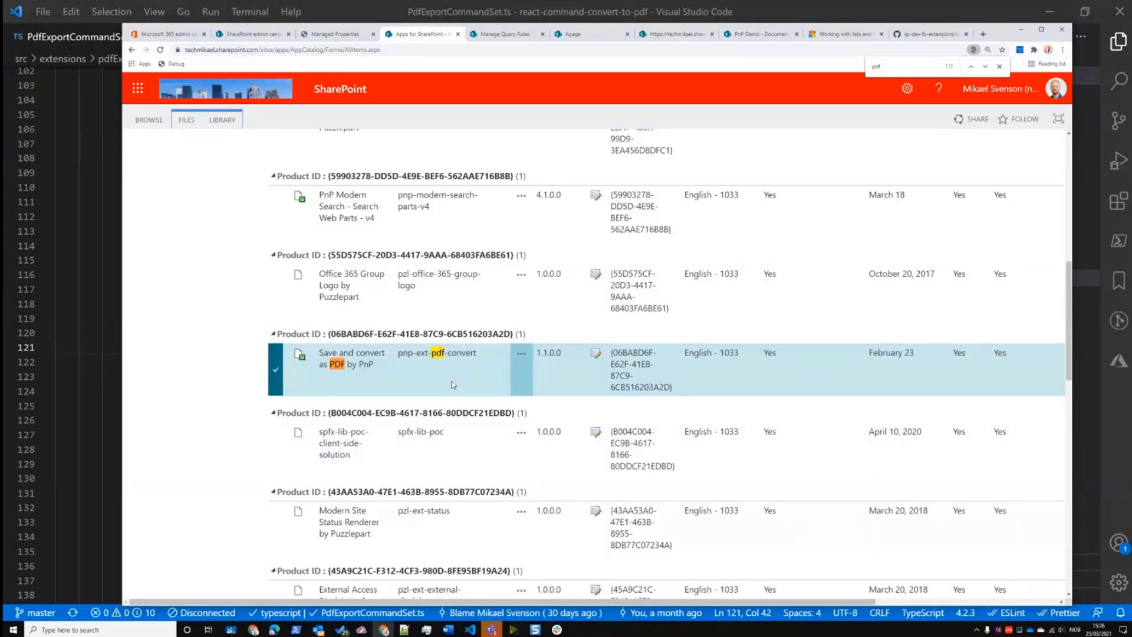
{"action": "scroll", "scroll_direction": "up", "scroll_amount": 3}
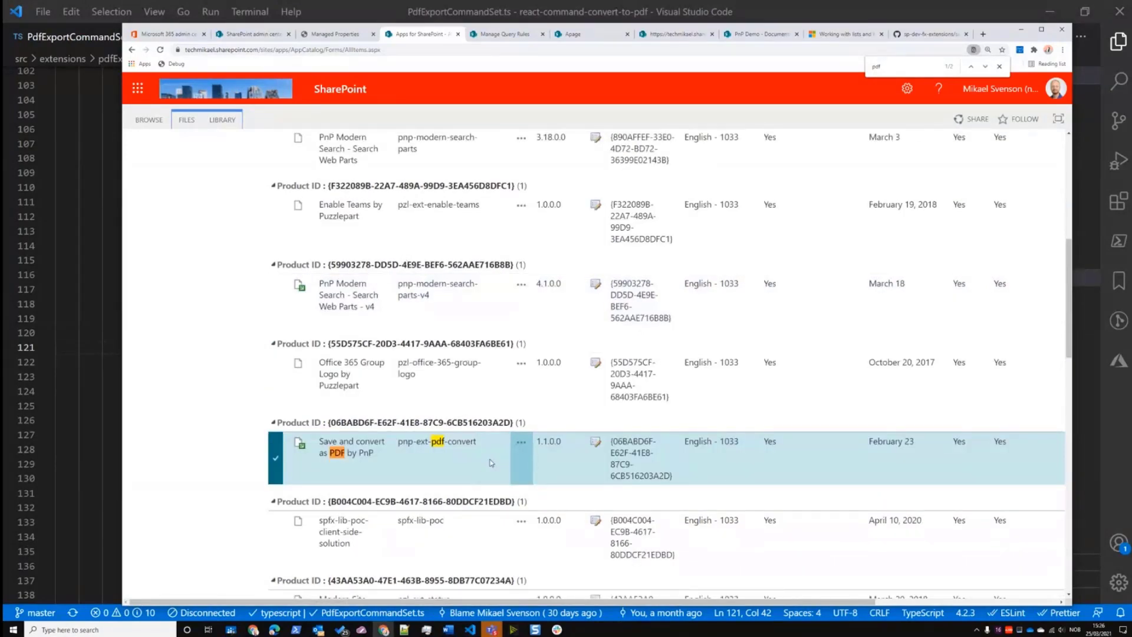
{"action": "scroll", "scroll_direction": "down", "scroll_amount": 3}
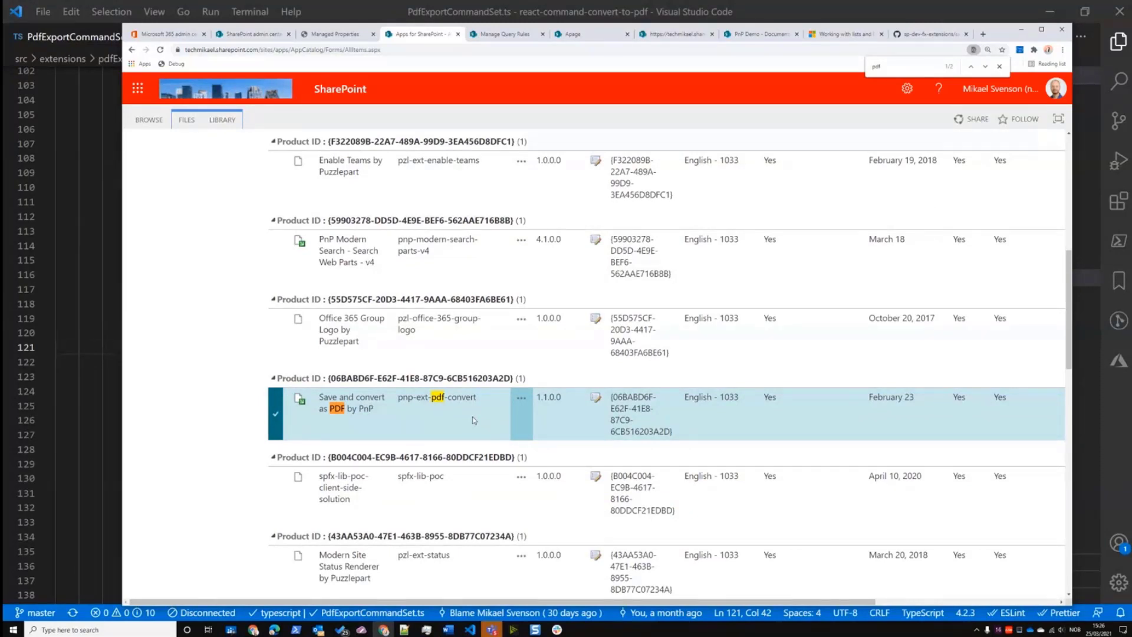
{"action": "mouse_move", "coordinate": [382, 409]}
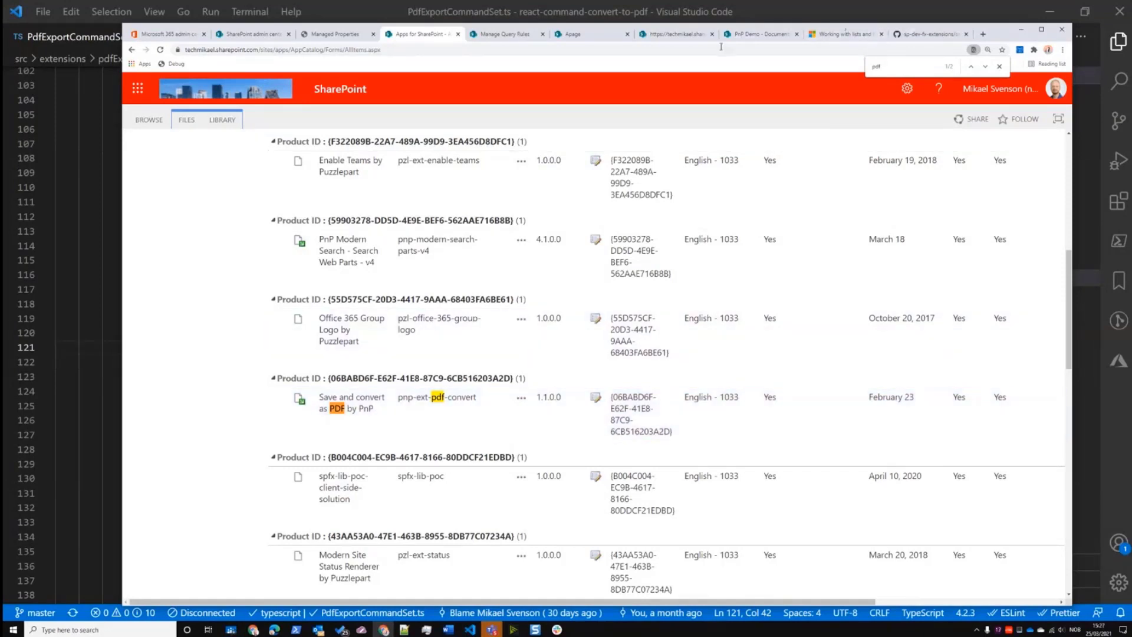
{"action": "left_click", "coordinate": [757, 33]}
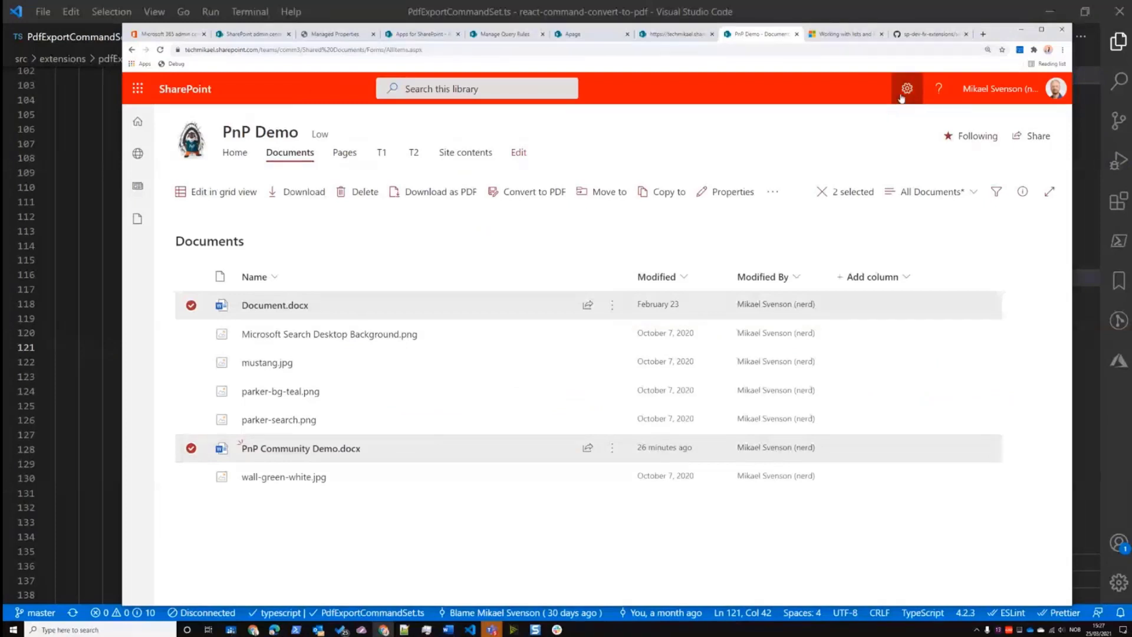
{"action": "left_click", "coordinate": [907, 89]}
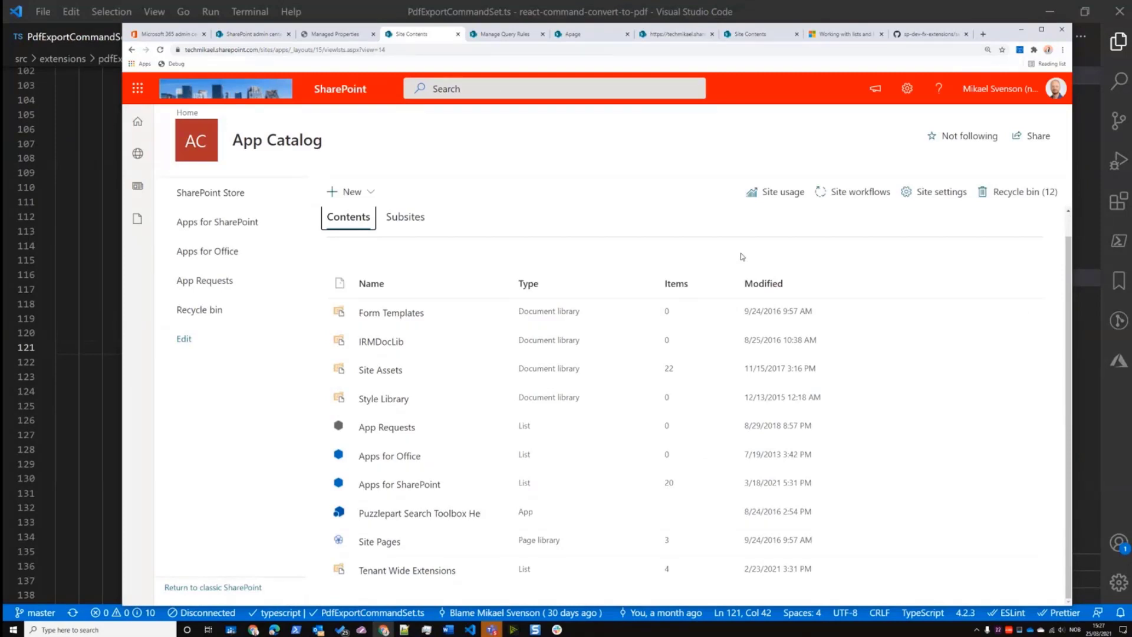
{"action": "left_click", "coordinate": [406, 571]}
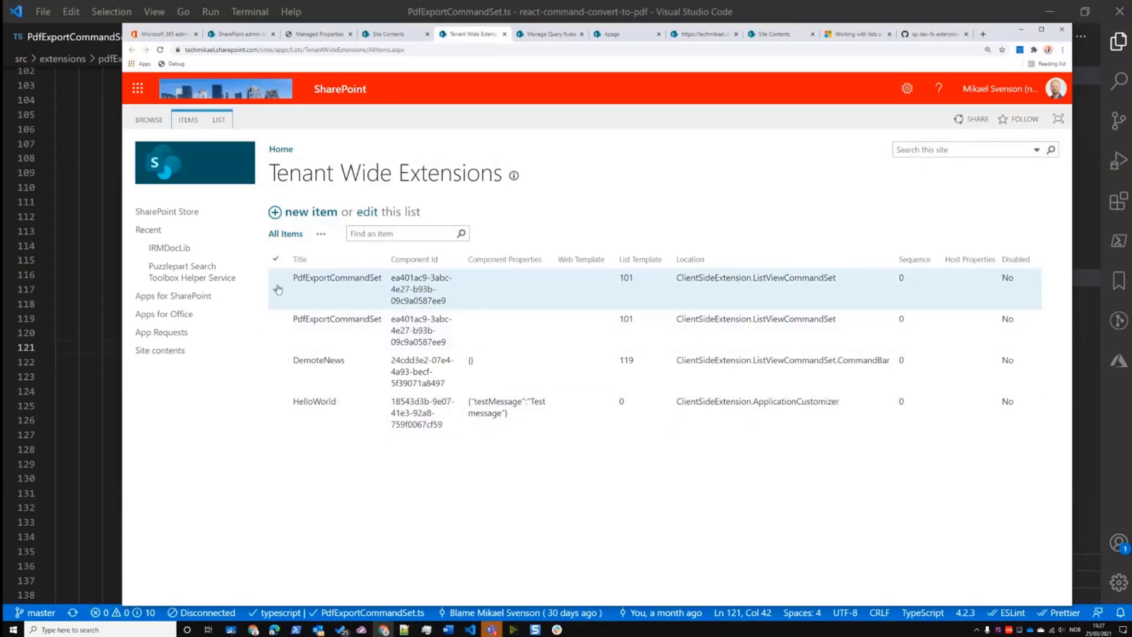
{"action": "left_click", "coordinate": [276, 289]}
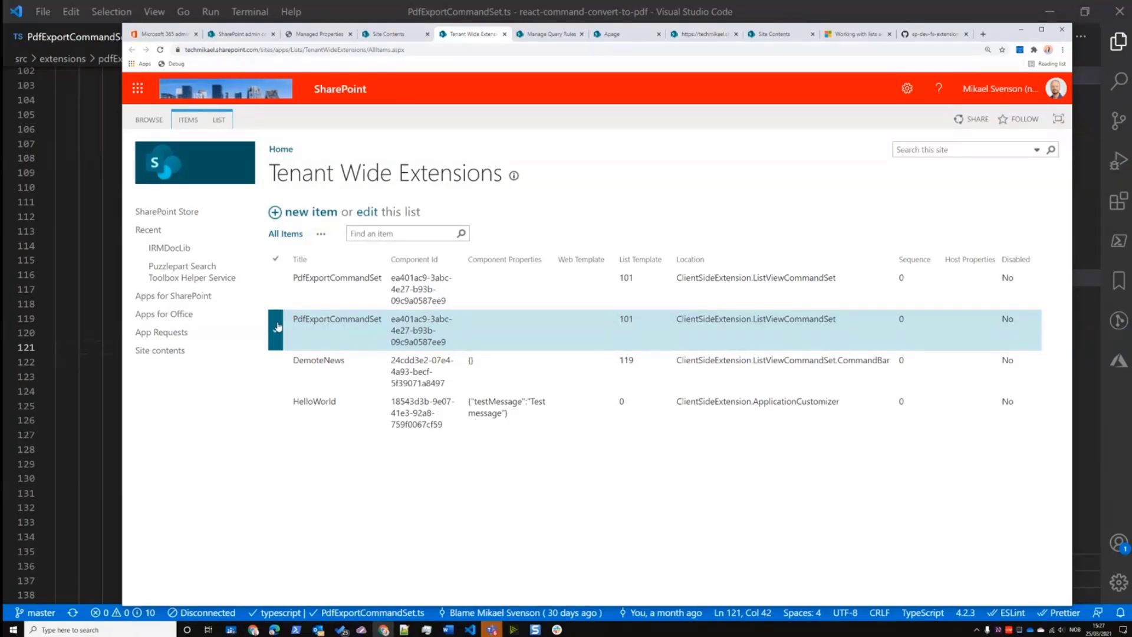
{"action": "left_click", "coordinate": [218, 120]}
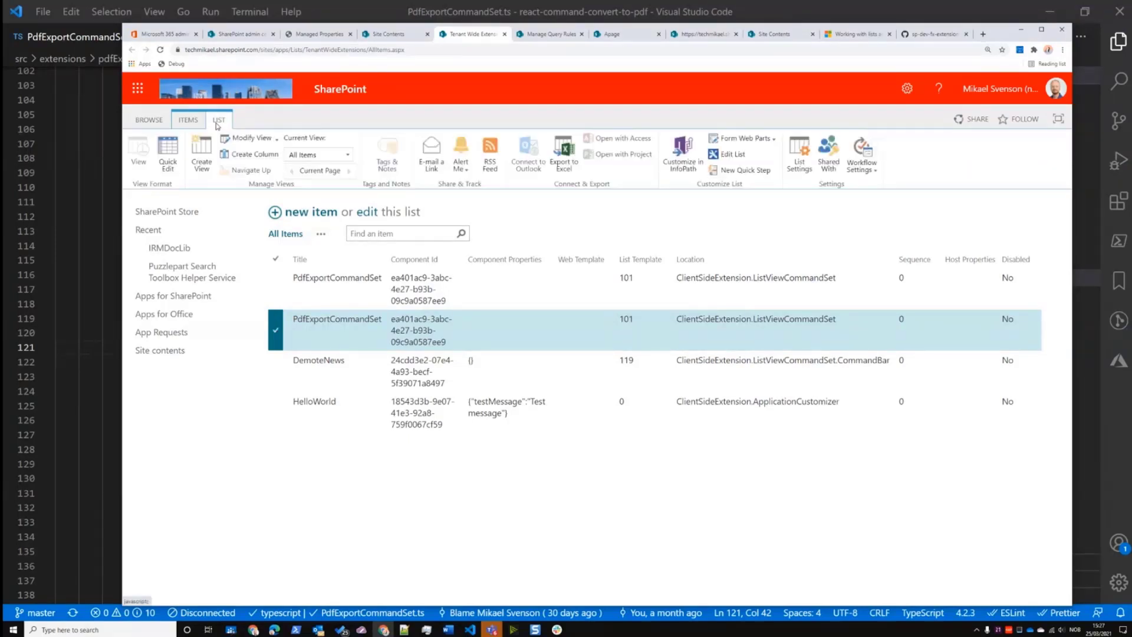
{"action": "left_click", "coordinate": [187, 119]}
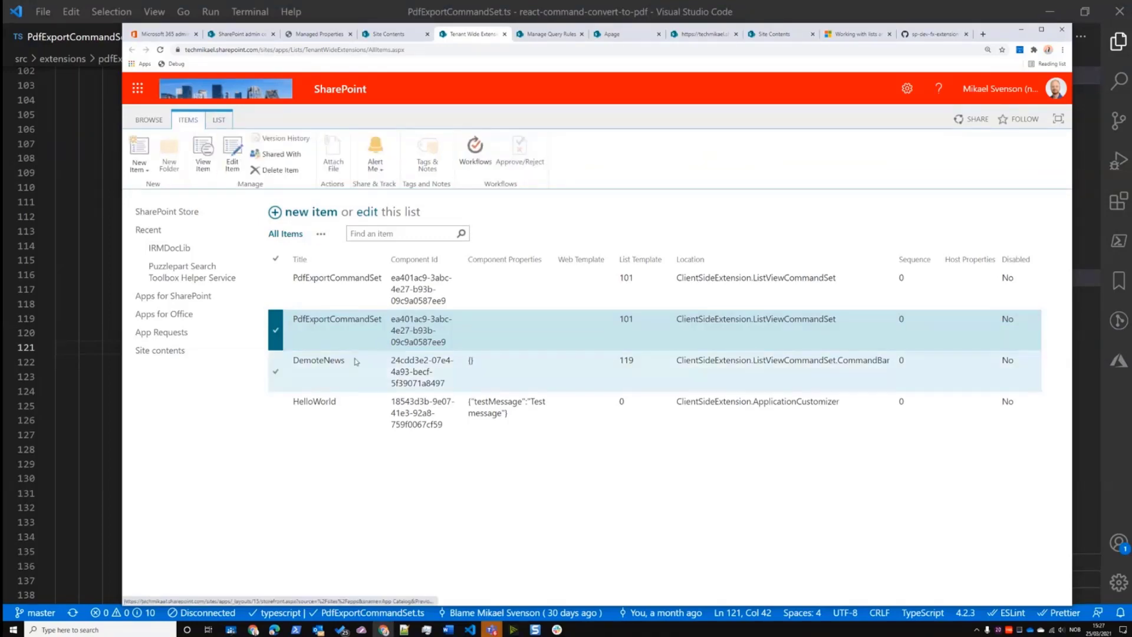
{"action": "left_click", "coordinate": [361, 288]}
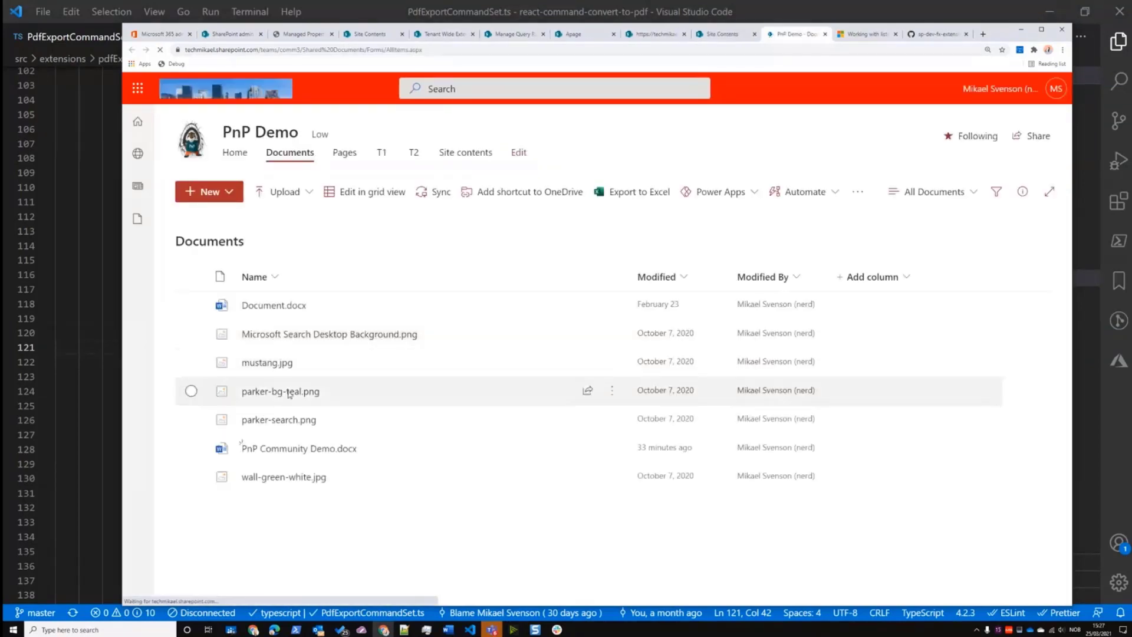
Inspect Document.docx's duplicated PDF commands, then return to the Tenant Wide Extensions list
{"action": "left_click", "coordinate": [191, 304]}
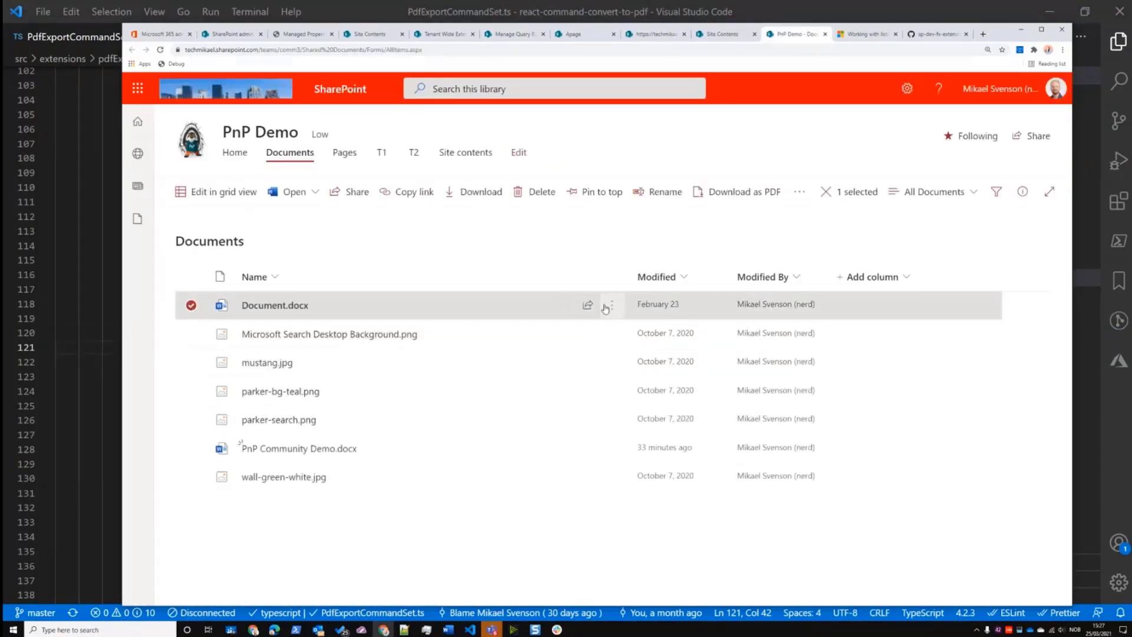
{"action": "left_click", "coordinate": [609, 304]}
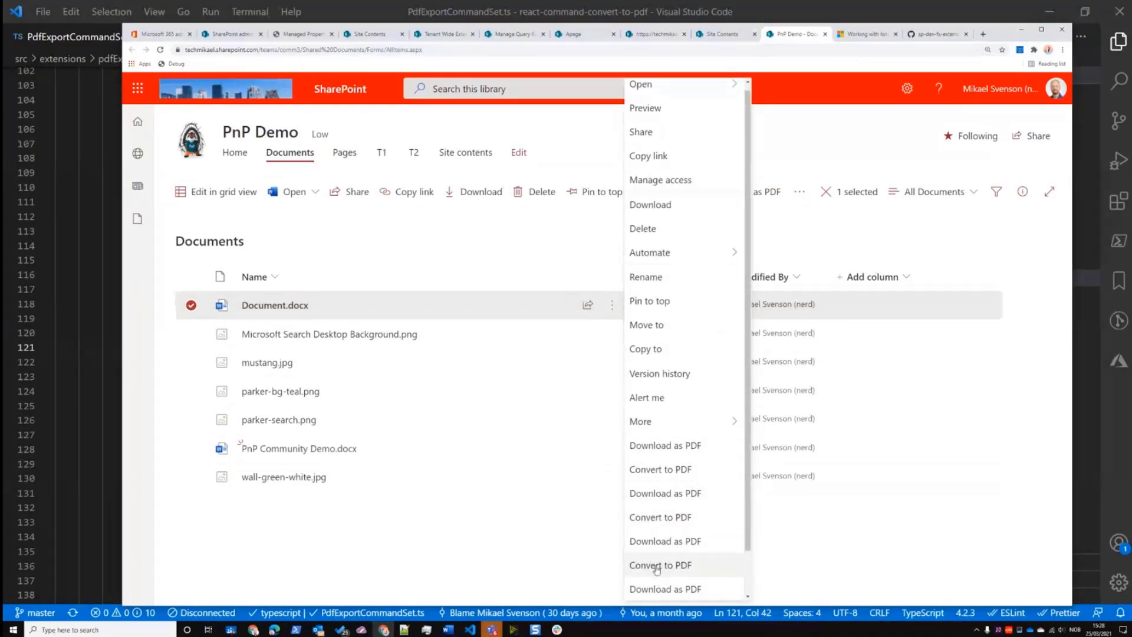
{"action": "mouse_move", "coordinate": [825, 250]}
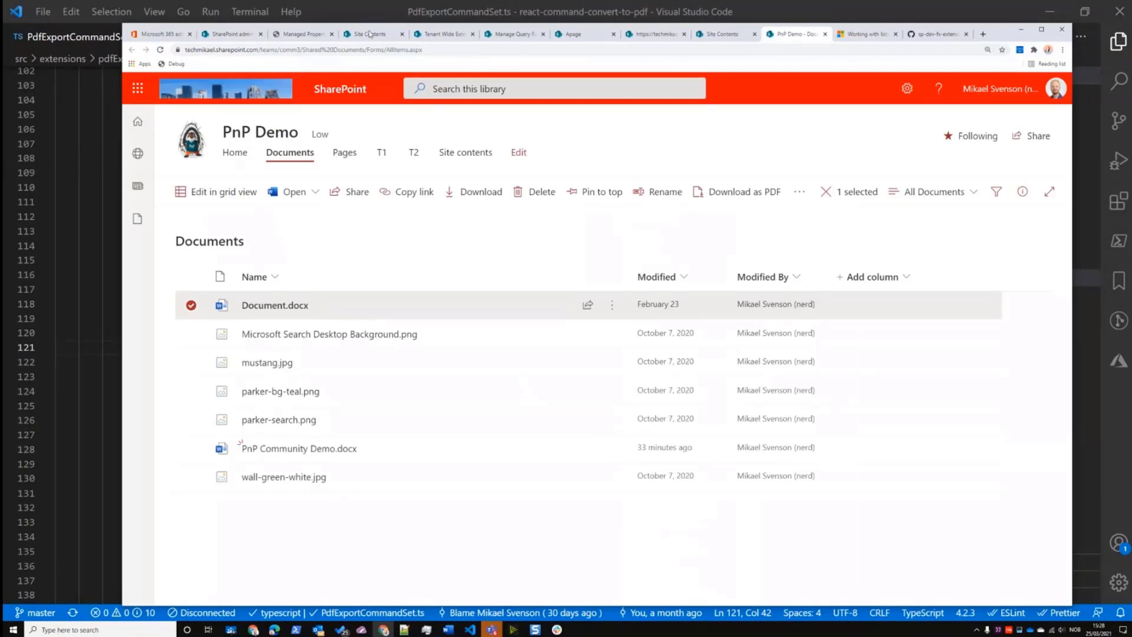
{"action": "left_click", "coordinate": [440, 33]}
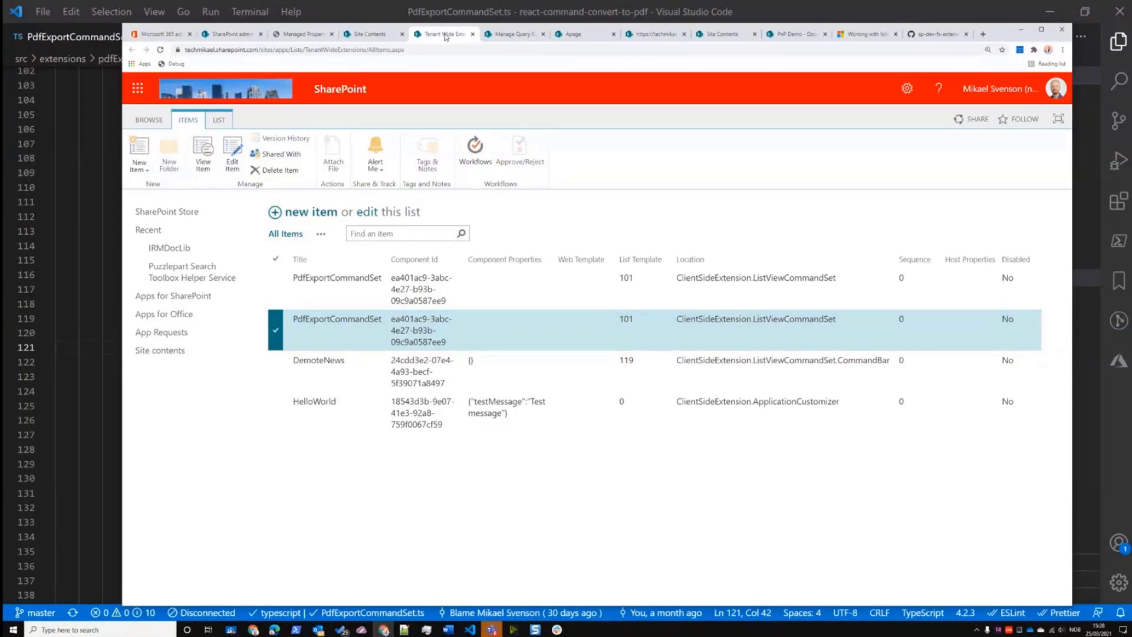
{"action": "mouse_move", "coordinate": [453, 46]}
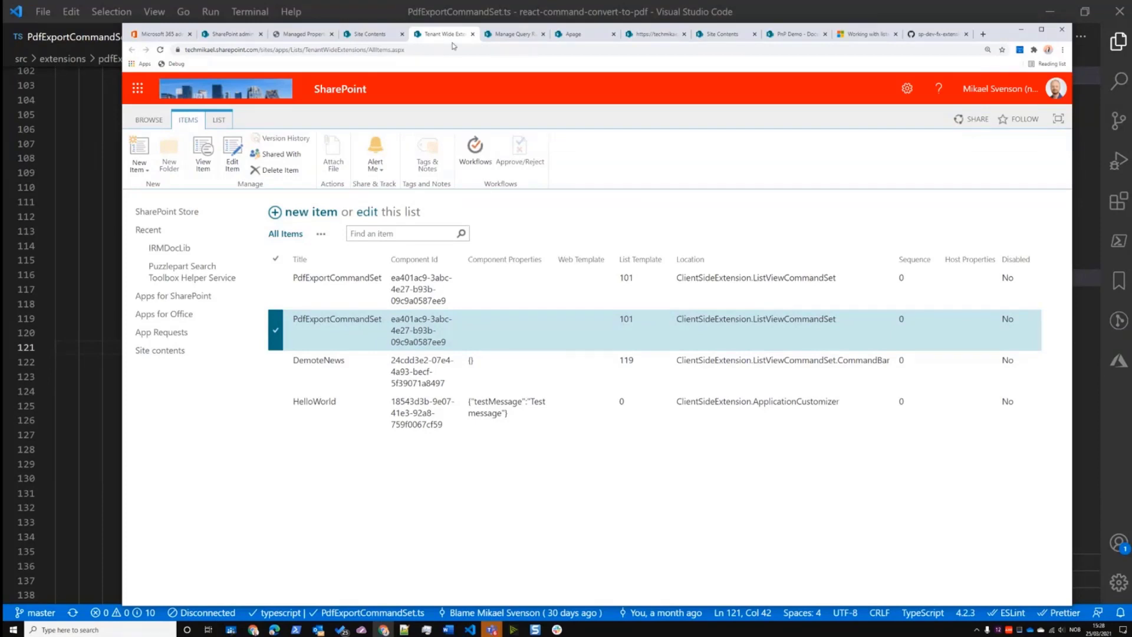
{"action": "mouse_move", "coordinate": [499, 334]}
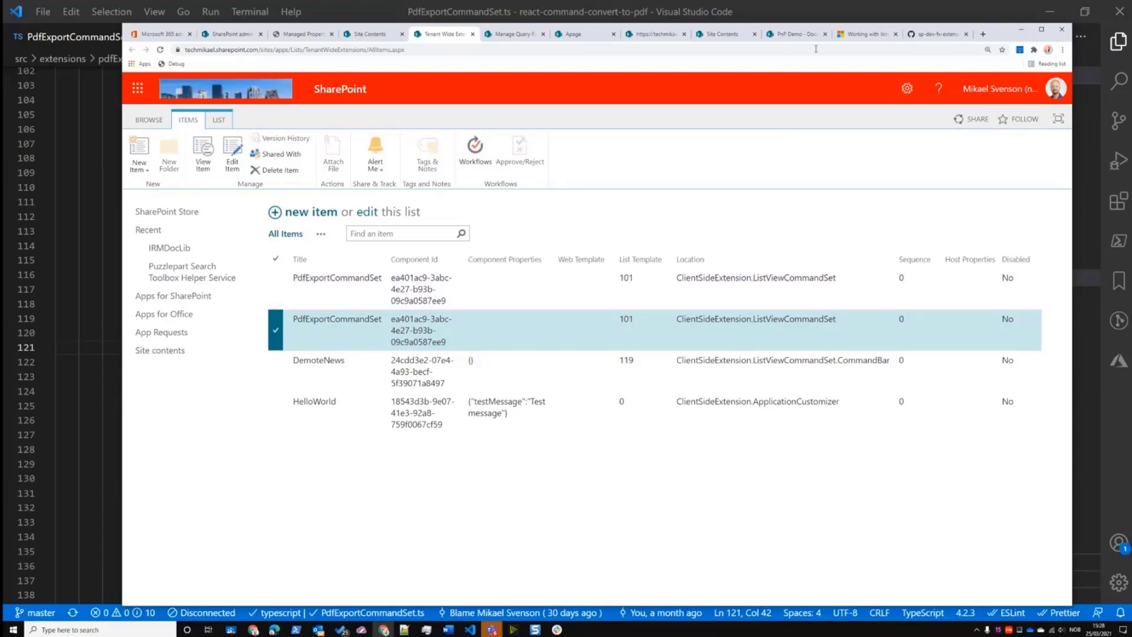
{"action": "mouse_move", "coordinate": [794, 33]}
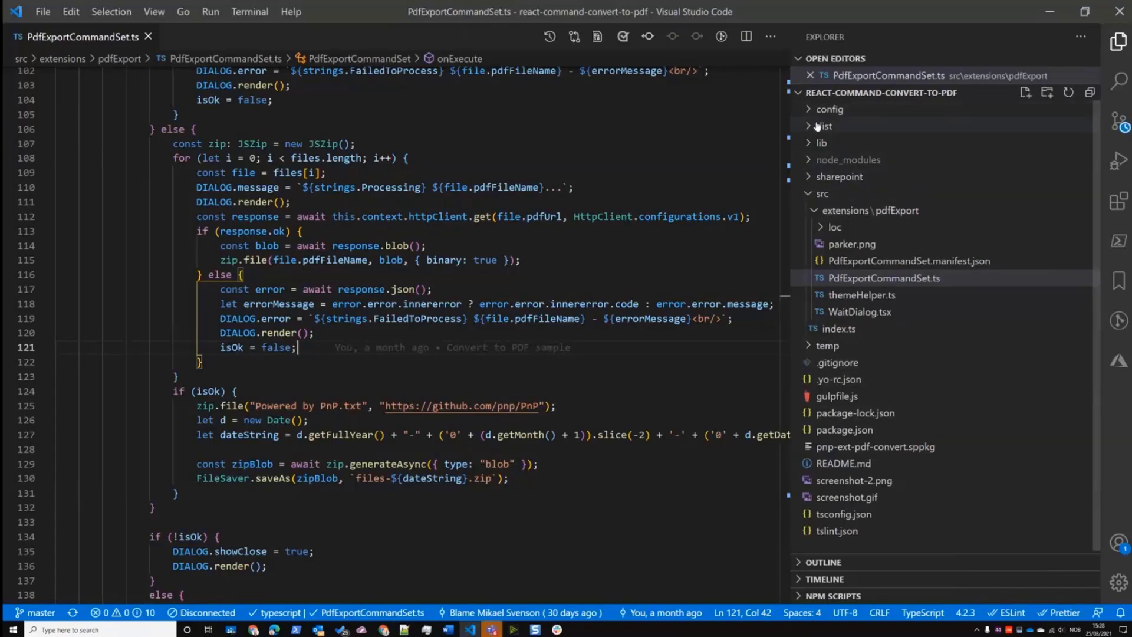
Open elements.xml and the ea401ac9 component instance XML registering PdfExportCommandSet on list template 101
{"action": "left_click", "coordinate": [829, 108]}
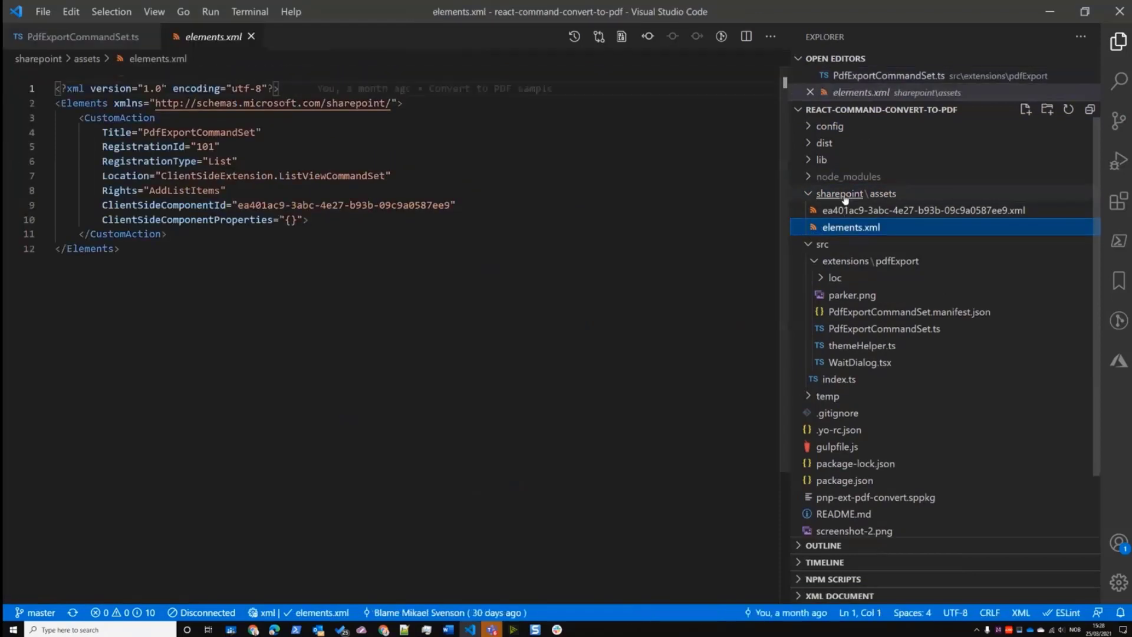
{"action": "mouse_move", "coordinate": [925, 210]}
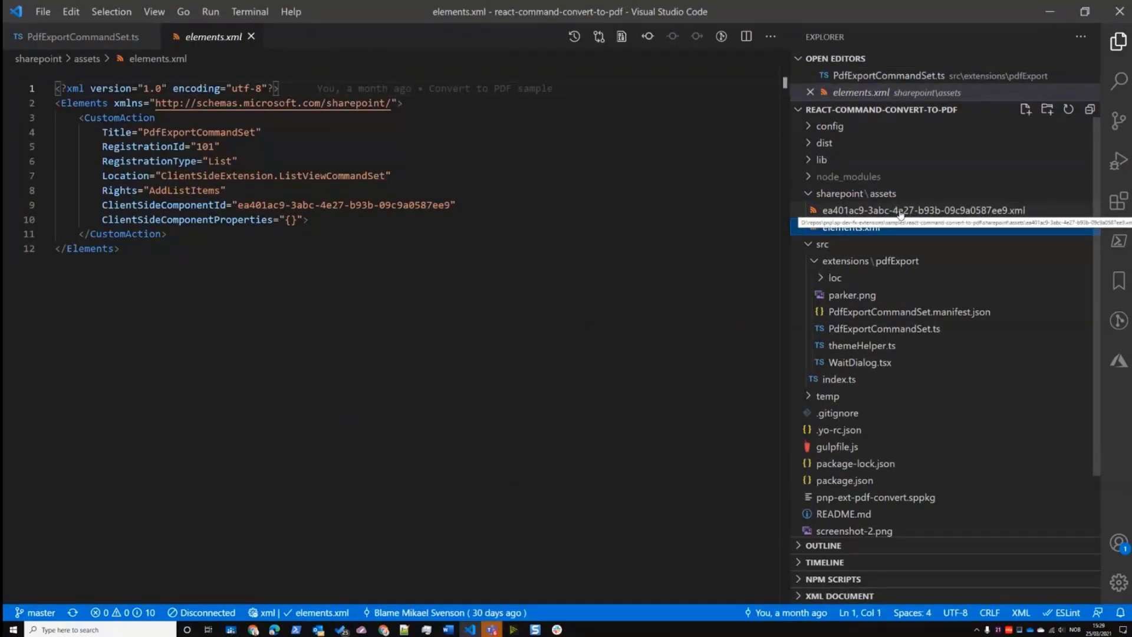
{"action": "left_click", "coordinate": [924, 210]}
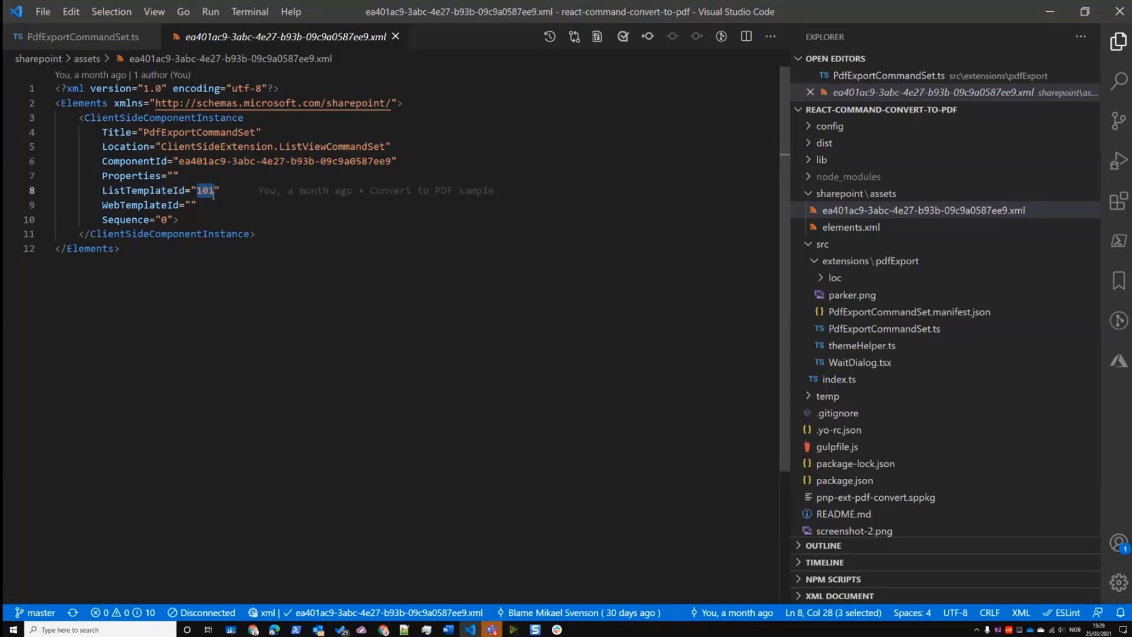
{"action": "mouse_move", "coordinate": [272, 194]}
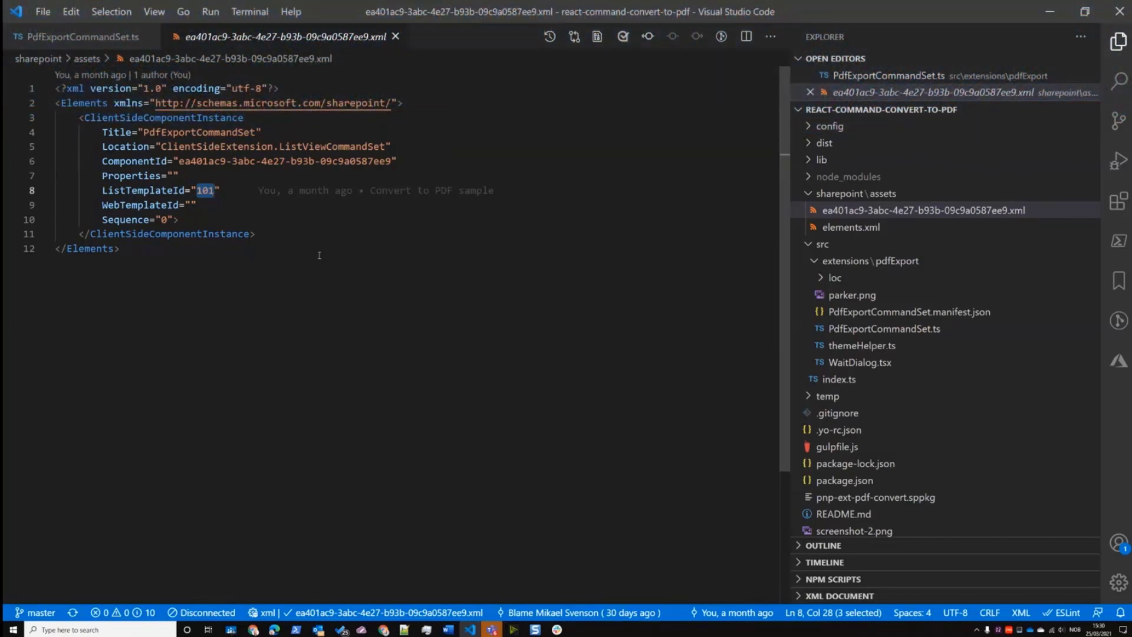
{"action": "mouse_move", "coordinate": [311, 221]}
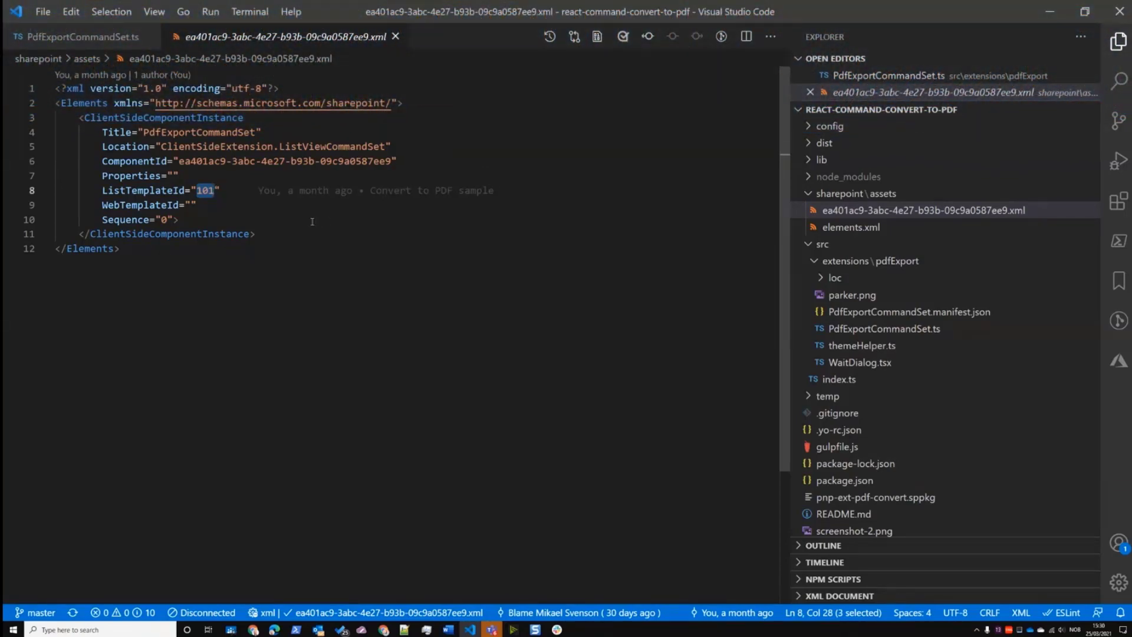